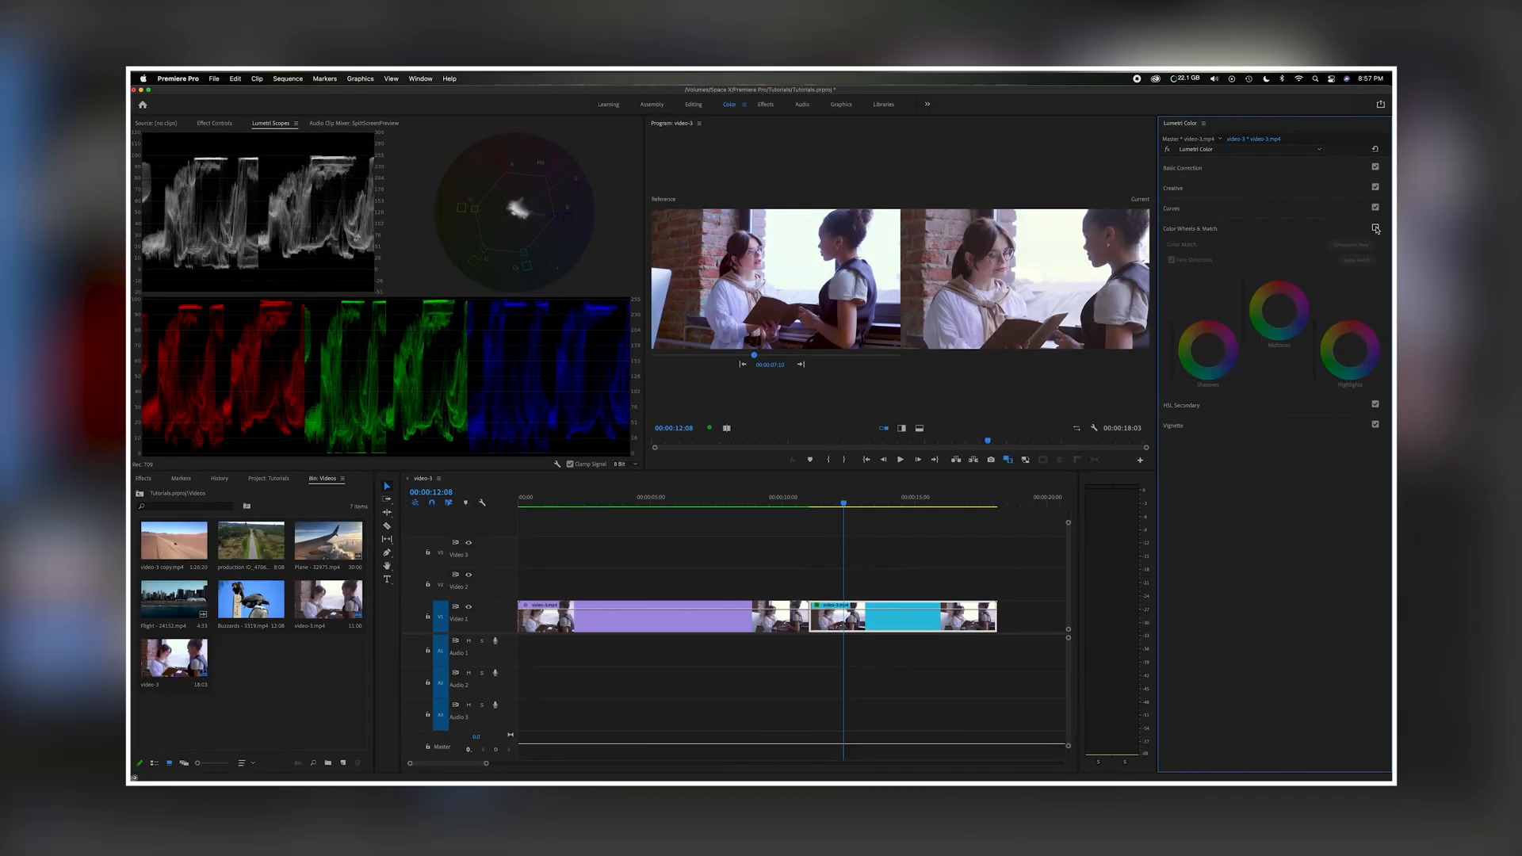
Toggle Color Wheels & Match off and on, leaving it enabled in Comparison View.
click(1376, 228)
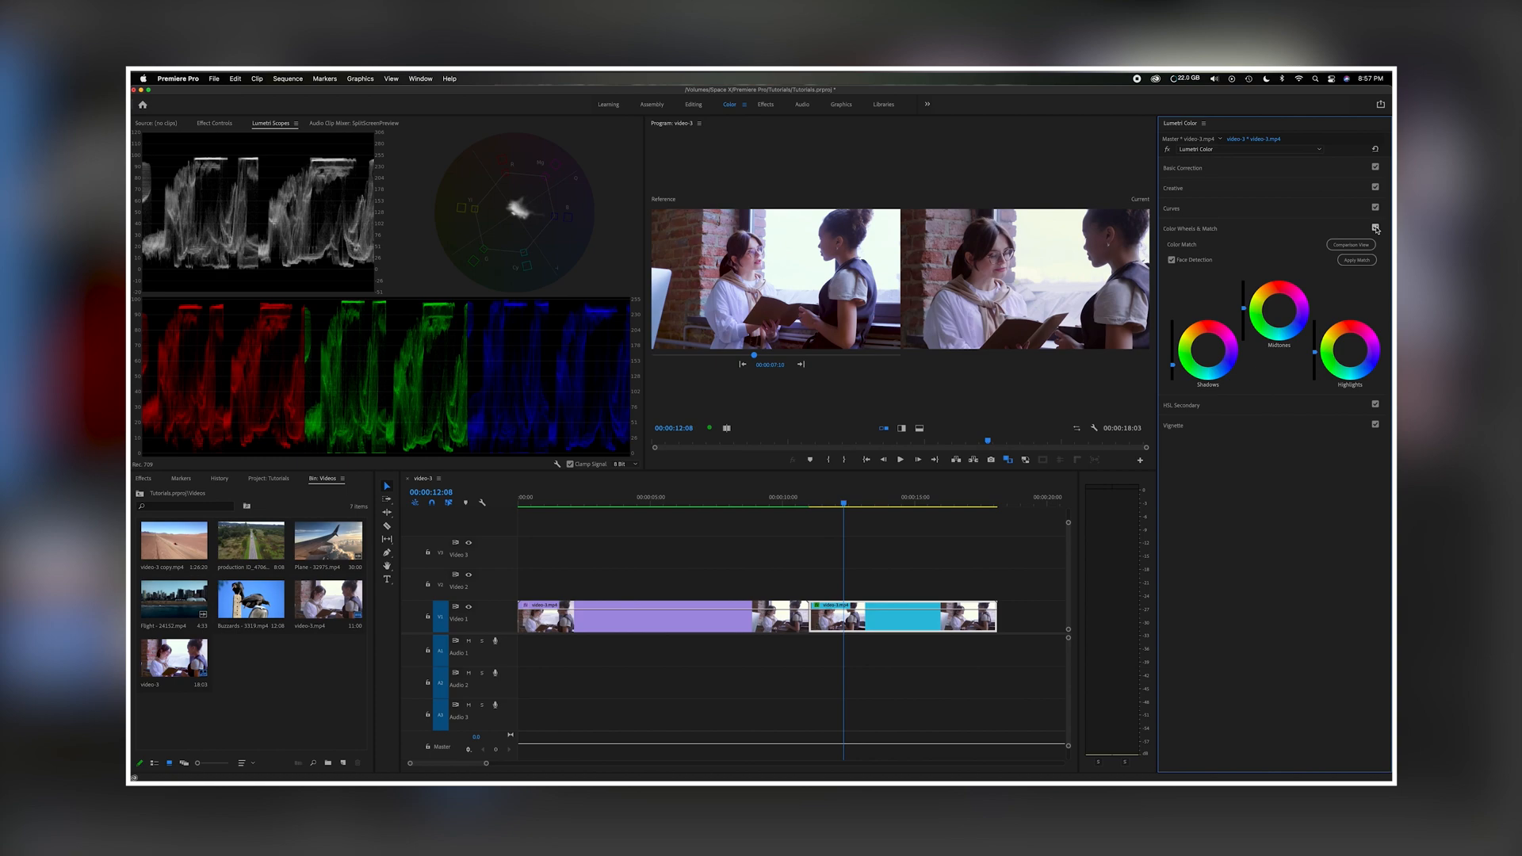
click(1376, 228)
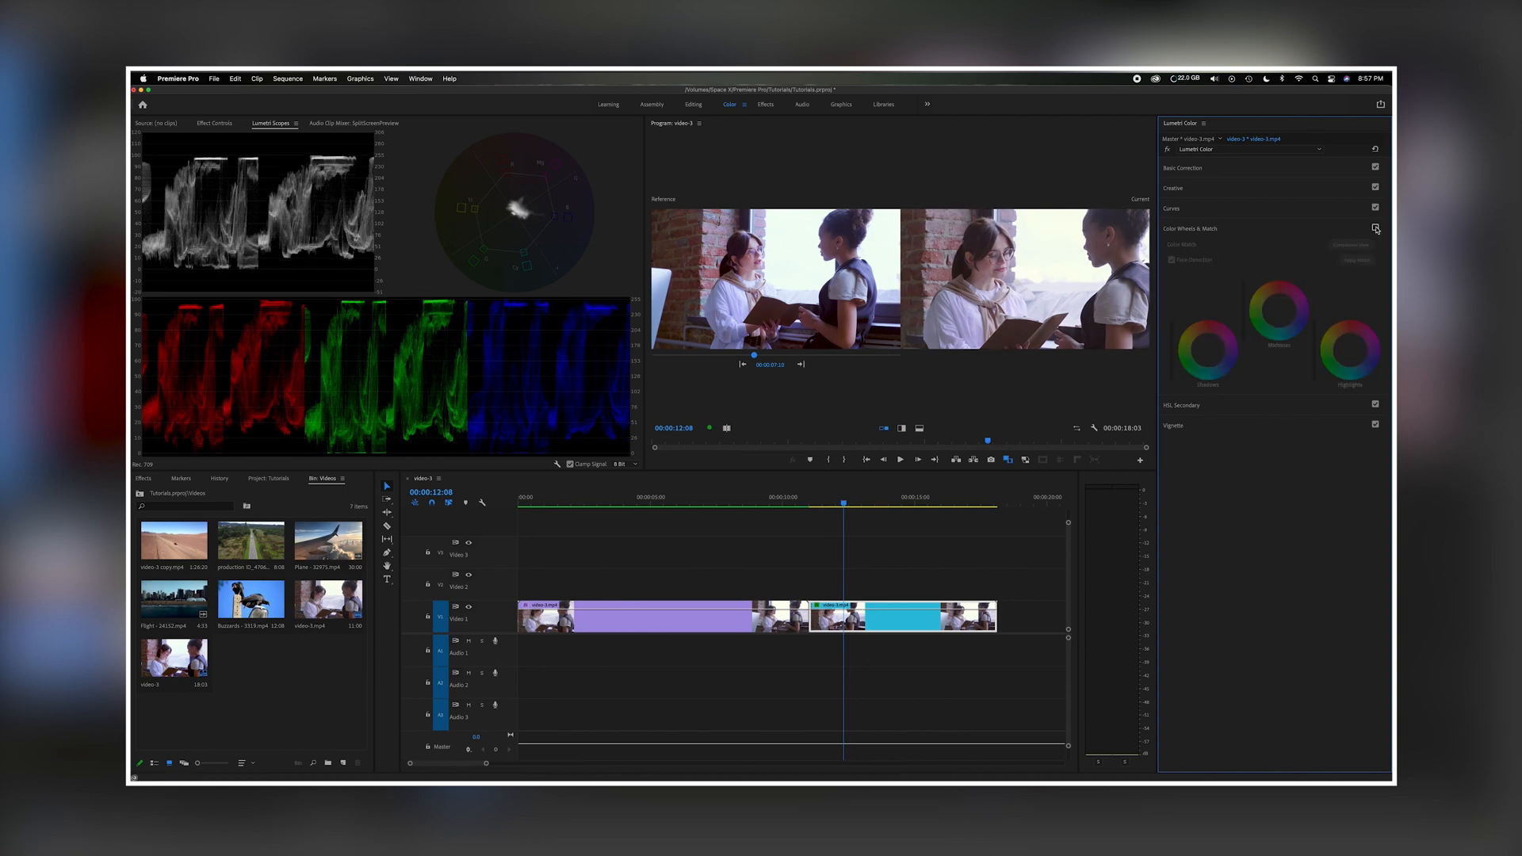
click(1376, 228)
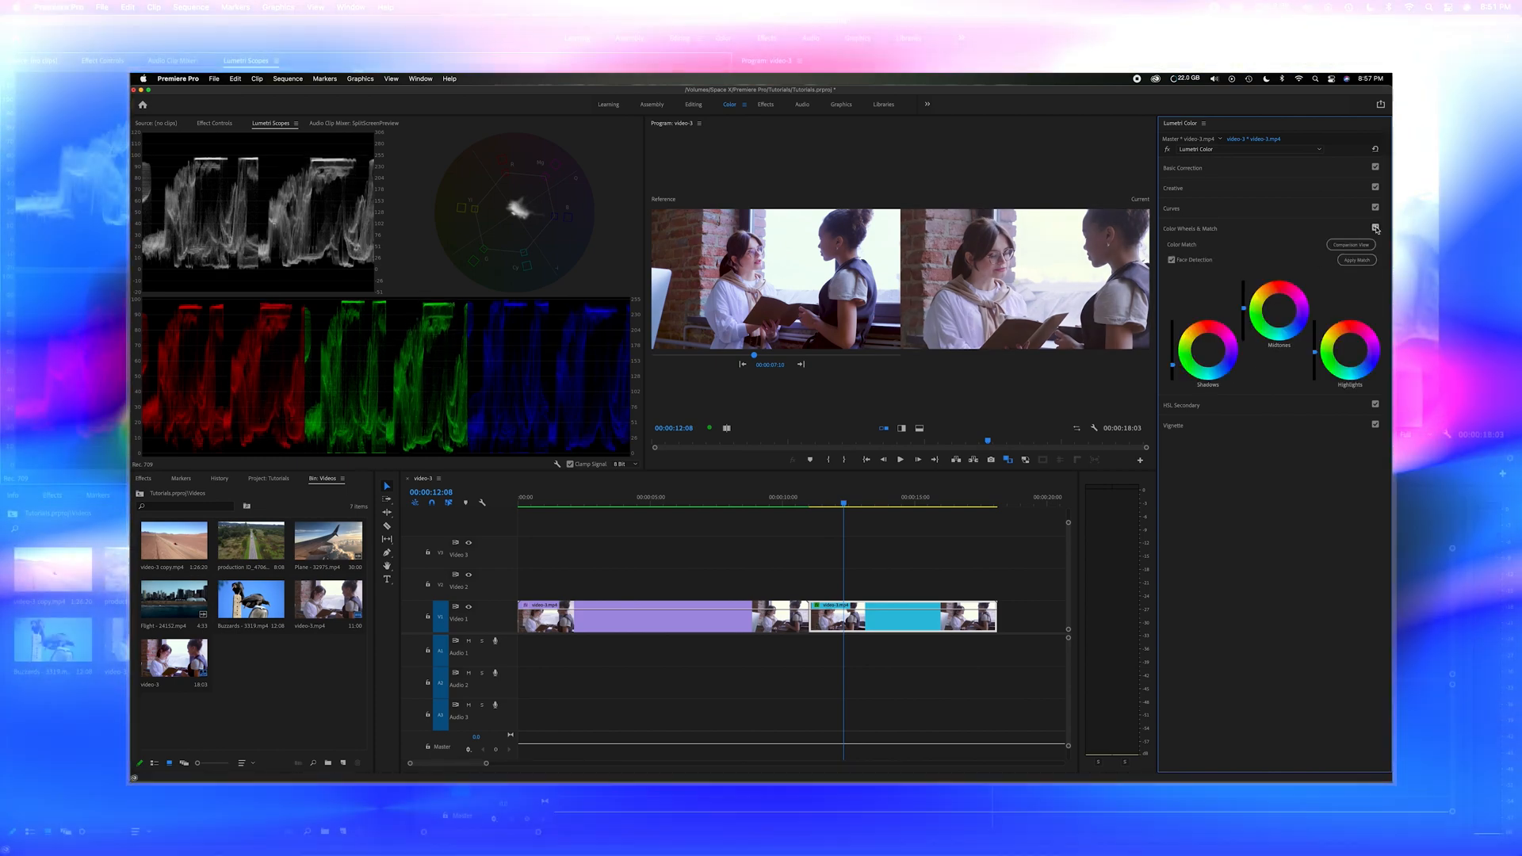
Scrub between the wide and close-up clips, settling the playhead at 00:00:12:08 on the close-up.
click(680, 38)
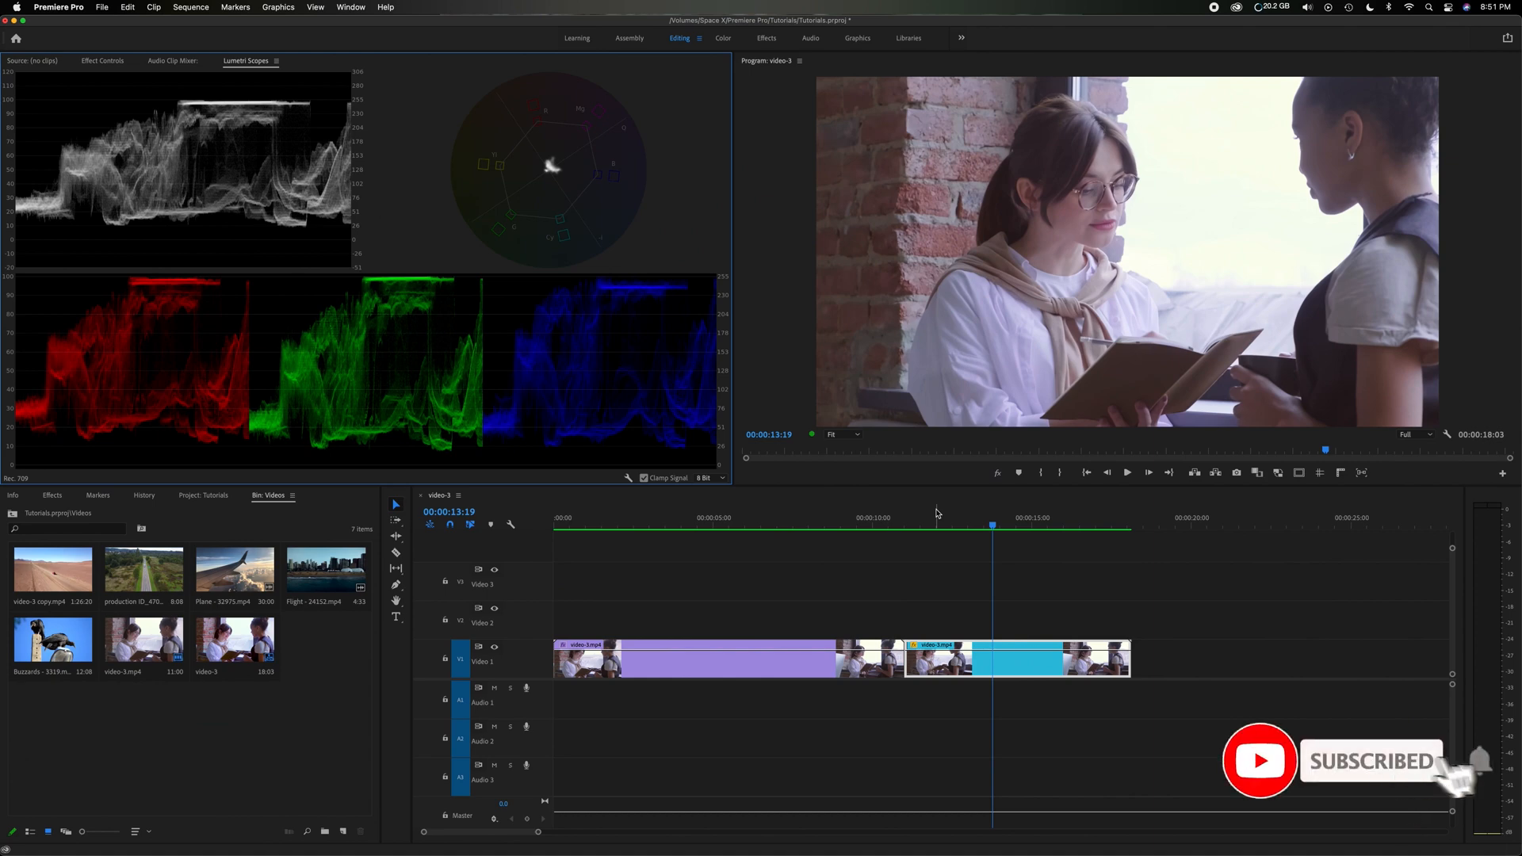
click(807, 517)
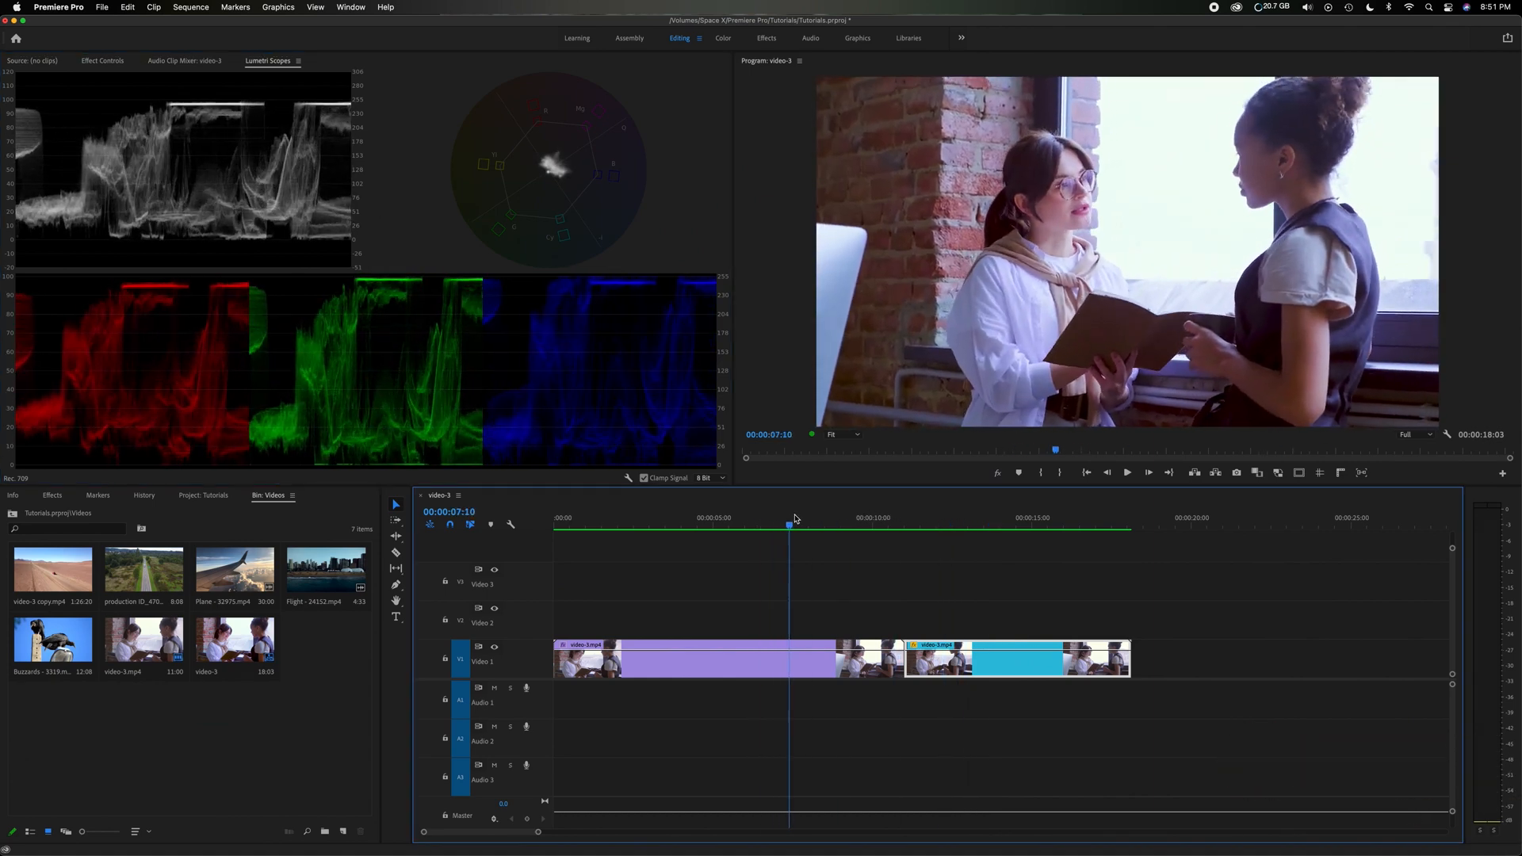
click(796, 524)
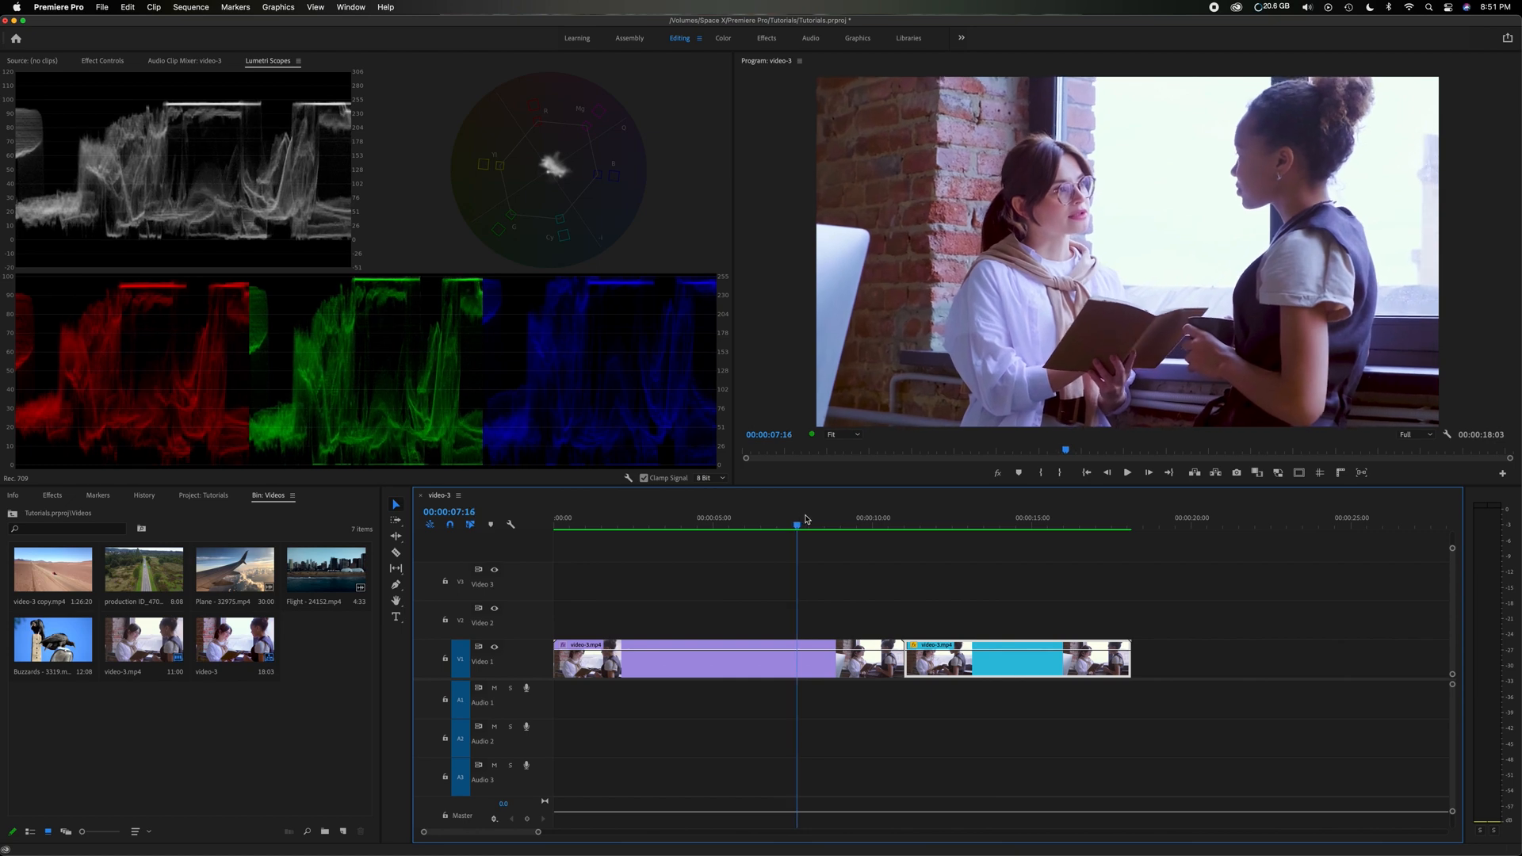
click(996, 517)
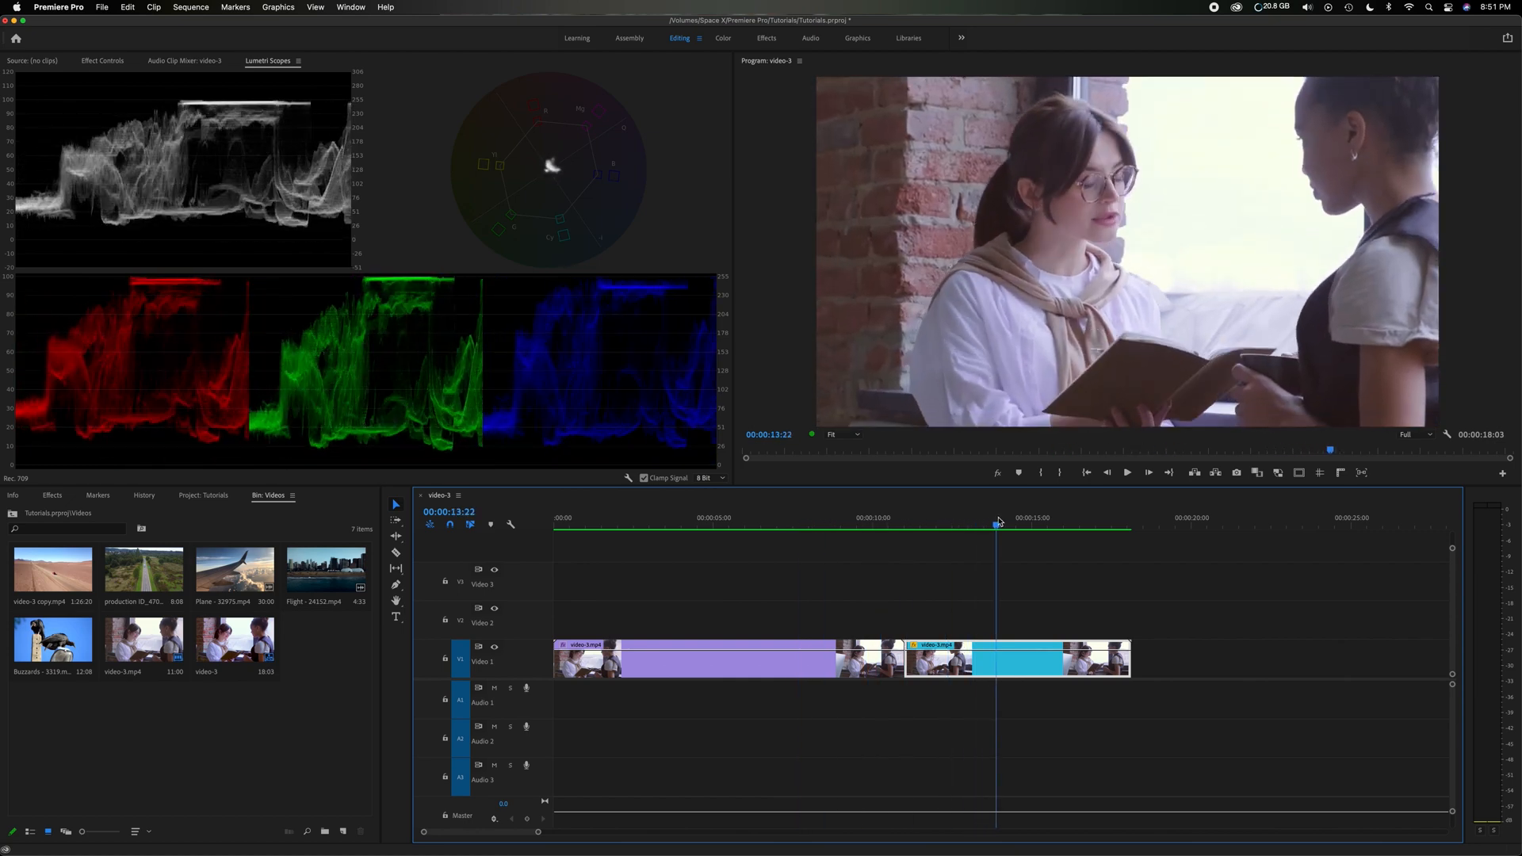
click(957, 525)
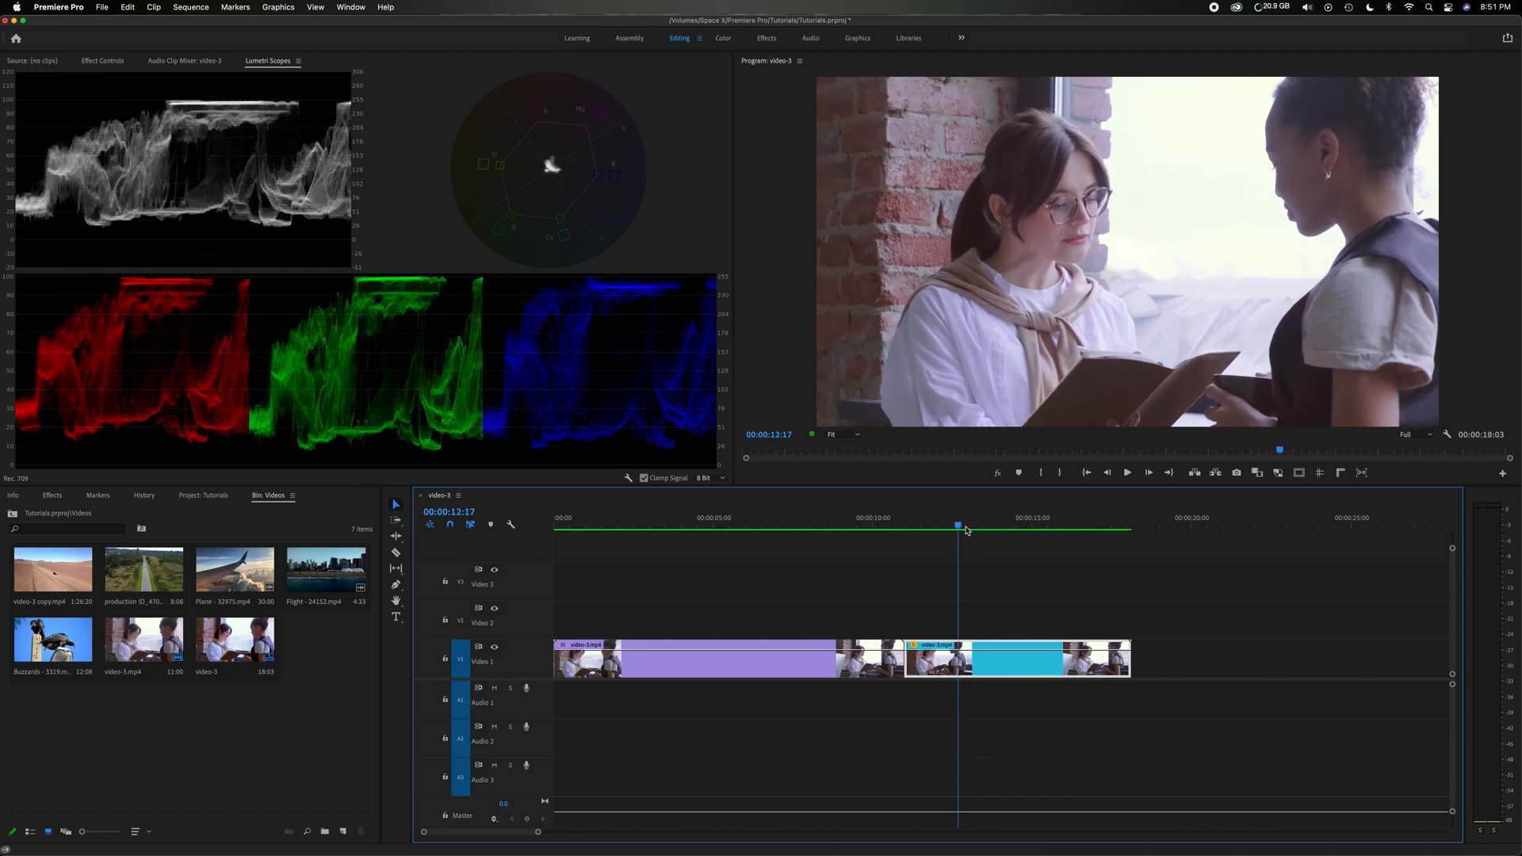
click(751, 517)
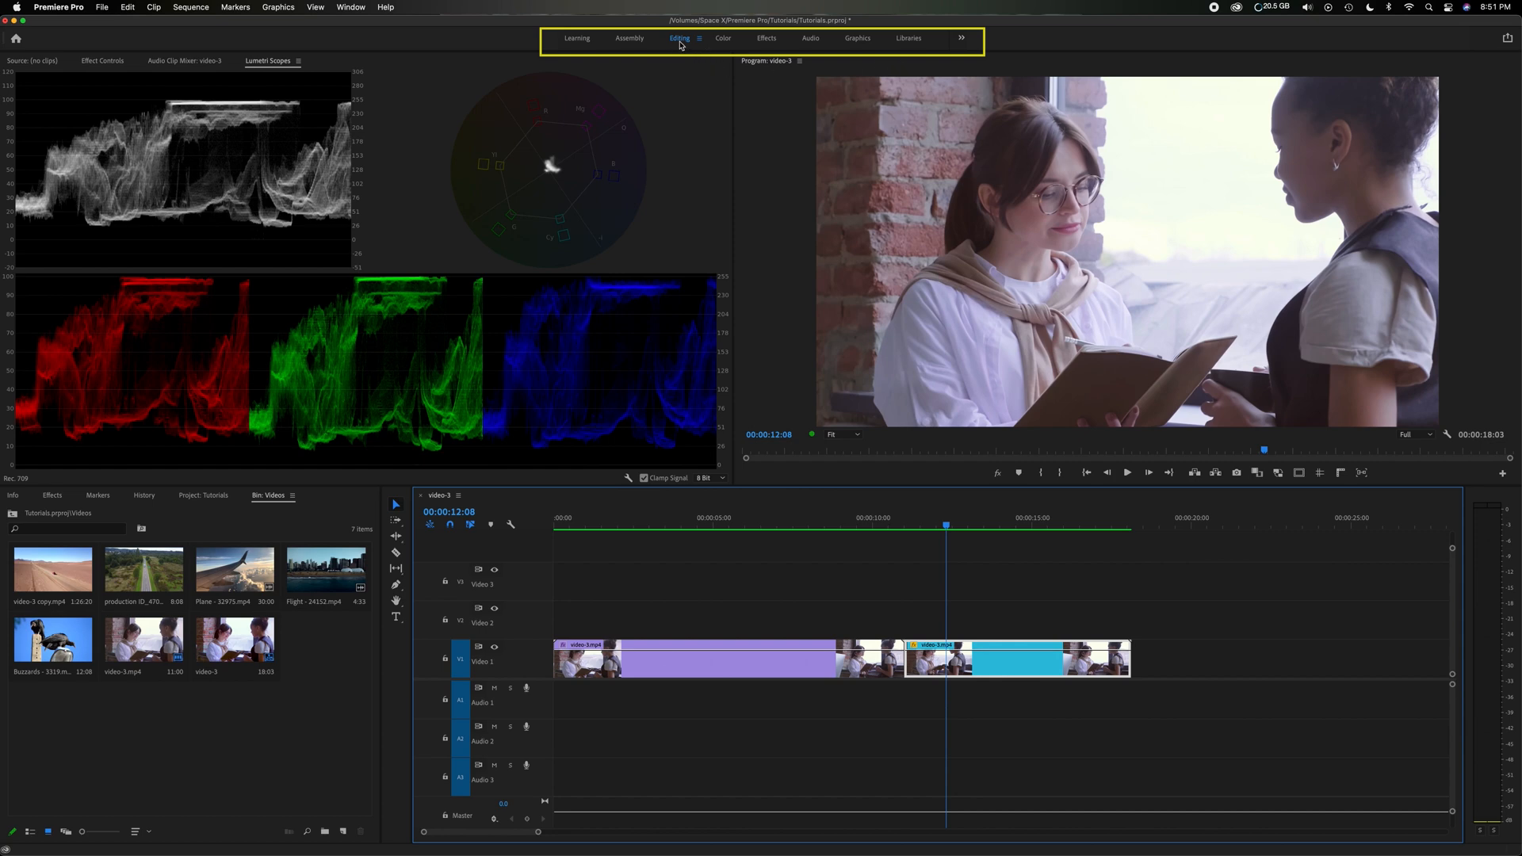
mouse_move(726, 41)
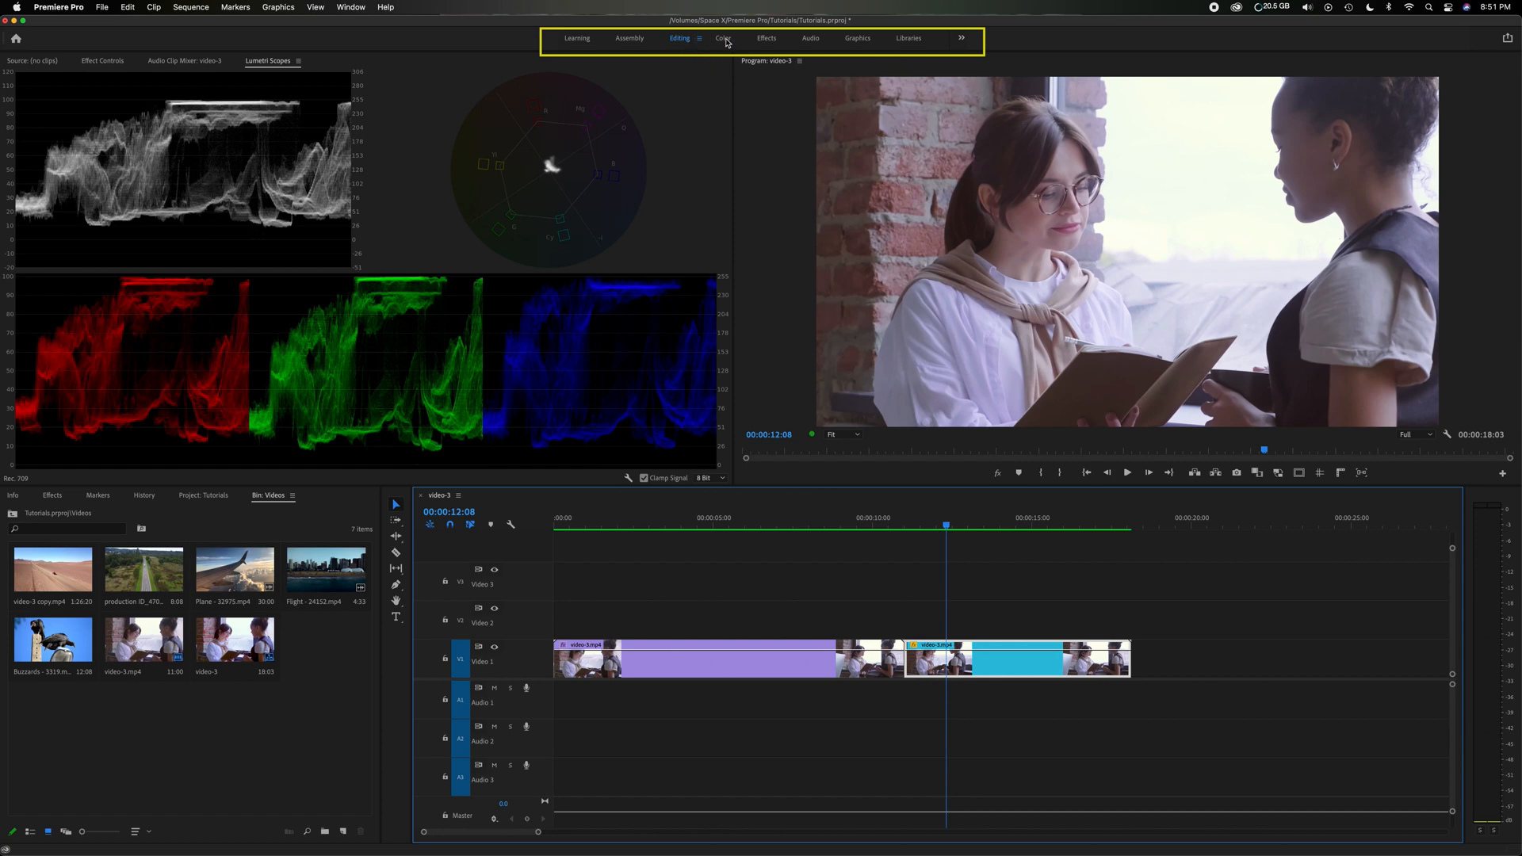
Switch to the Color workspace so Lumetri Color sits beside the scopes.
click(723, 38)
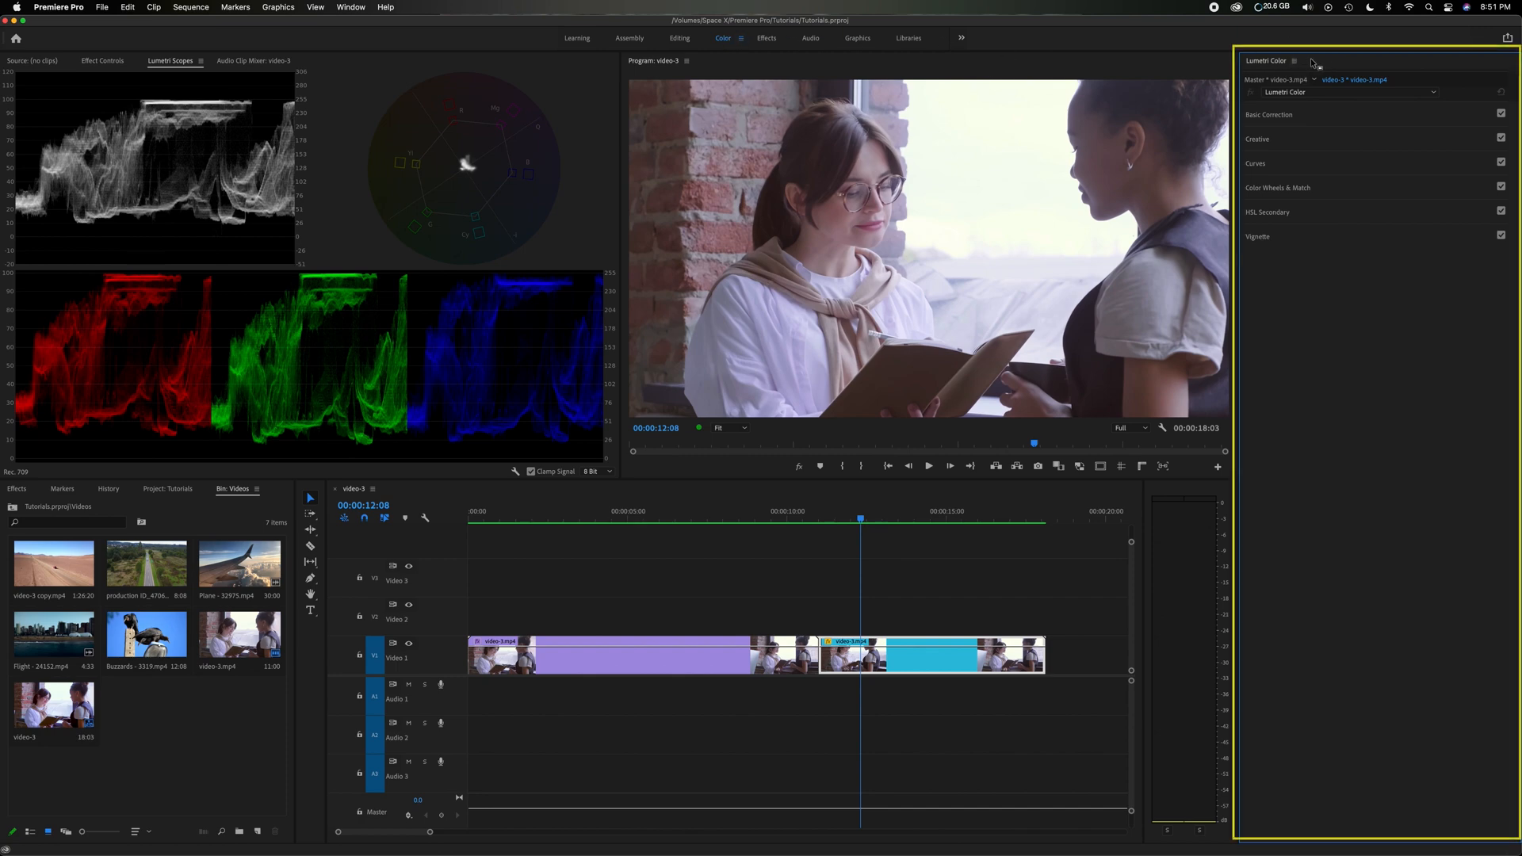
click(369, 105)
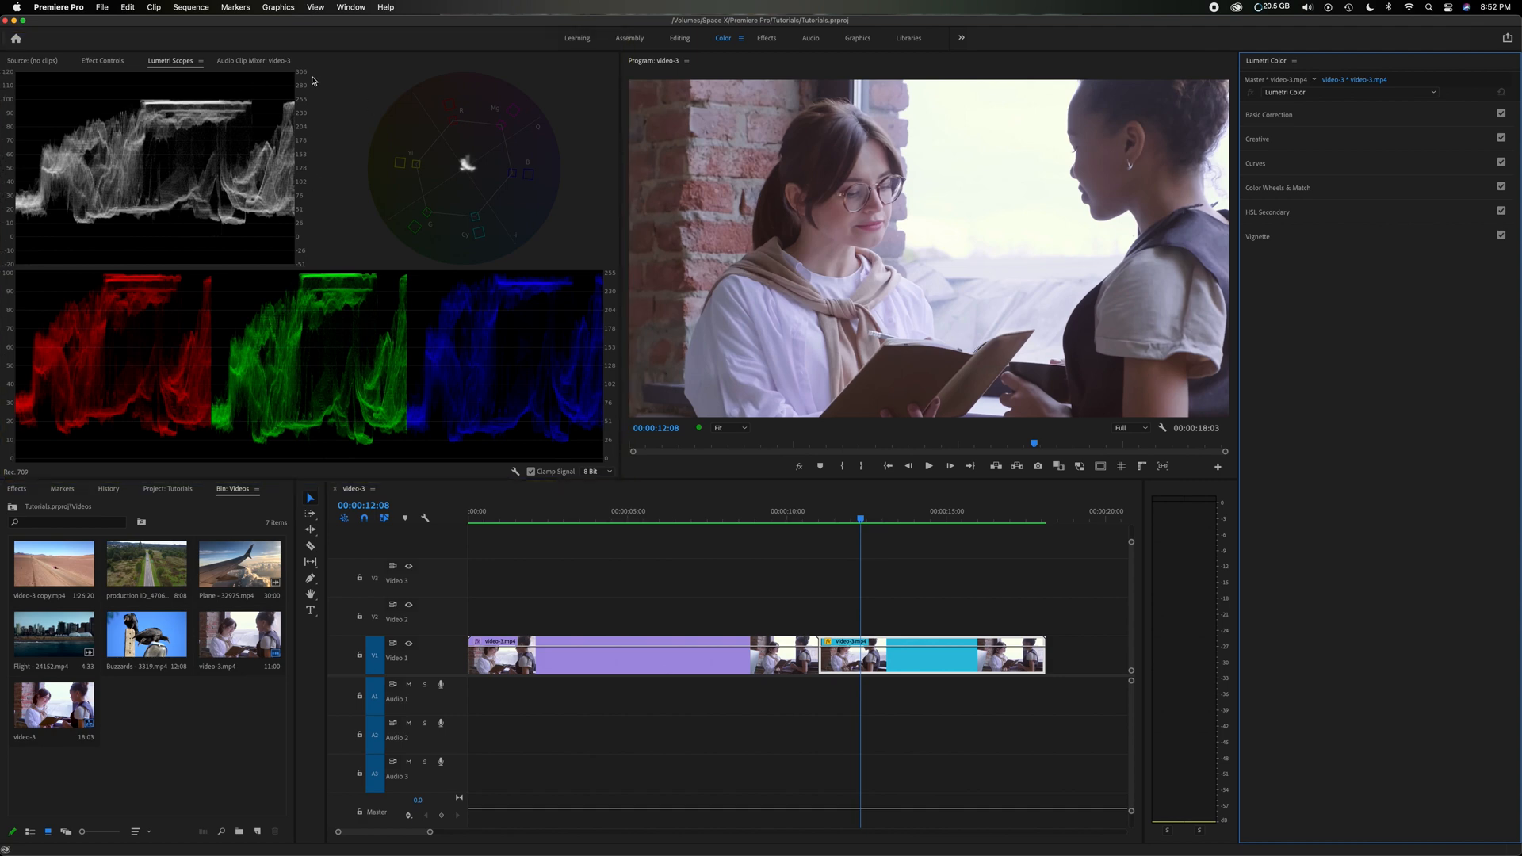
click(351, 6)
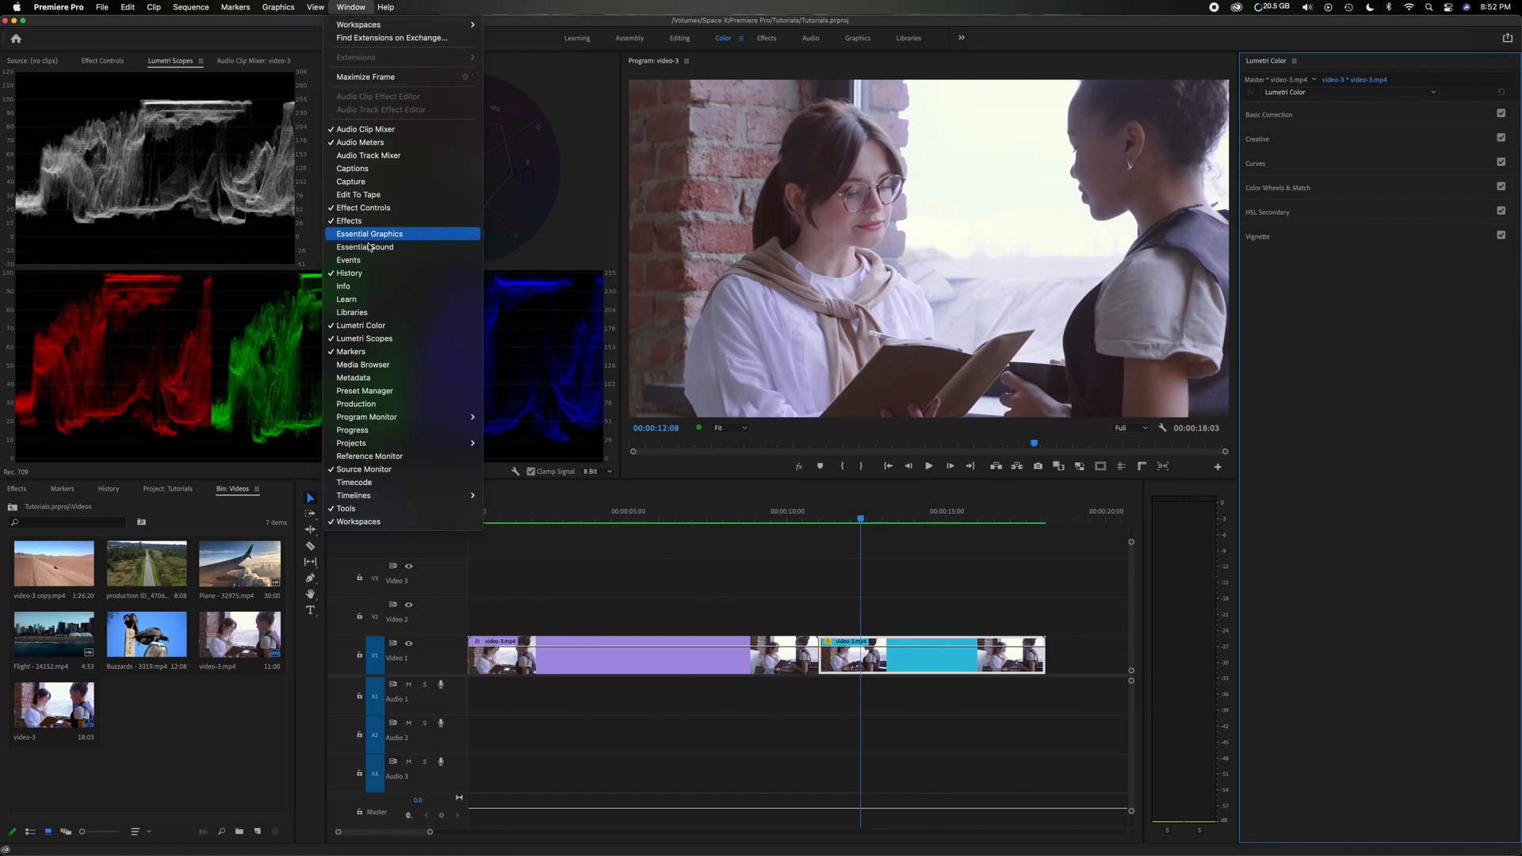
mouse_move(526, 261)
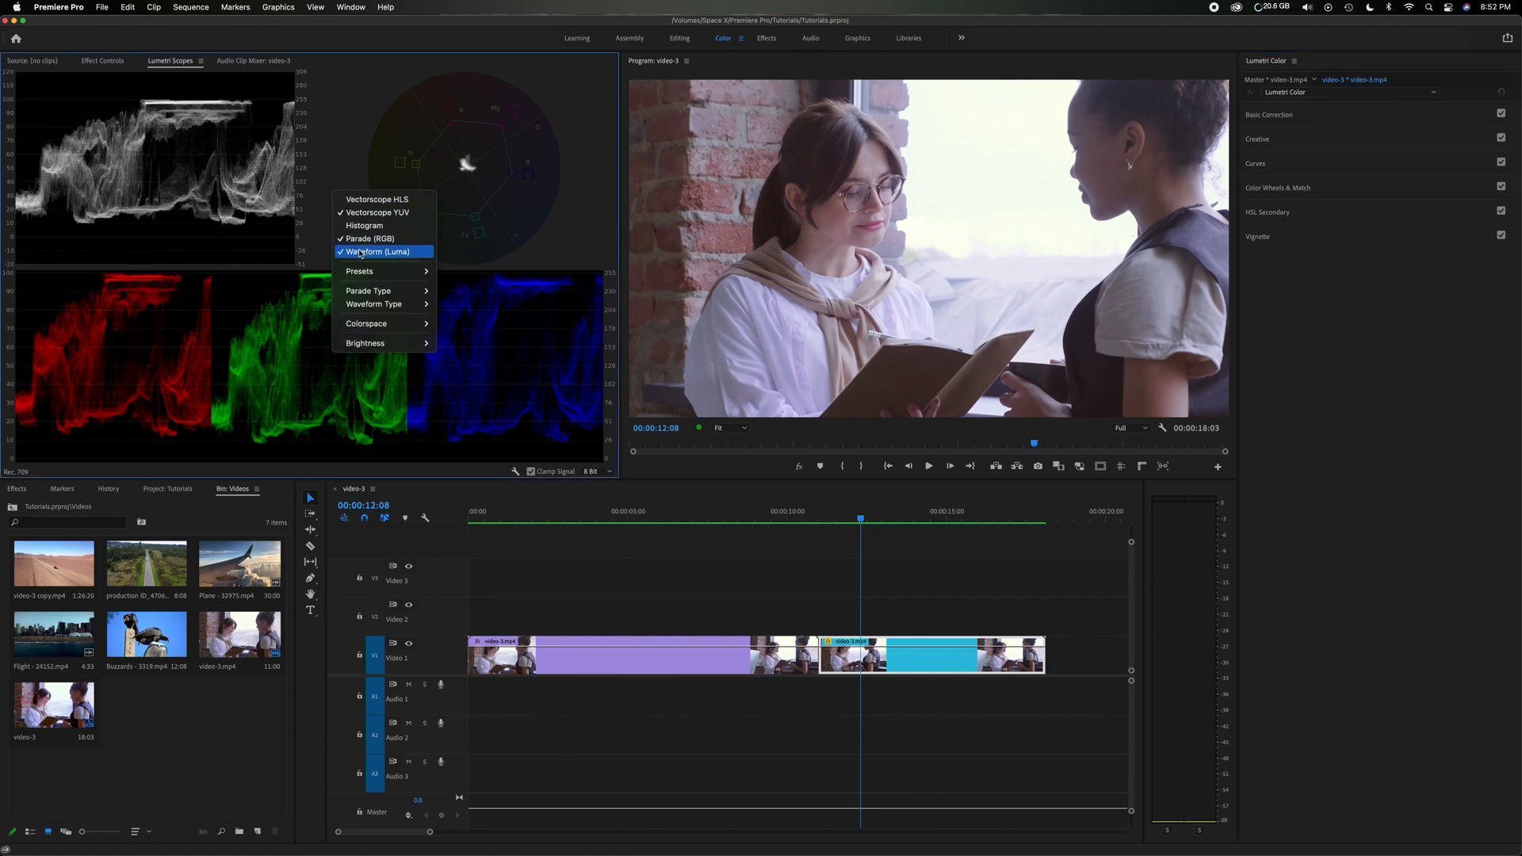
click(377, 252)
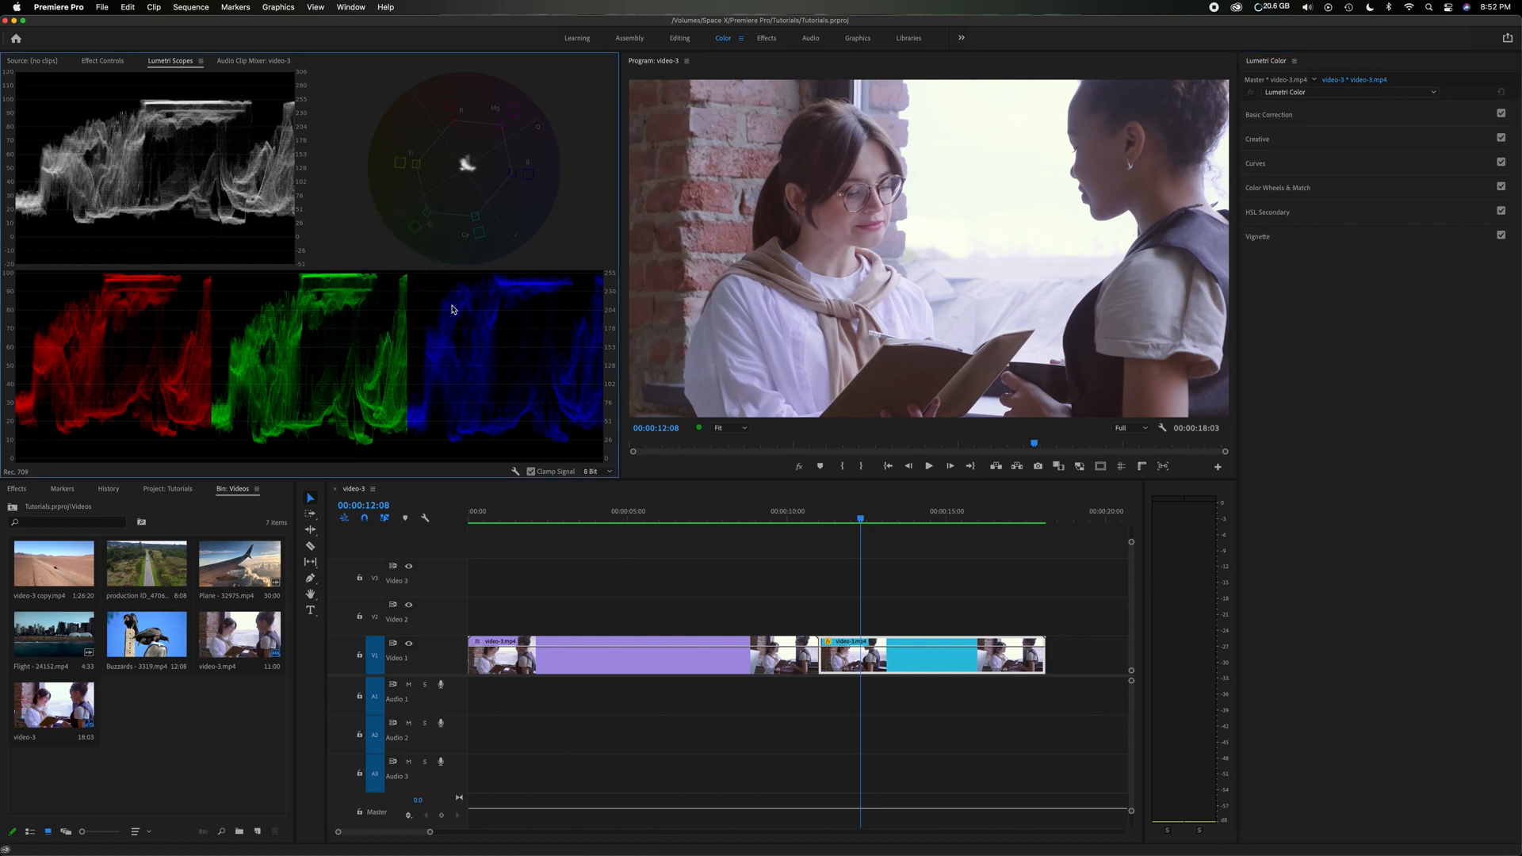
mouse_move(516, 474)
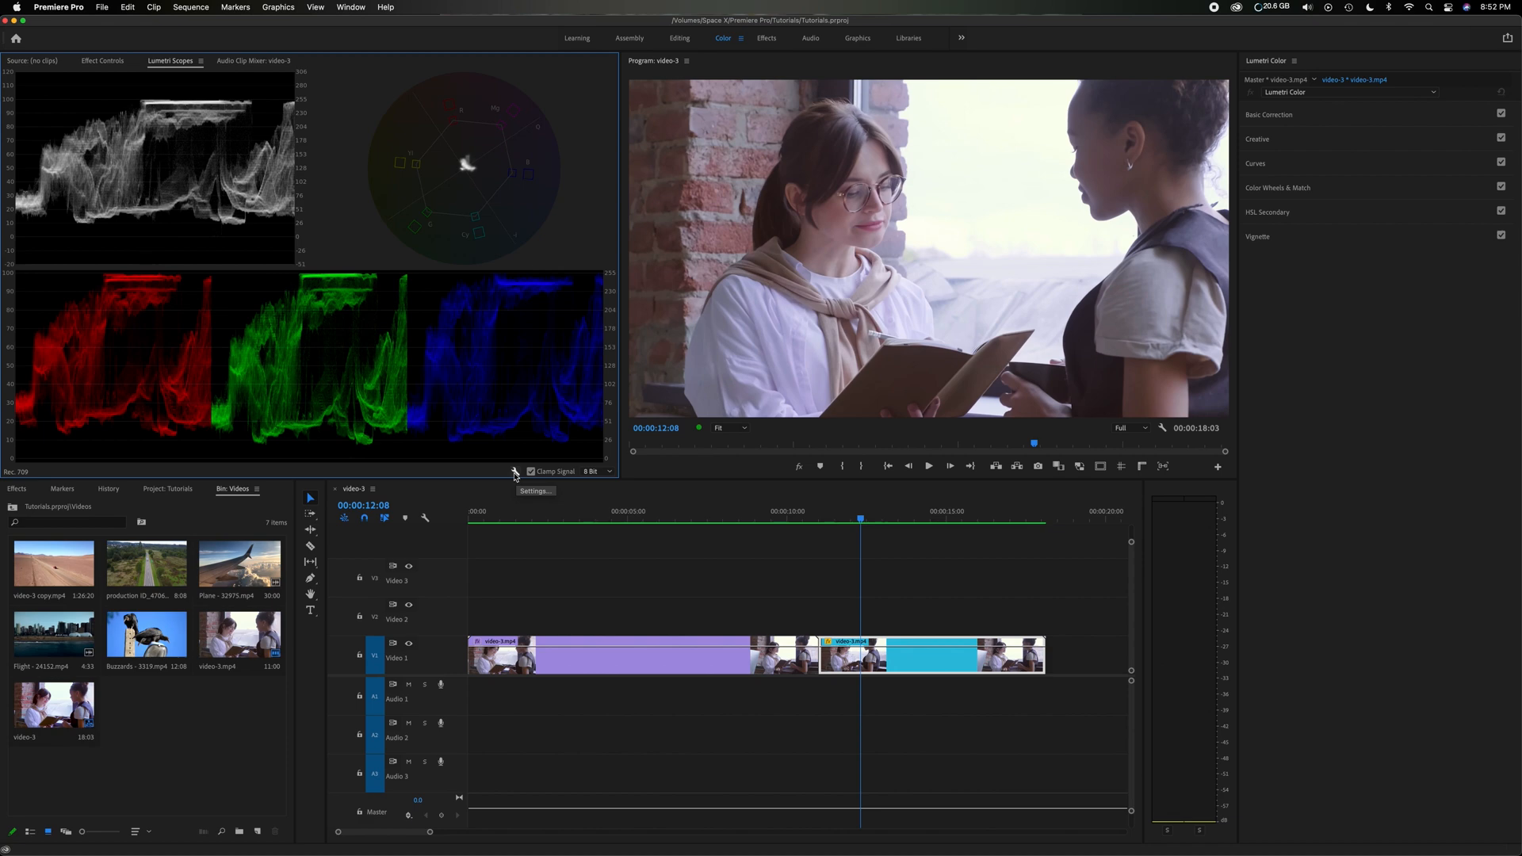
mouse_move(374, 354)
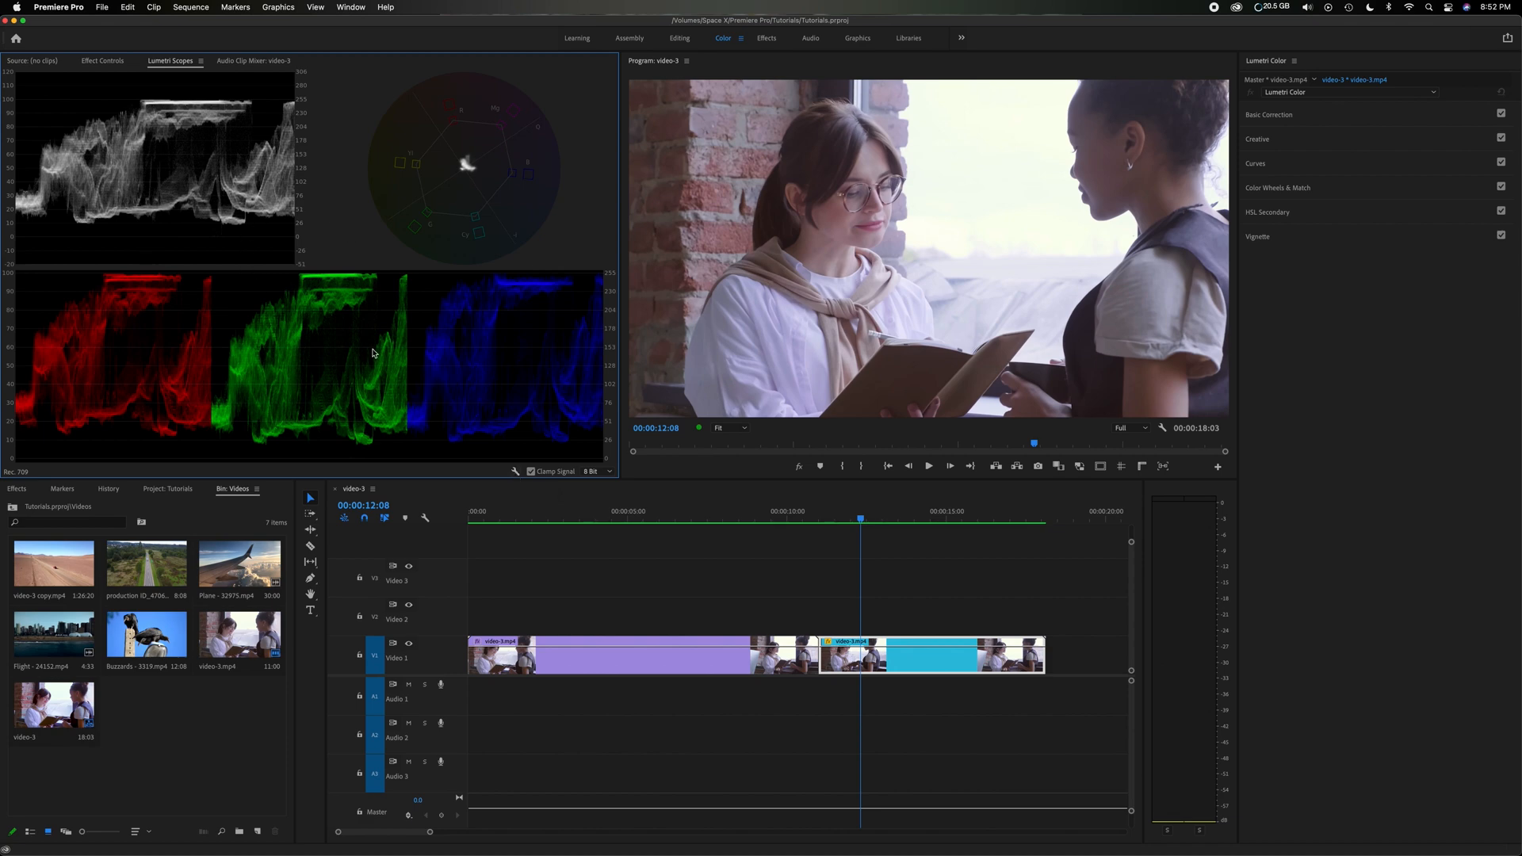
mouse_move(367, 248)
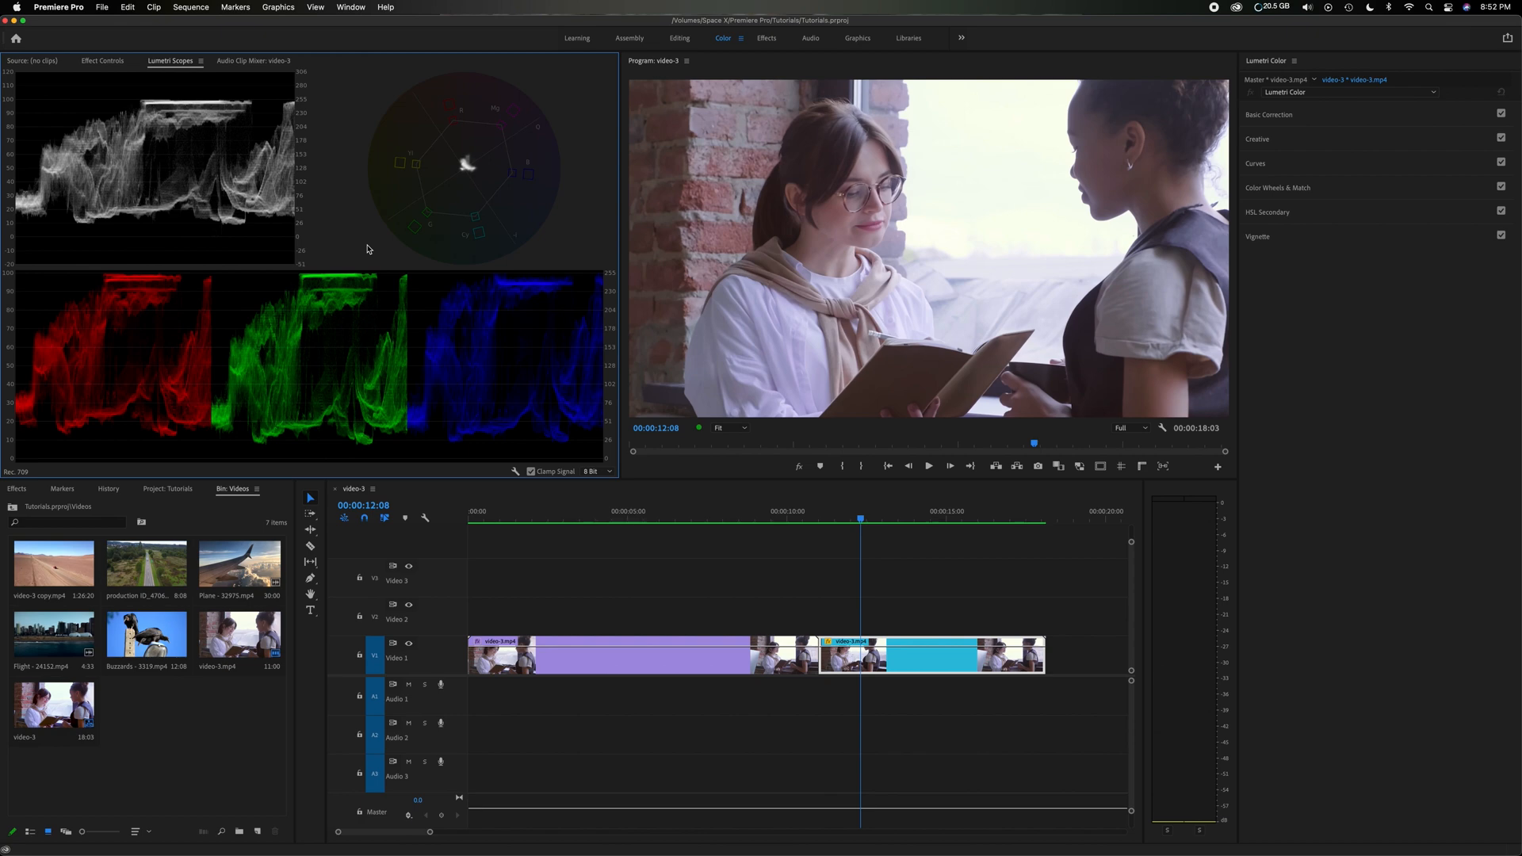
mouse_move(1320, 193)
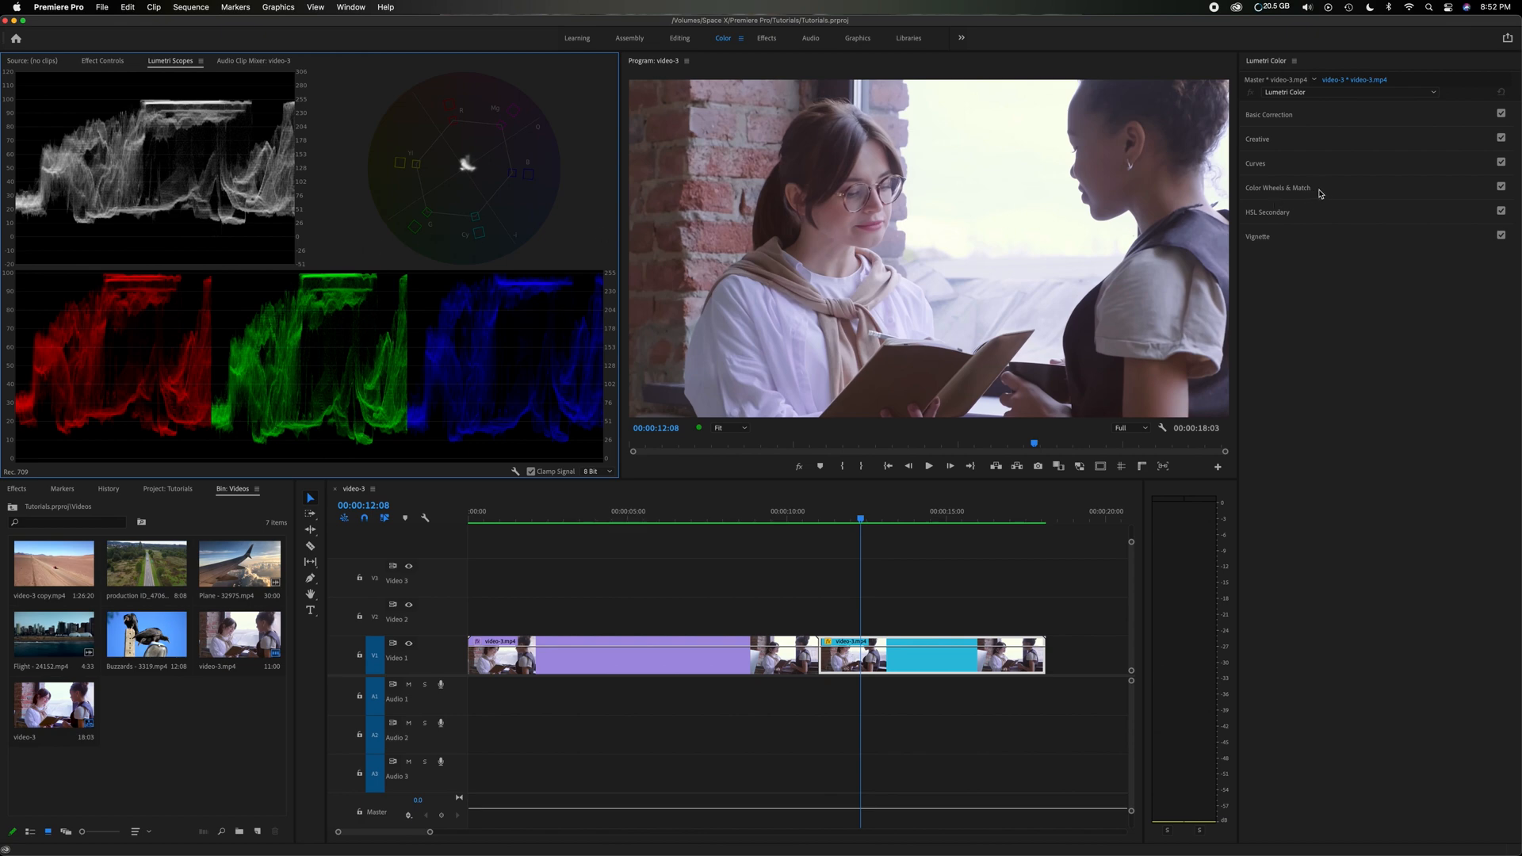
mouse_move(1329, 165)
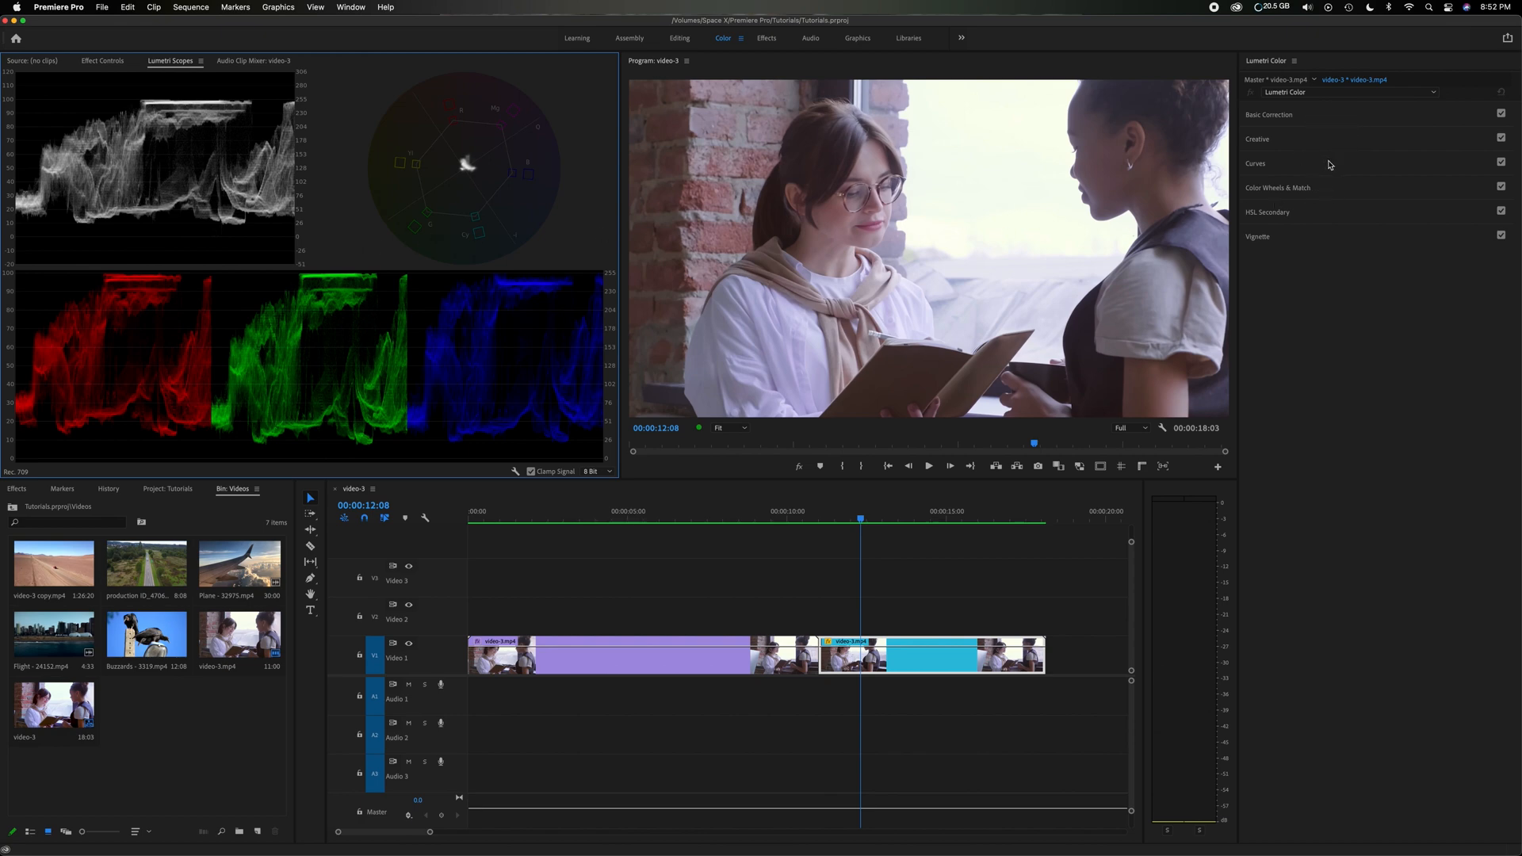
mouse_move(1326, 193)
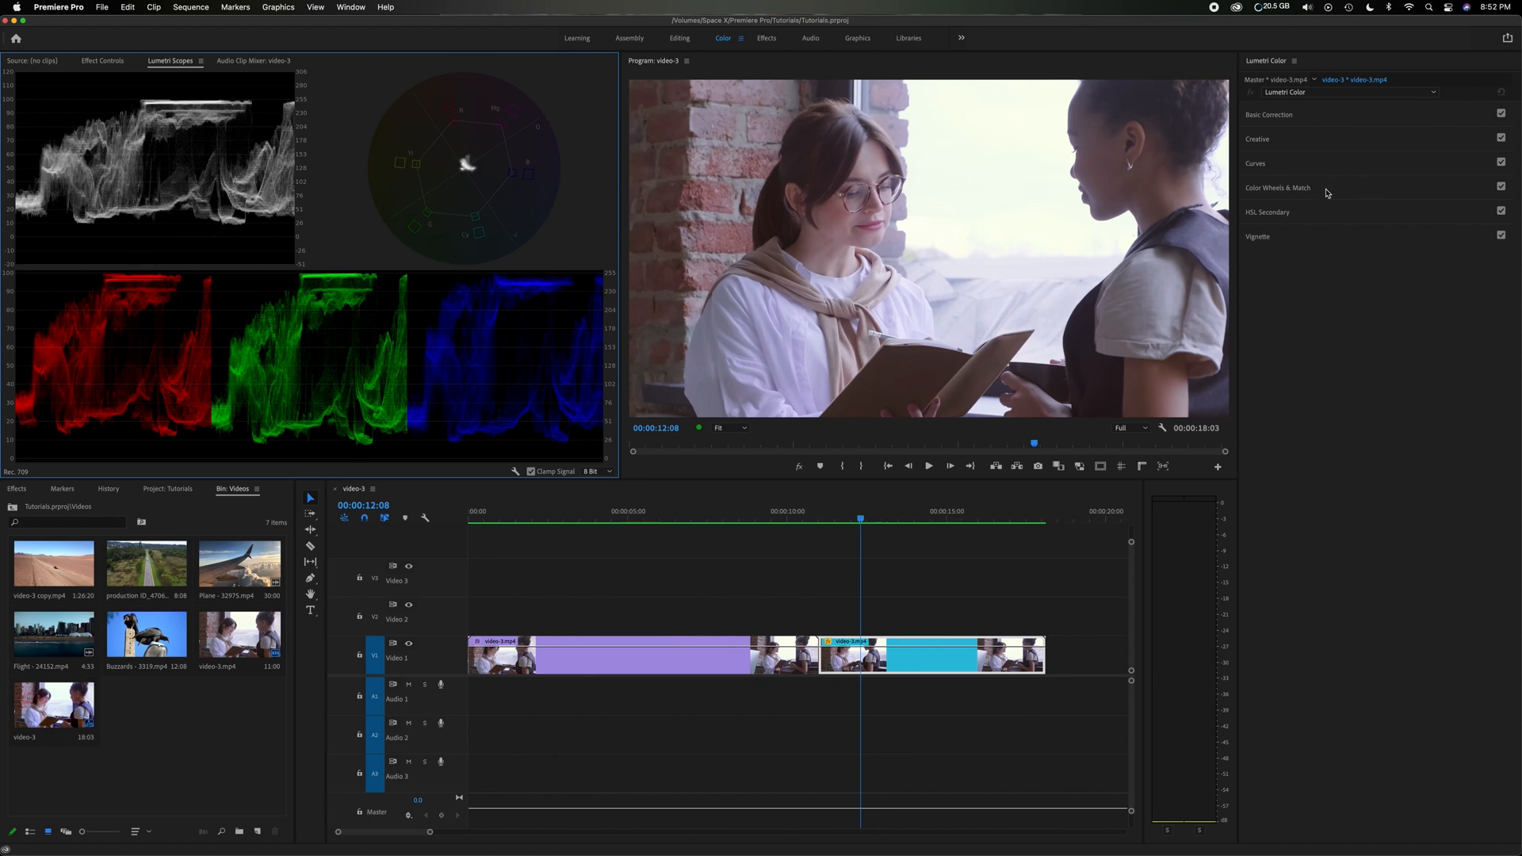
click(1278, 187)
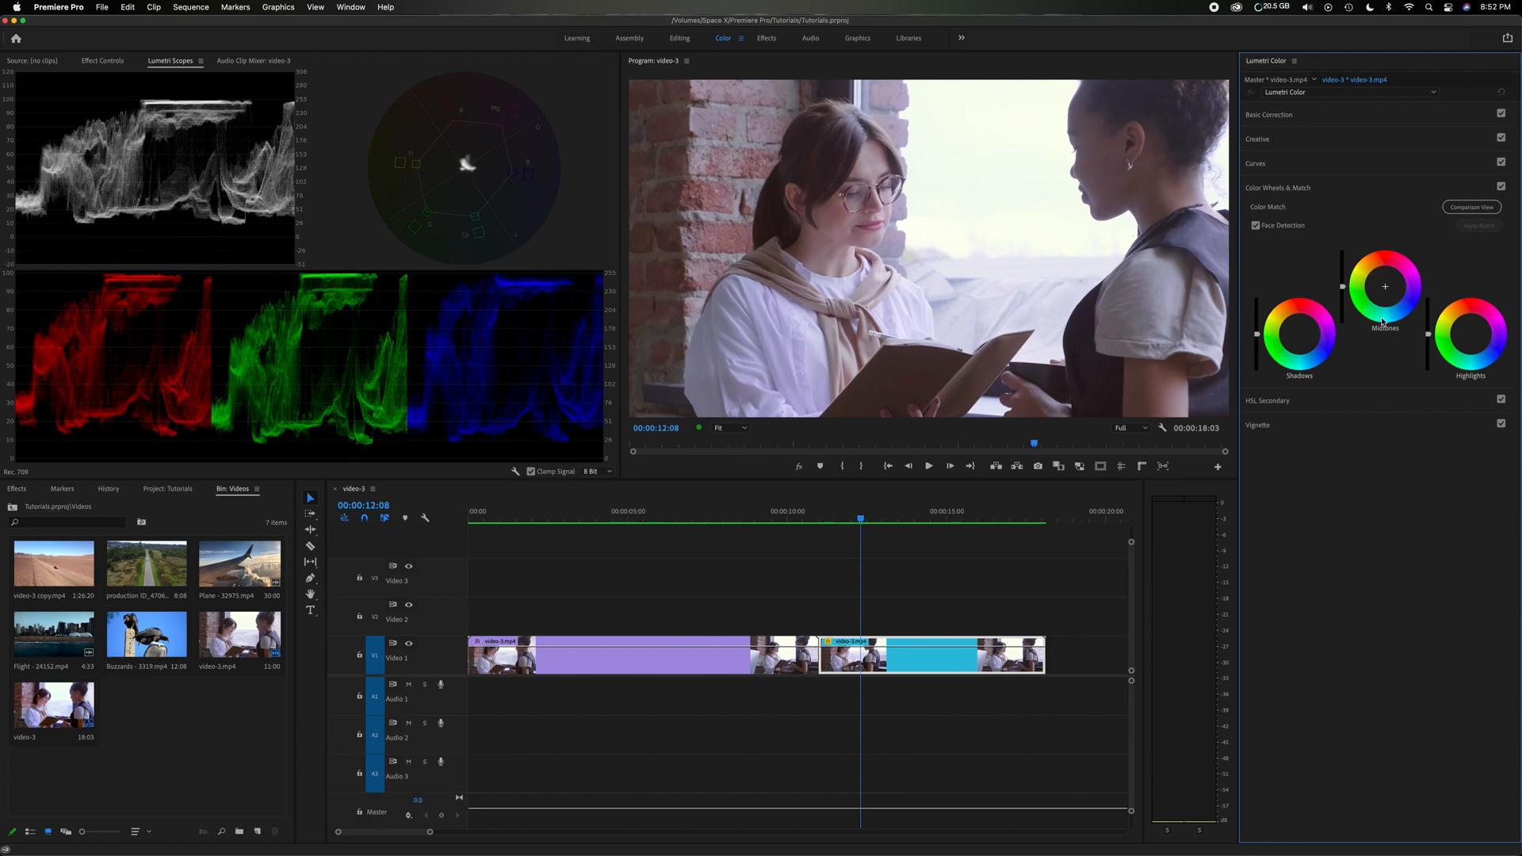
mouse_move(1471, 326)
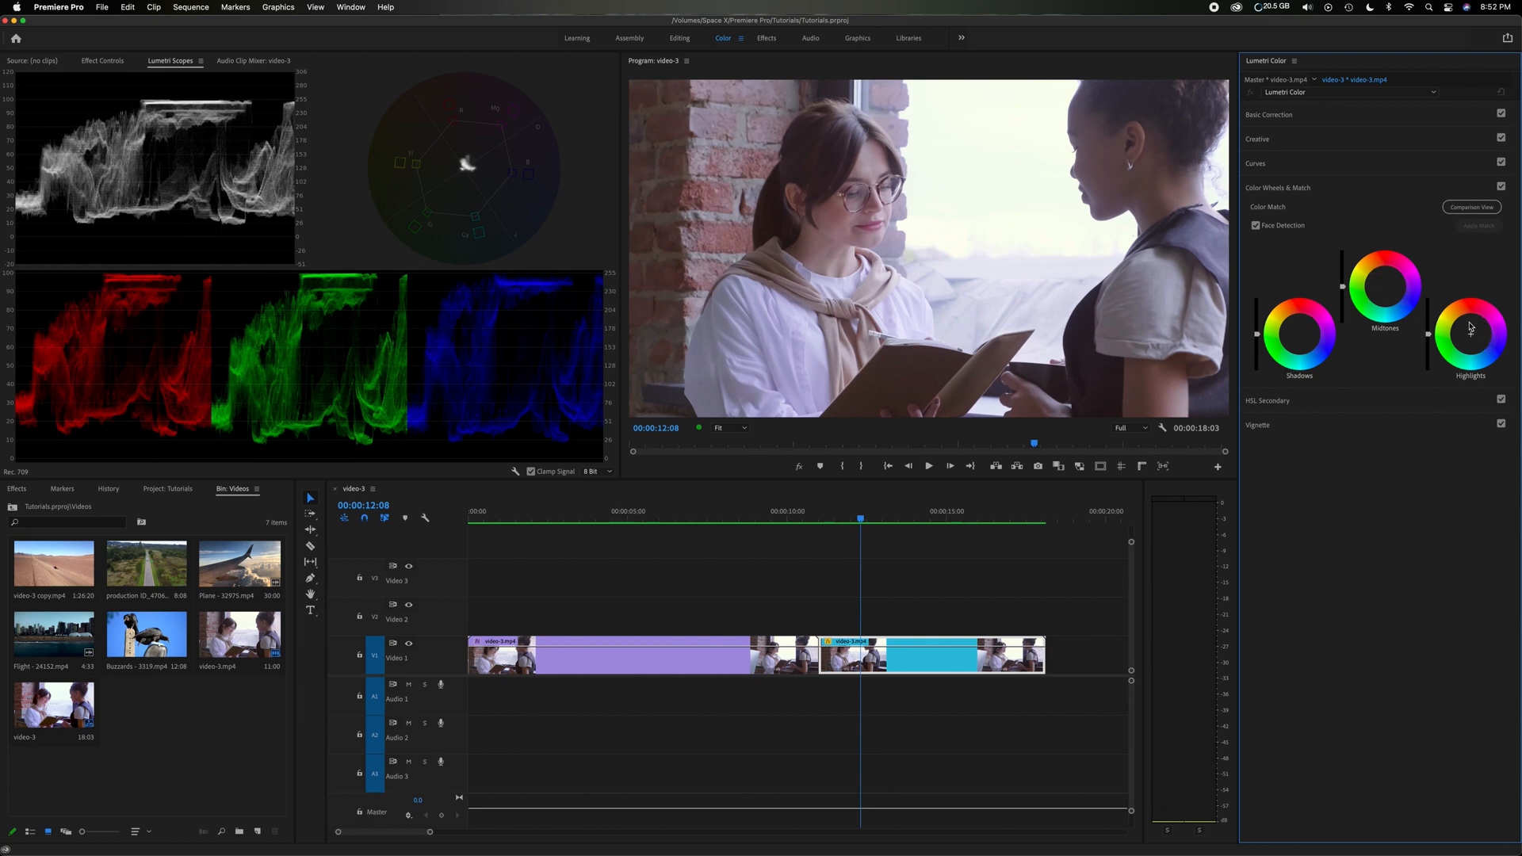
mouse_move(356, 184)
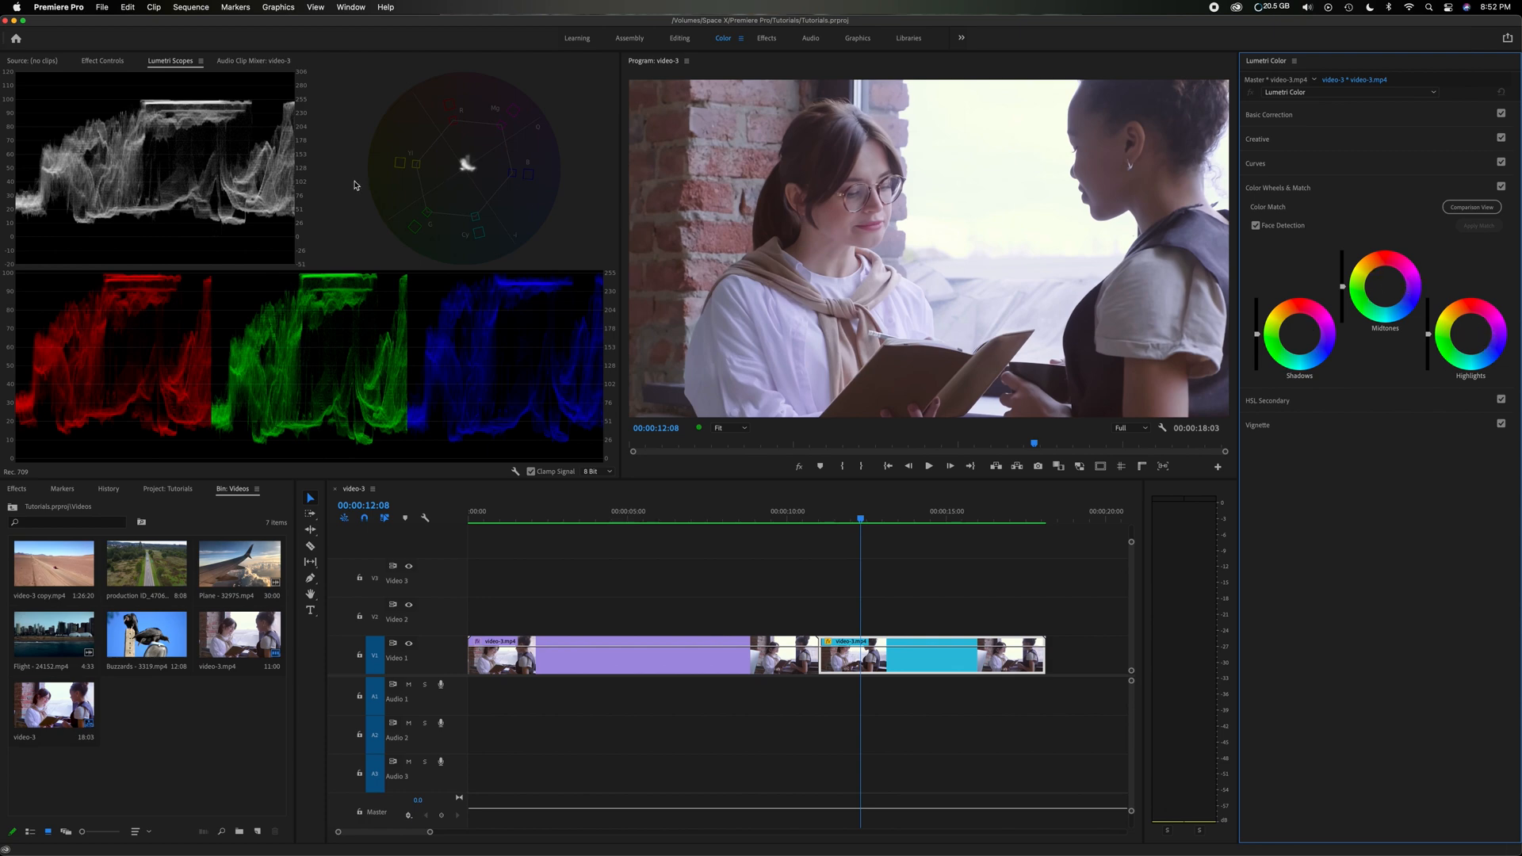
click(161, 165)
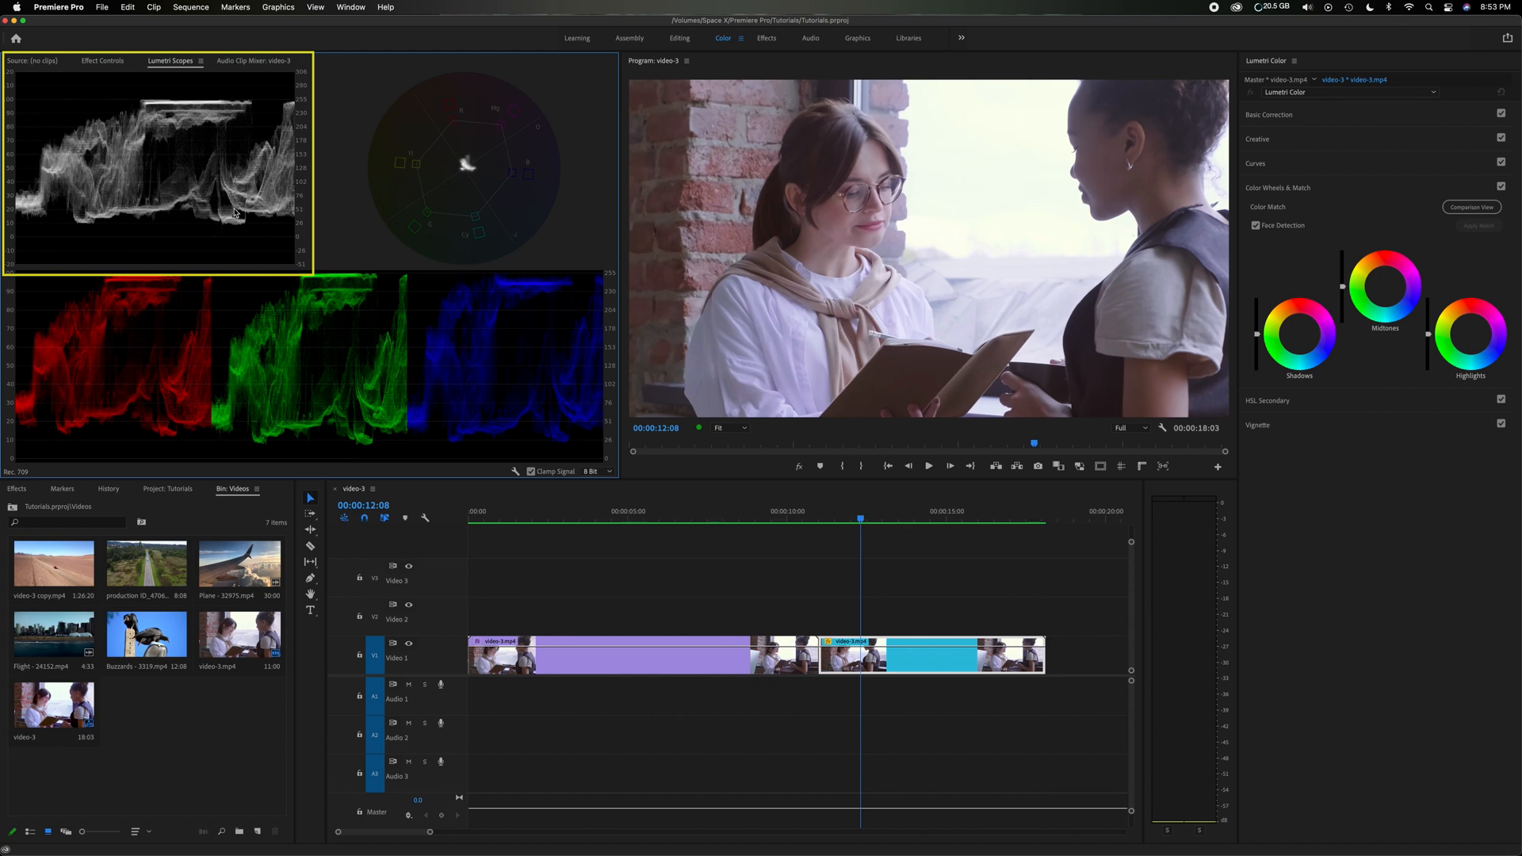
mouse_move(227, 241)
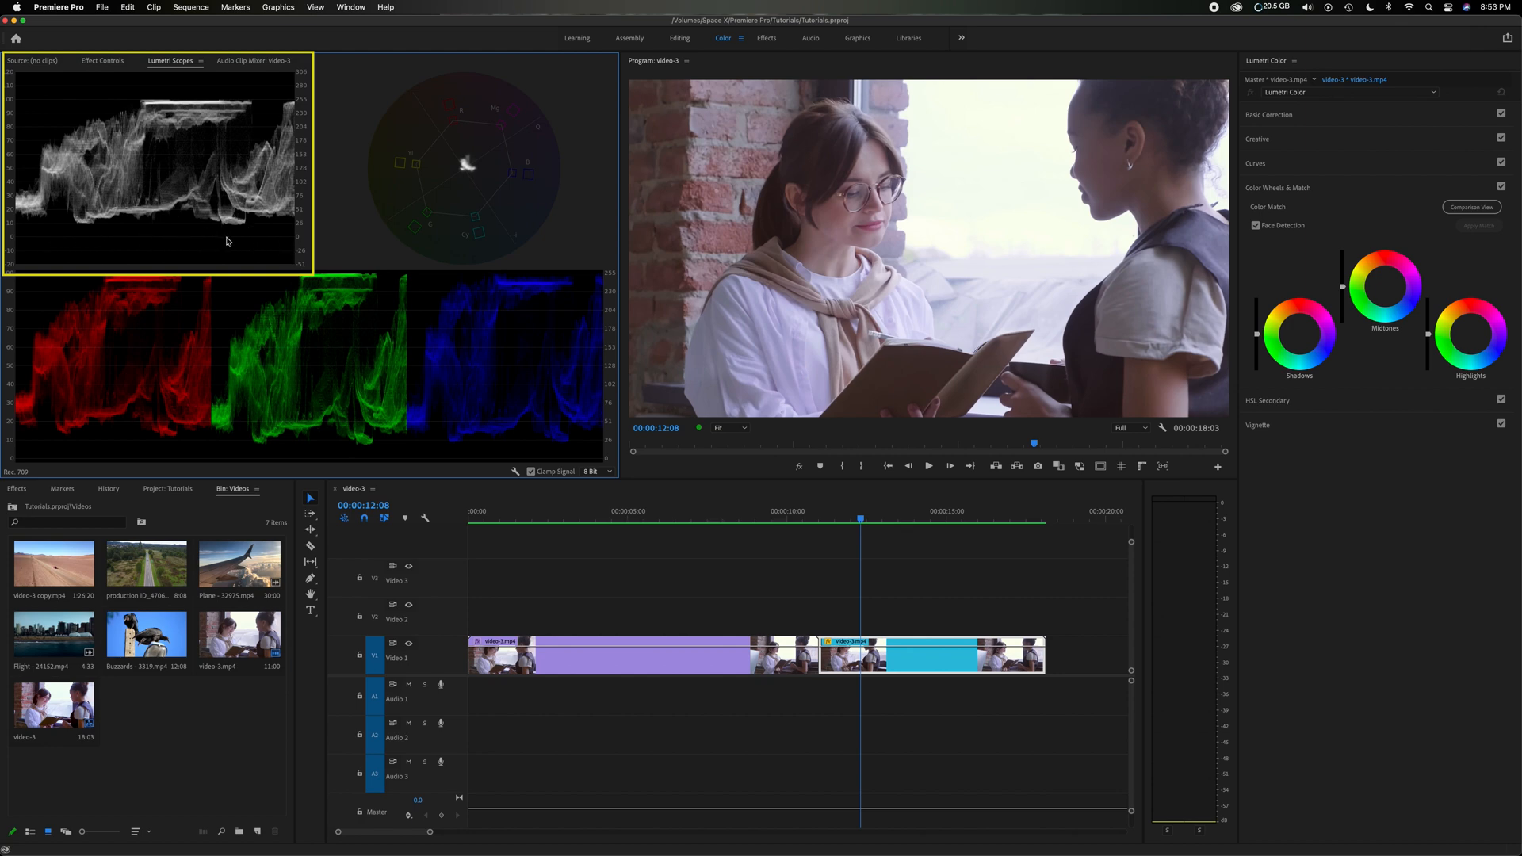
mouse_move(201, 100)
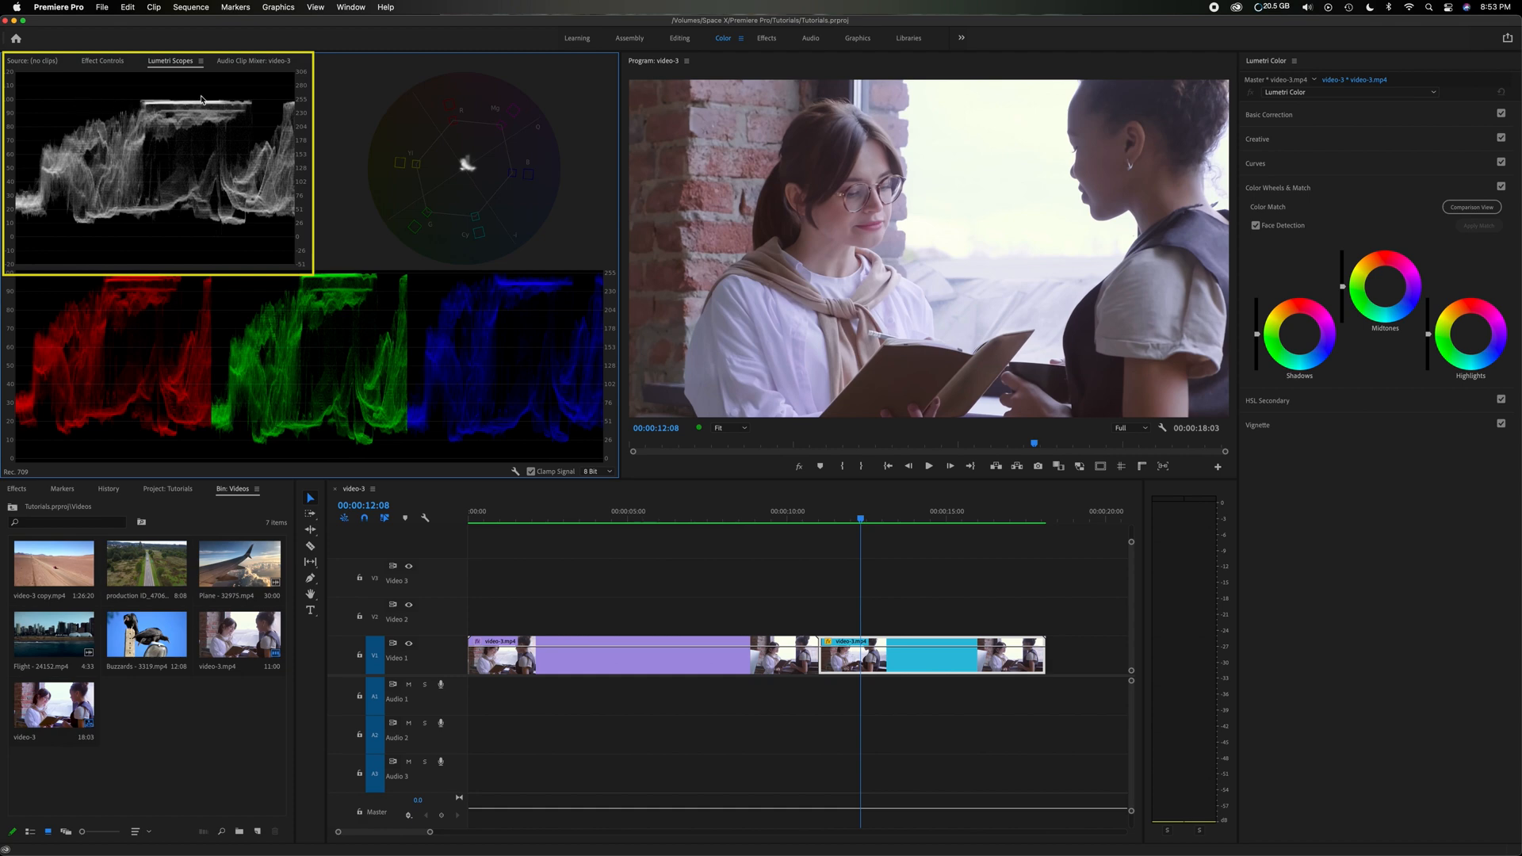
mouse_move(76, 234)
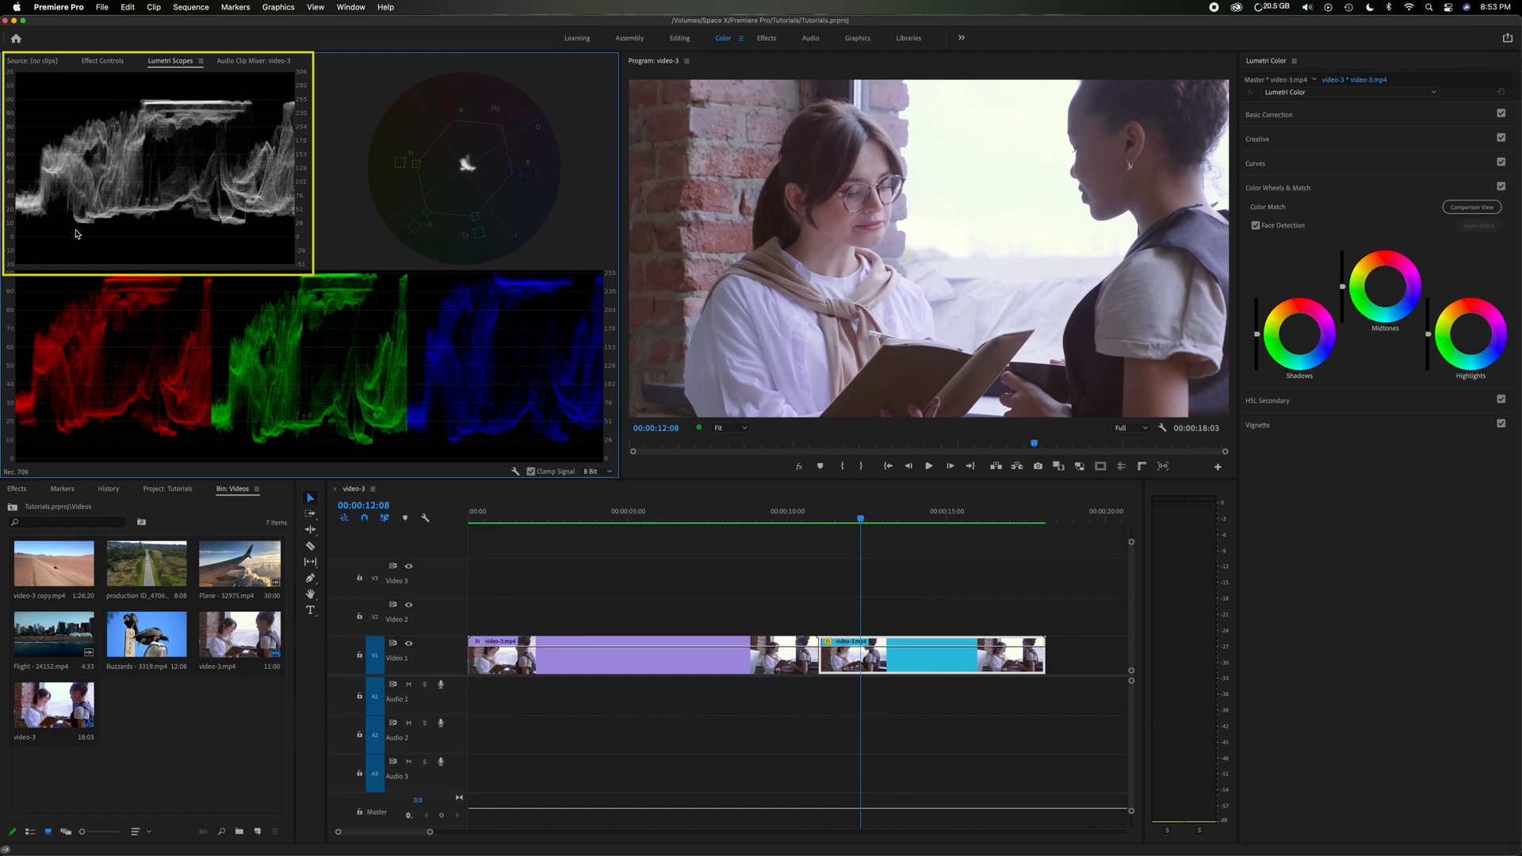
mouse_move(104, 234)
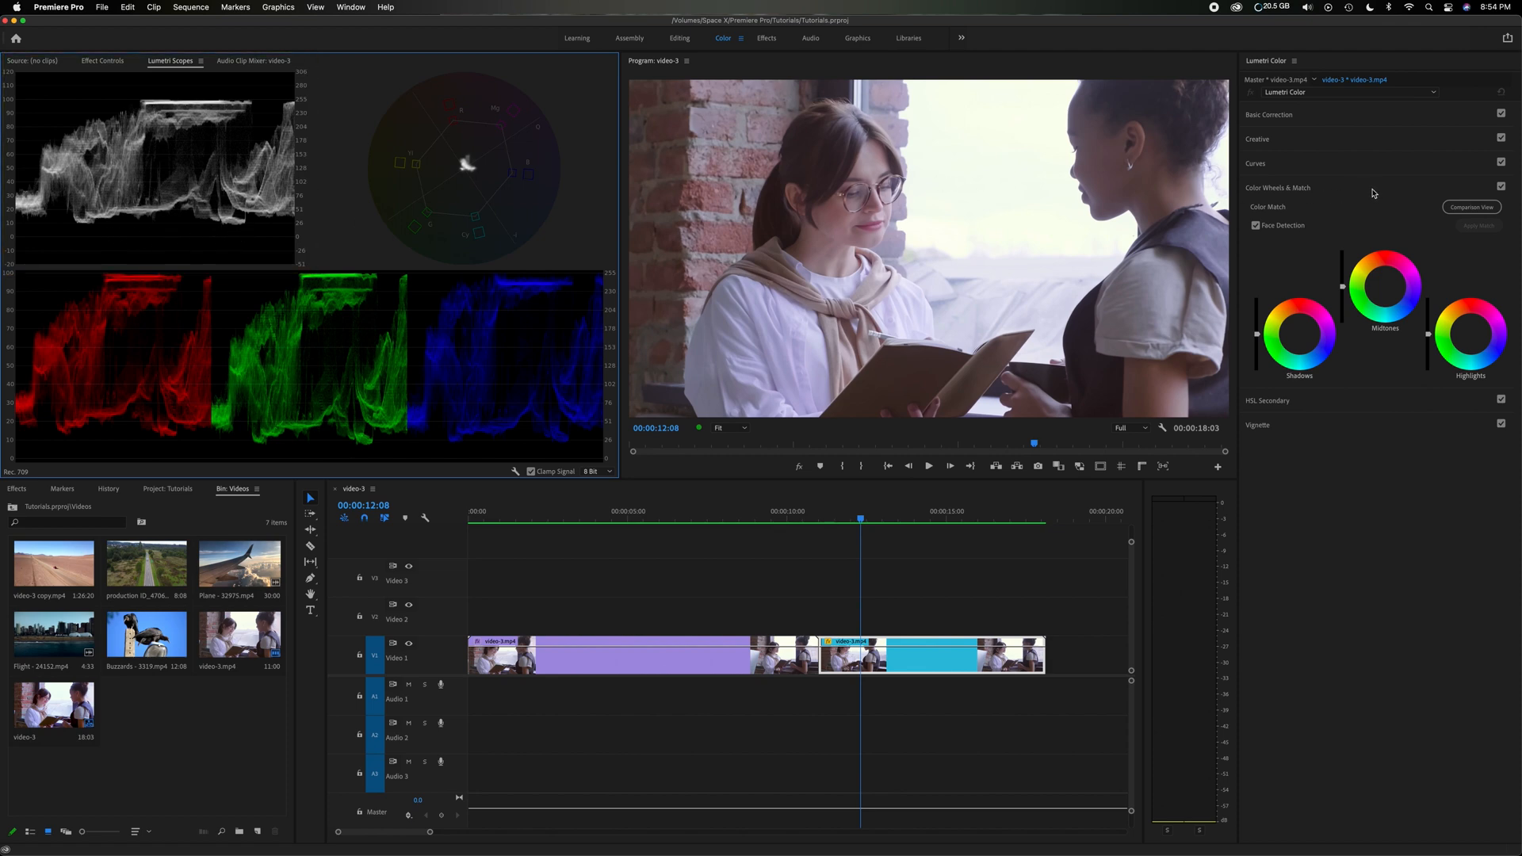
mouse_move(1471, 206)
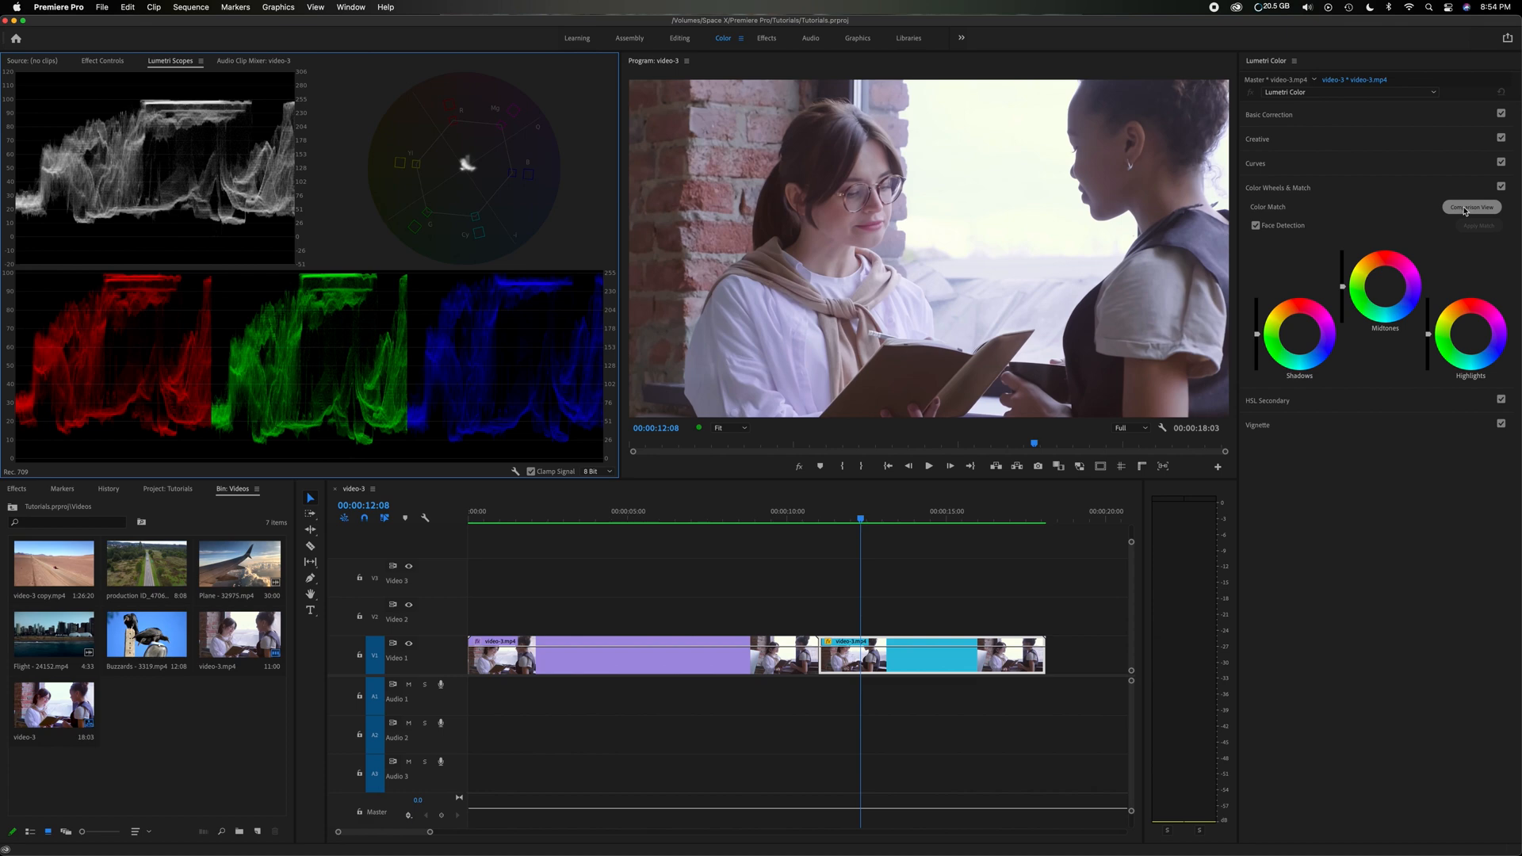
Show Comparison View with the wide reference frame beside the close-up.
click(1471, 206)
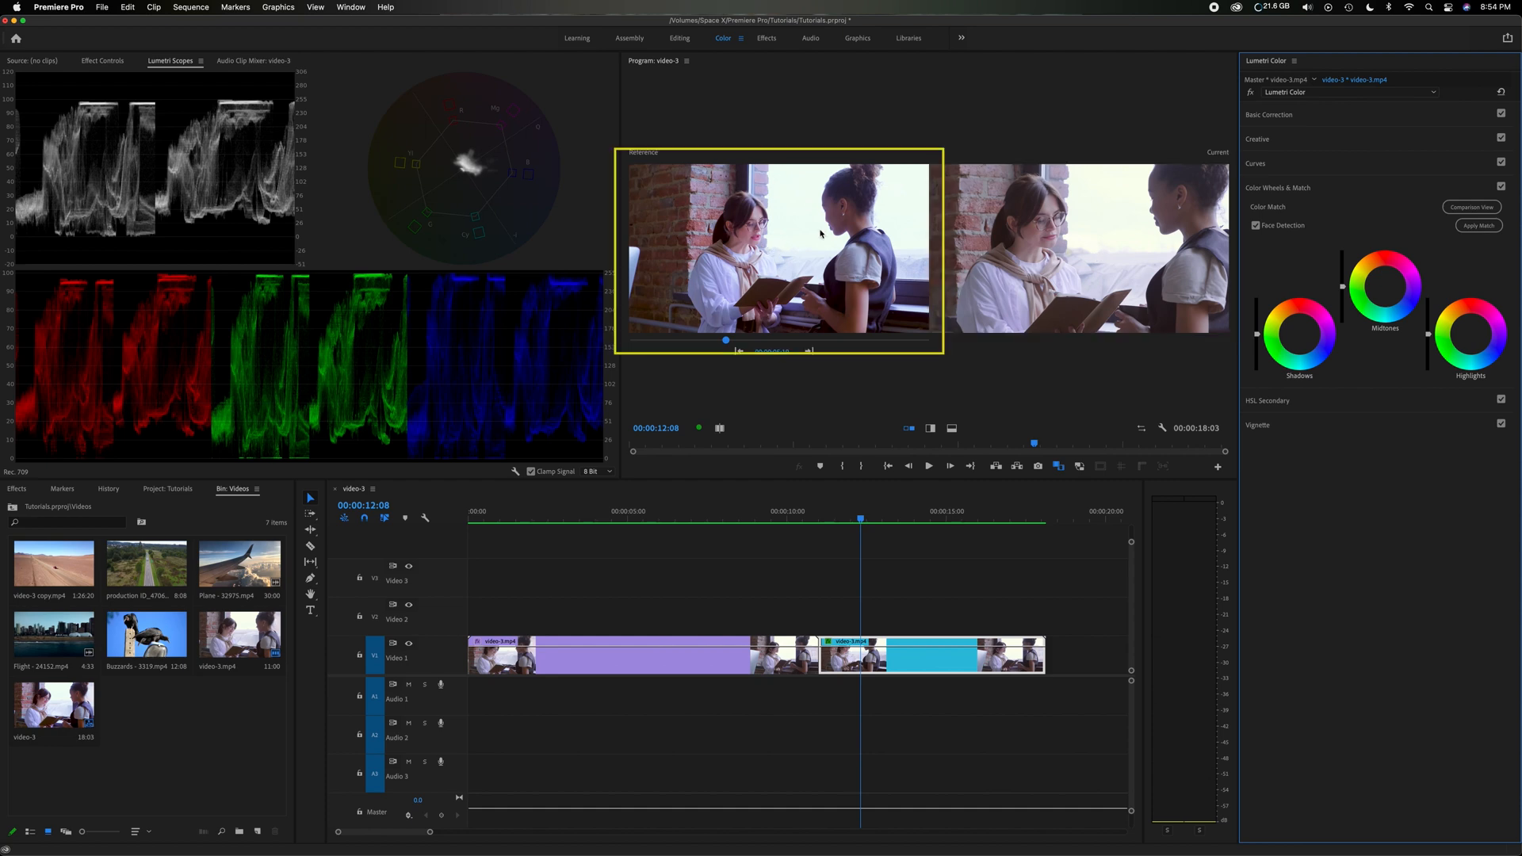
click(726, 341)
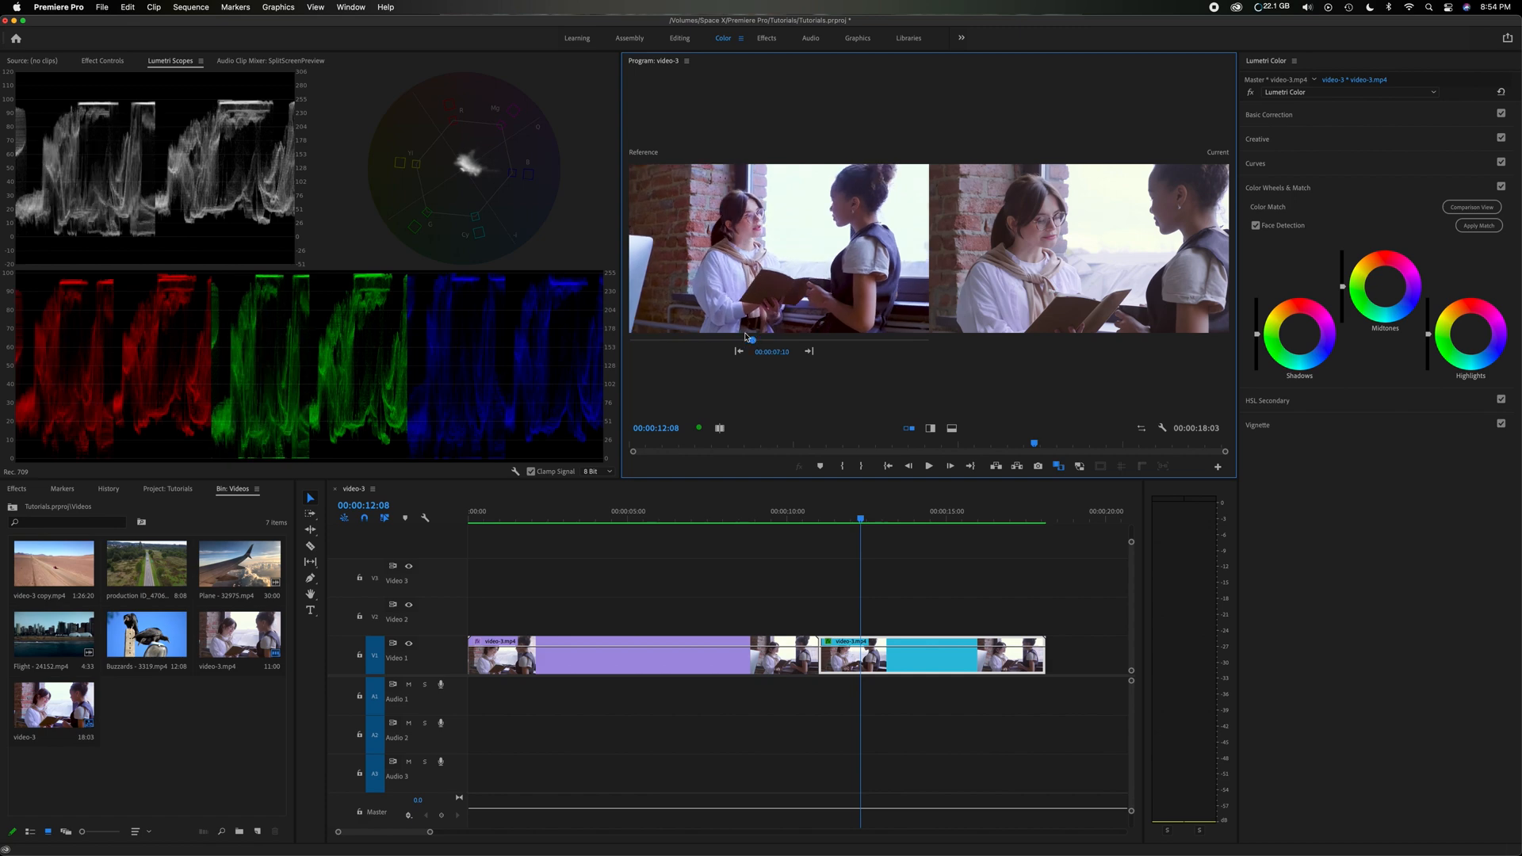
mouse_move(391, 180)
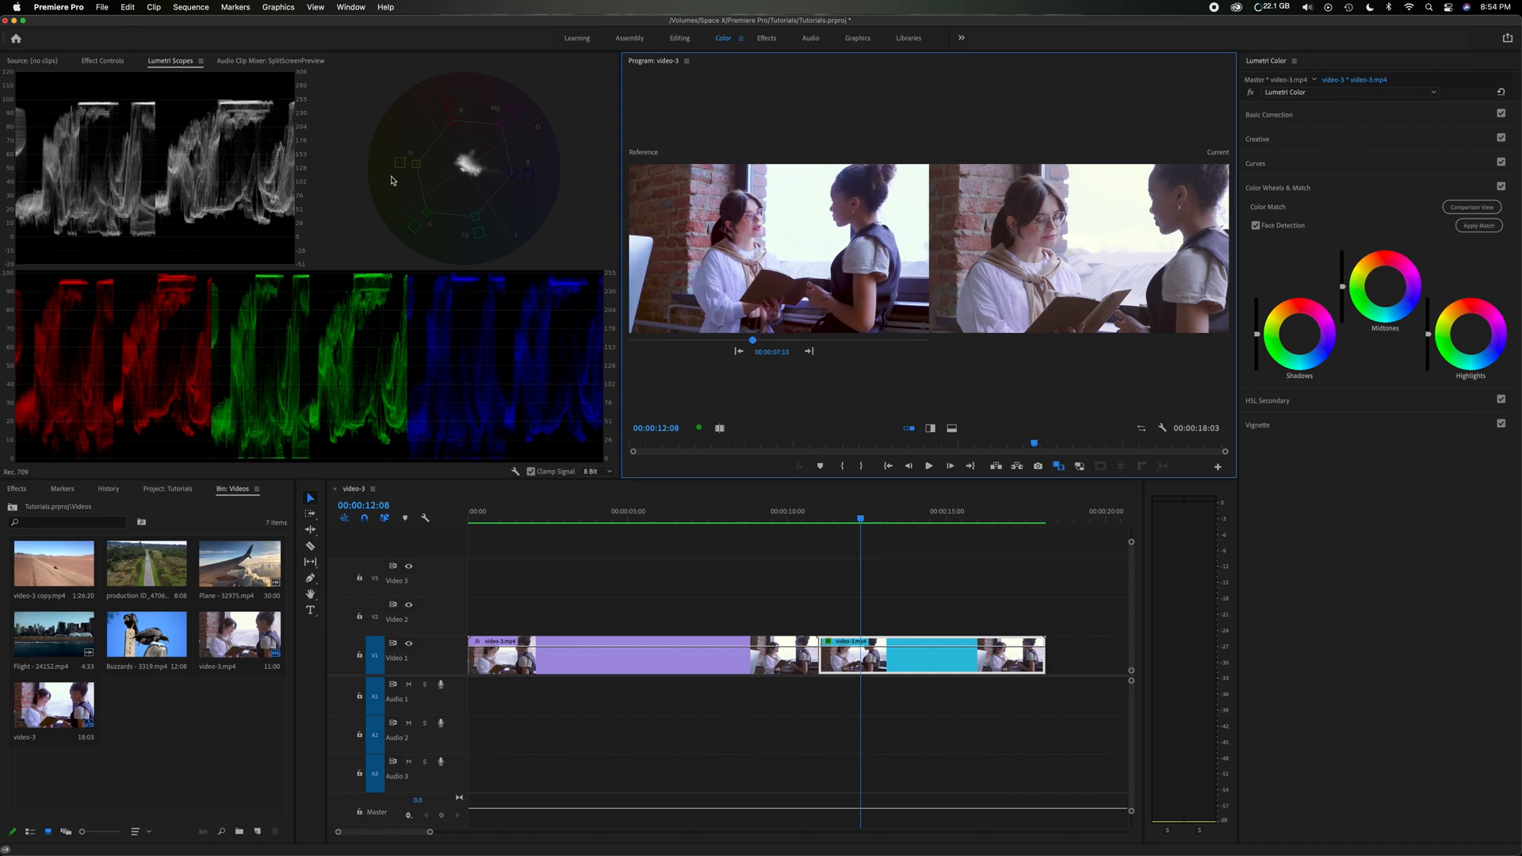
mouse_move(181, 175)
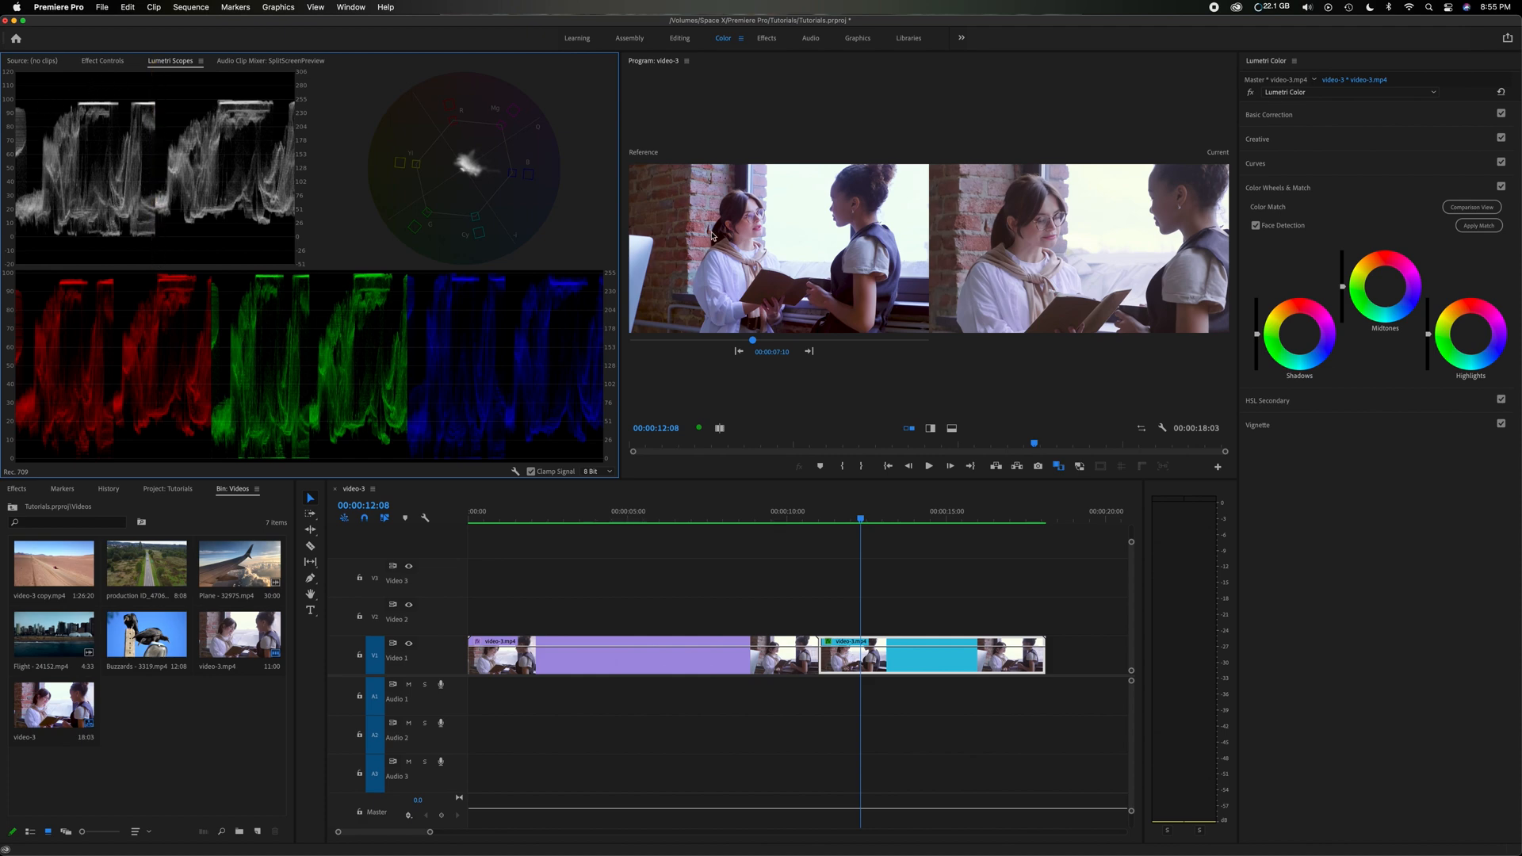
mouse_move(825, 271)
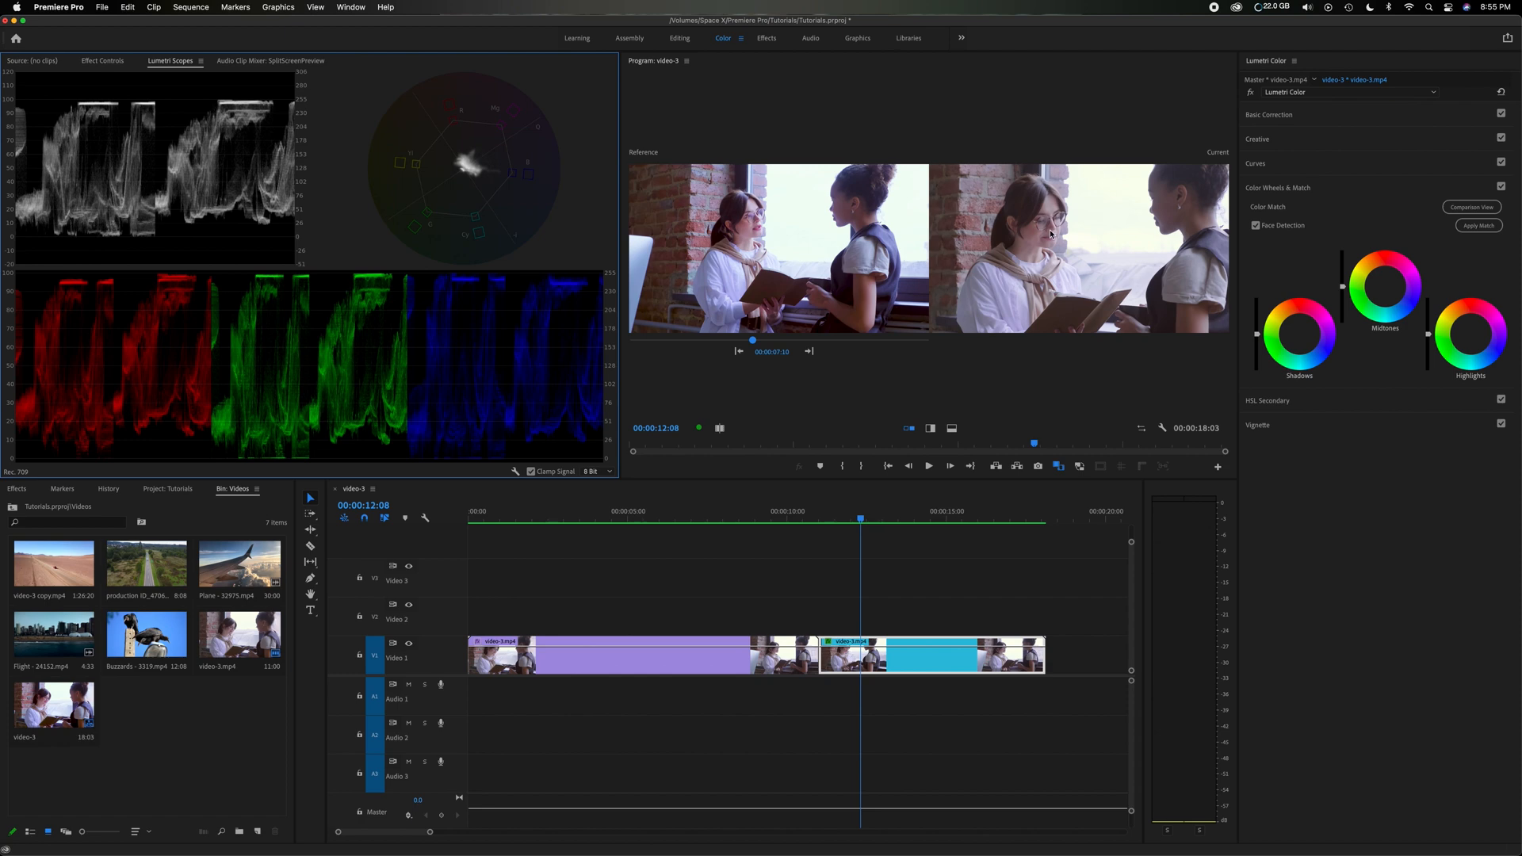
mouse_move(133, 295)
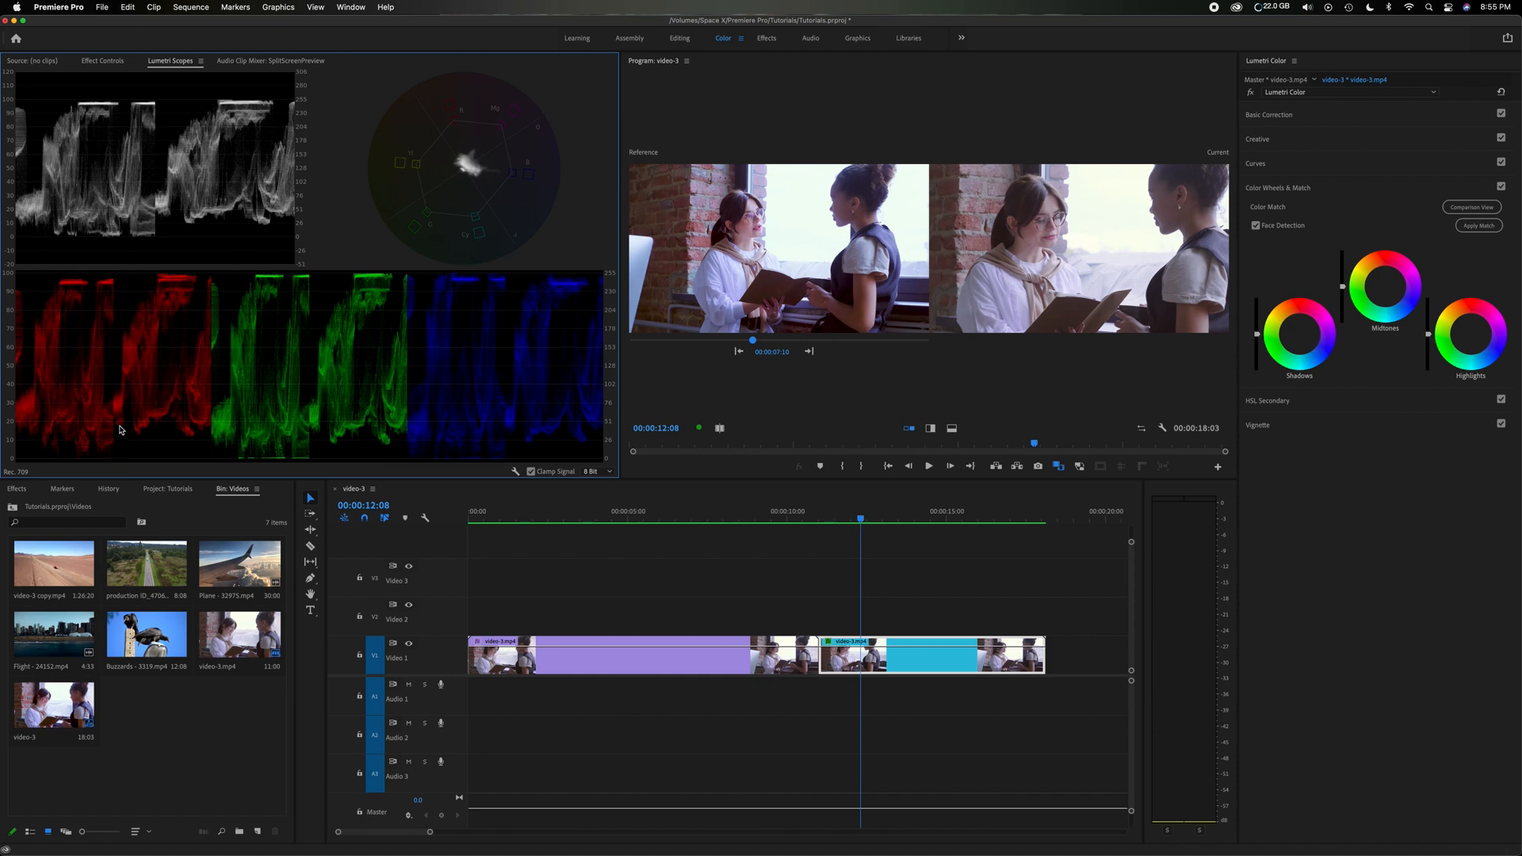
mouse_move(164, 409)
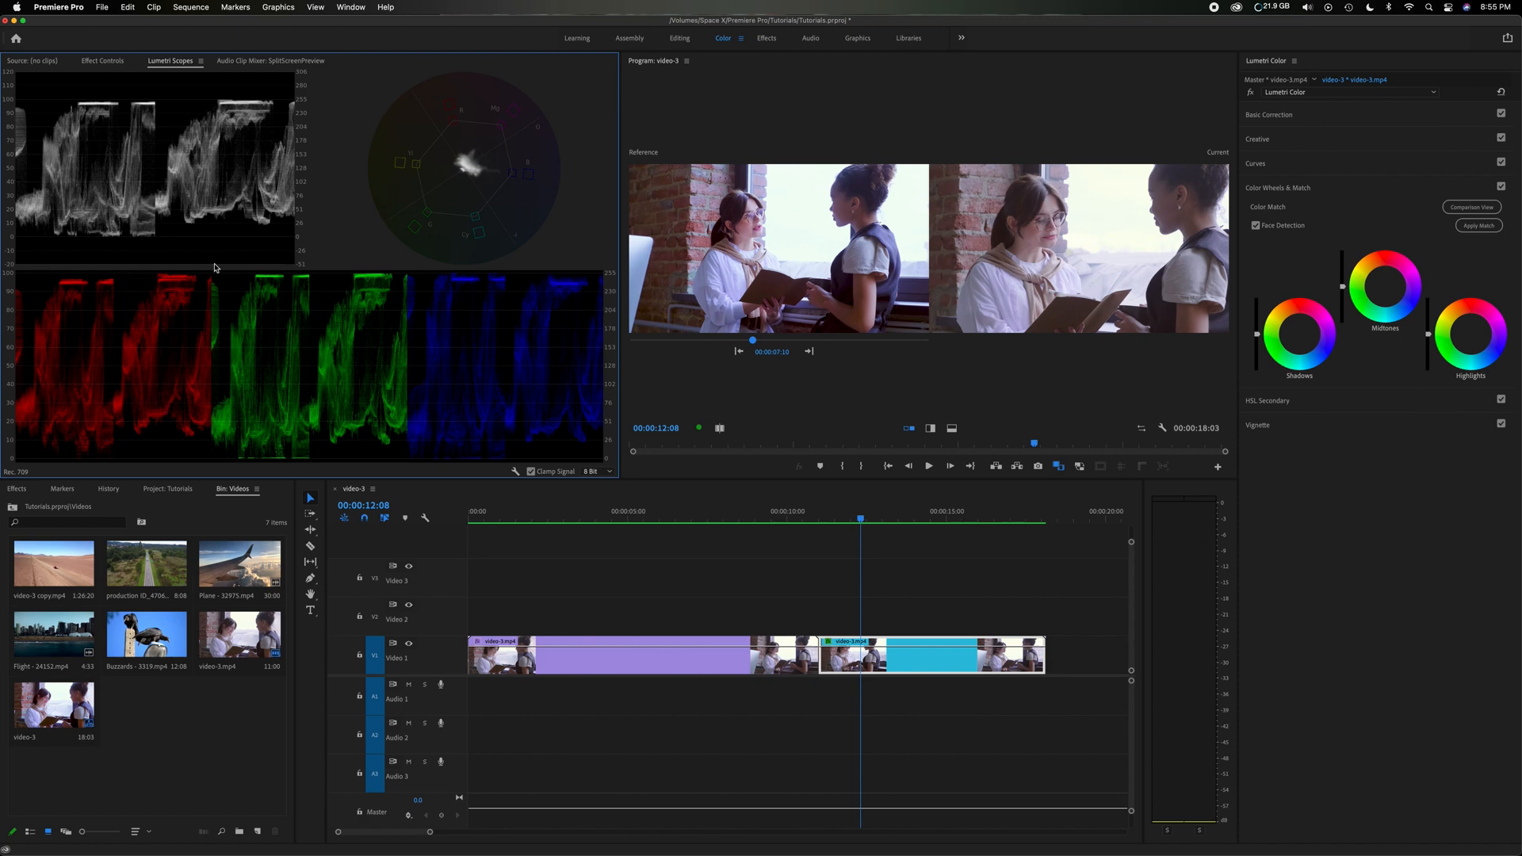
mouse_move(203, 222)
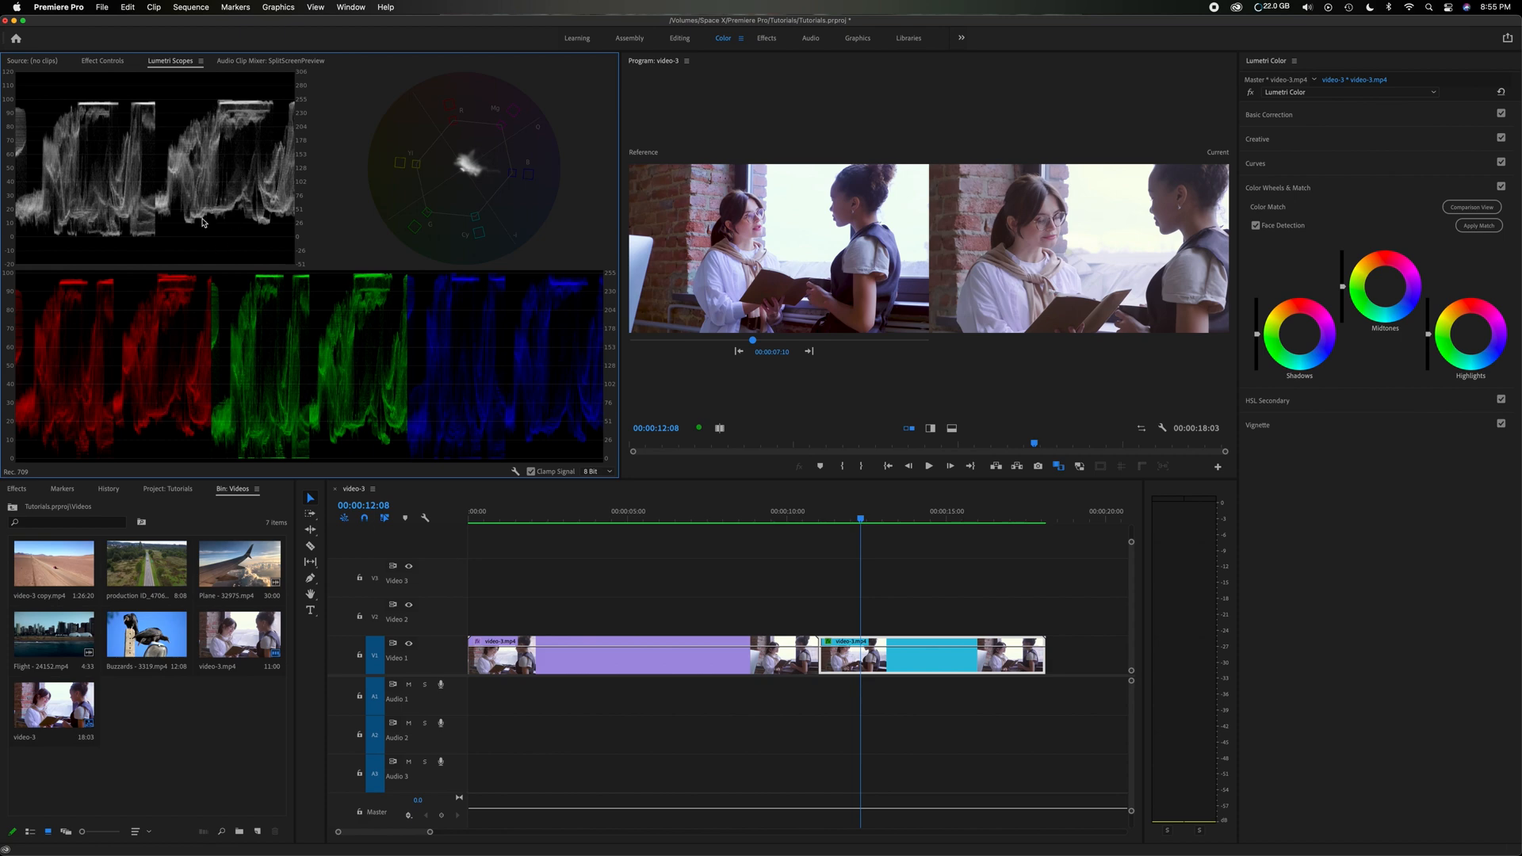
mouse_move(107, 240)
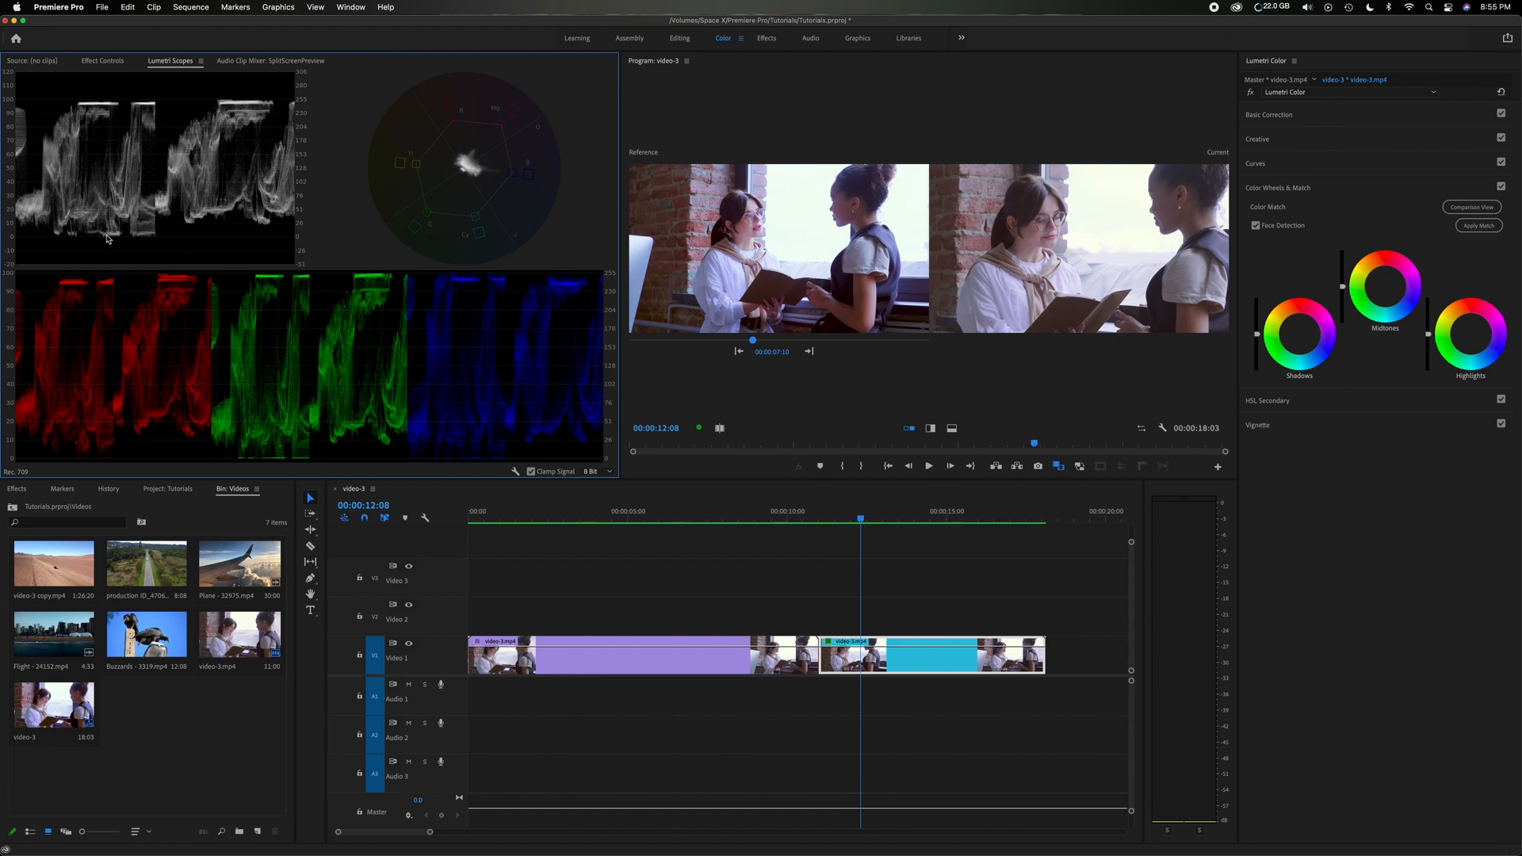
mouse_move(226, 234)
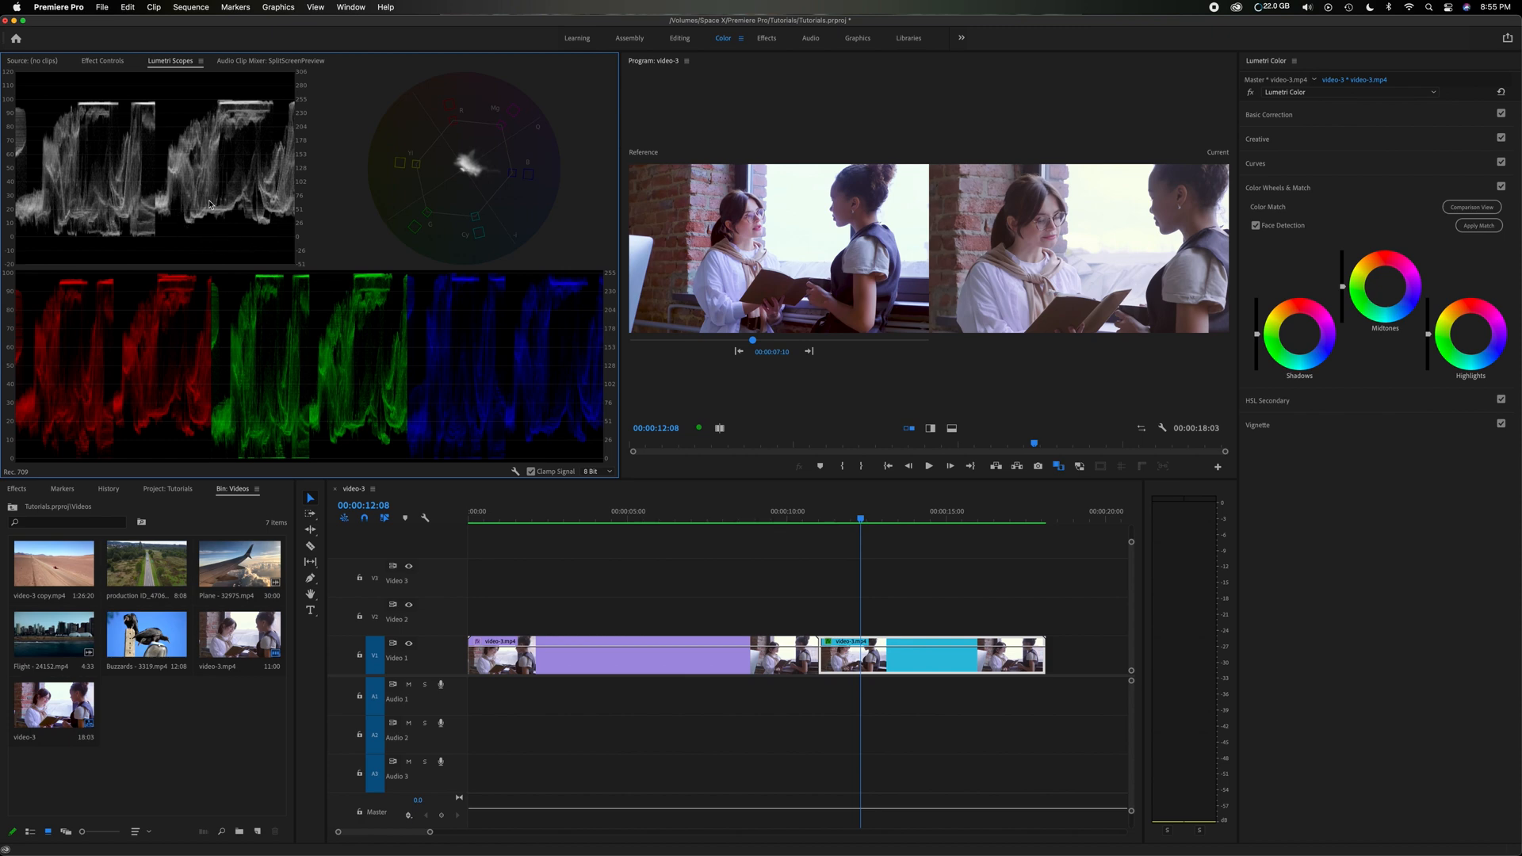
mouse_move(36, 240)
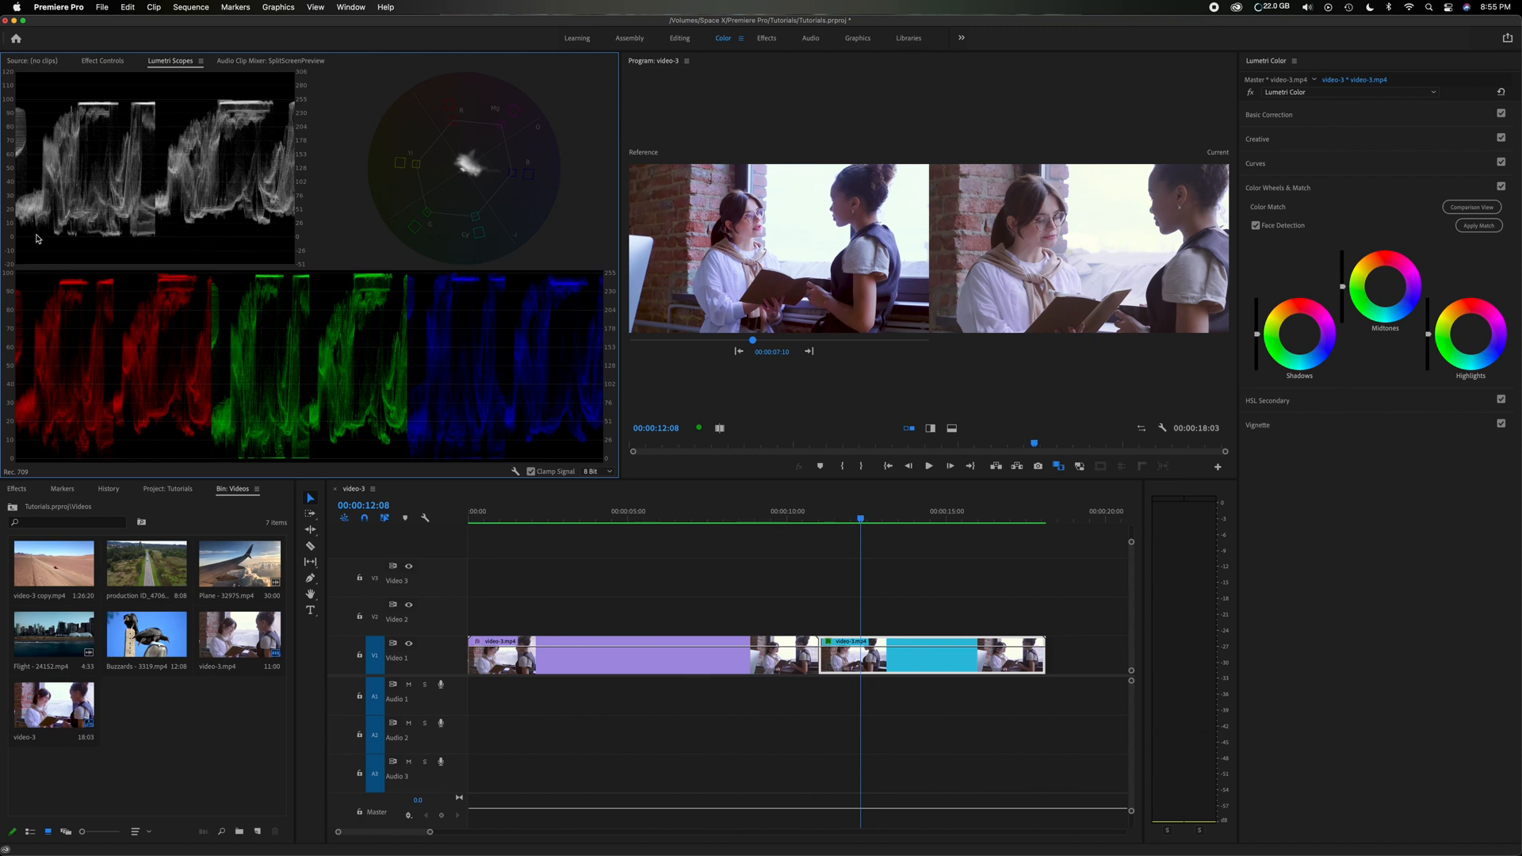
mouse_move(131, 244)
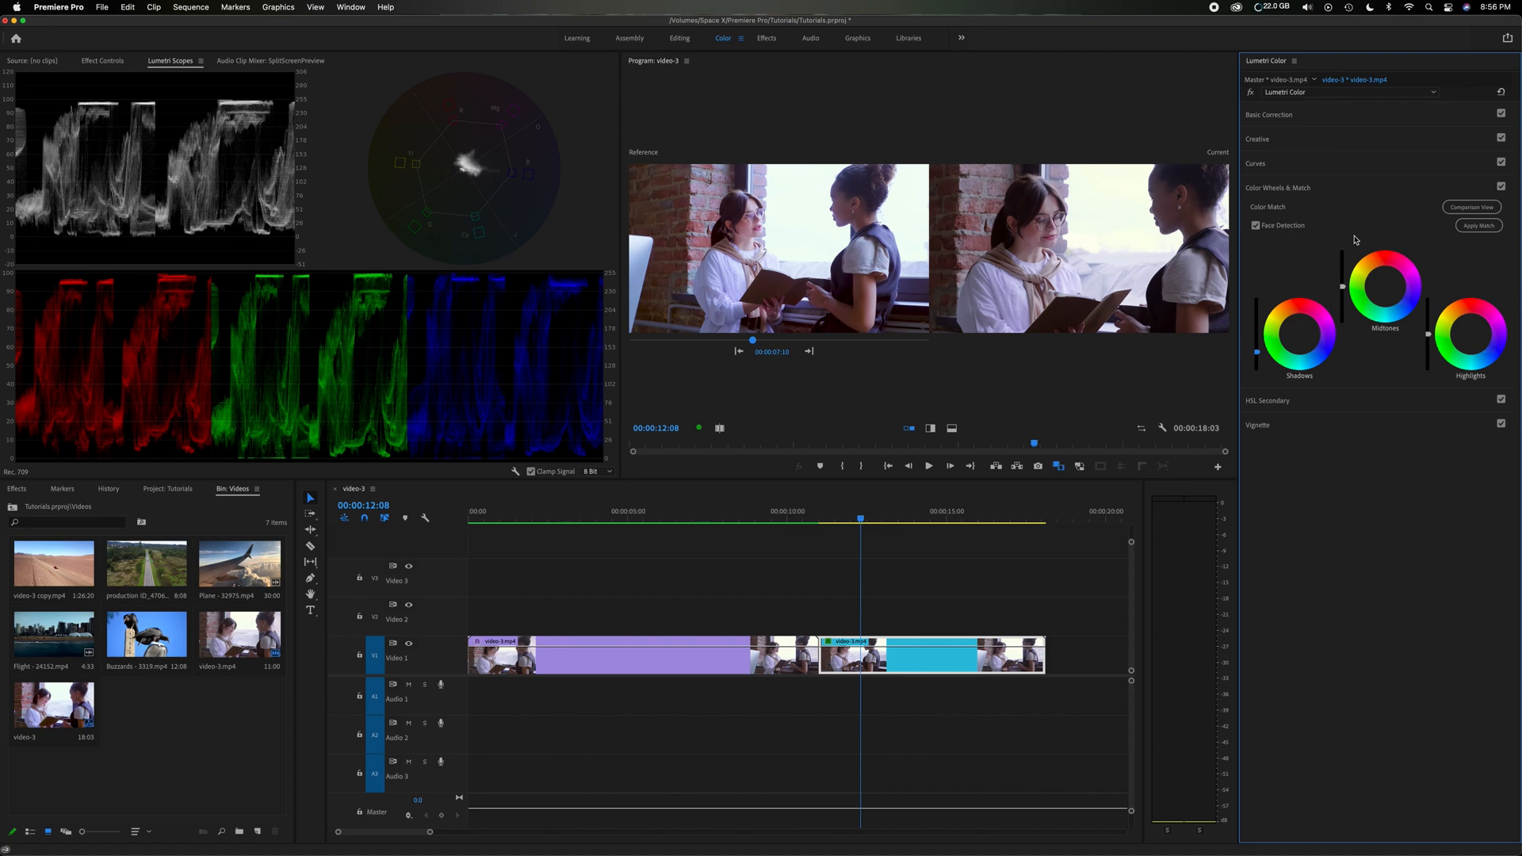
mouse_move(1354, 240)
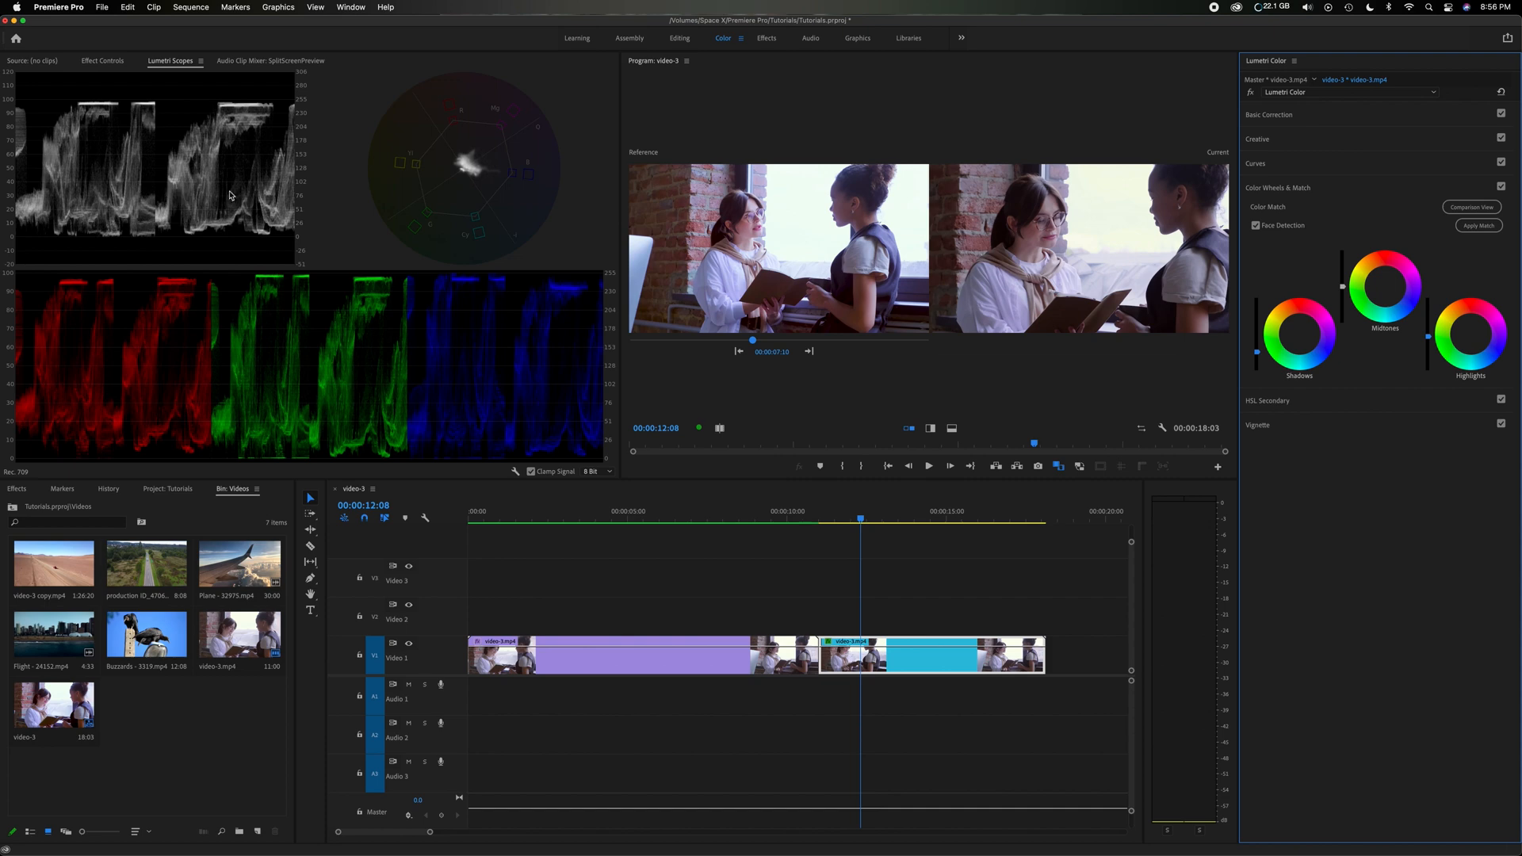
mouse_move(230, 184)
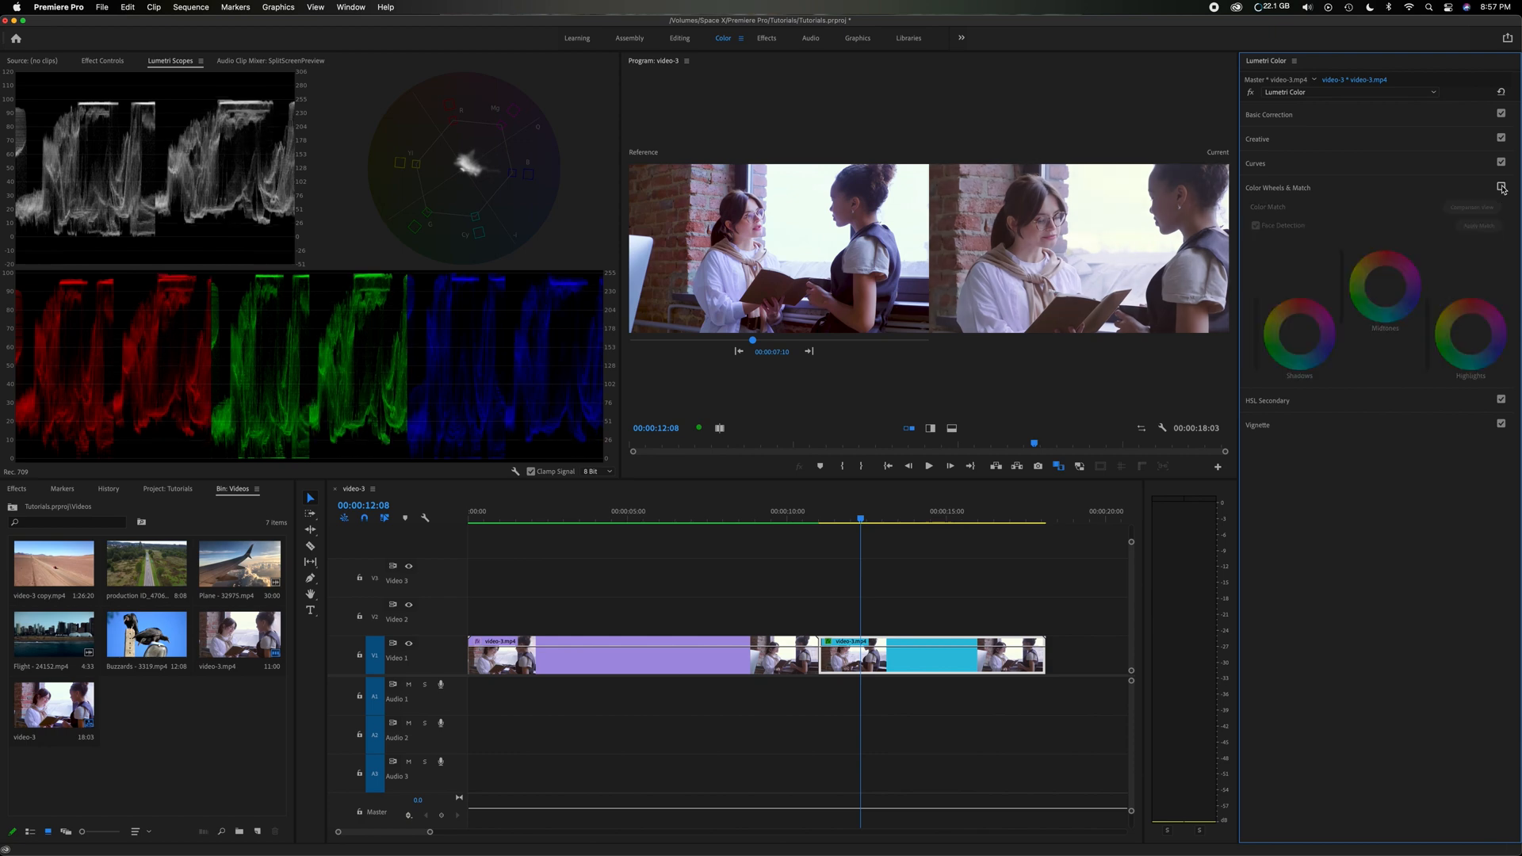
Re-enable the Color Wheels & Match correction on the close-up clip.
click(1501, 187)
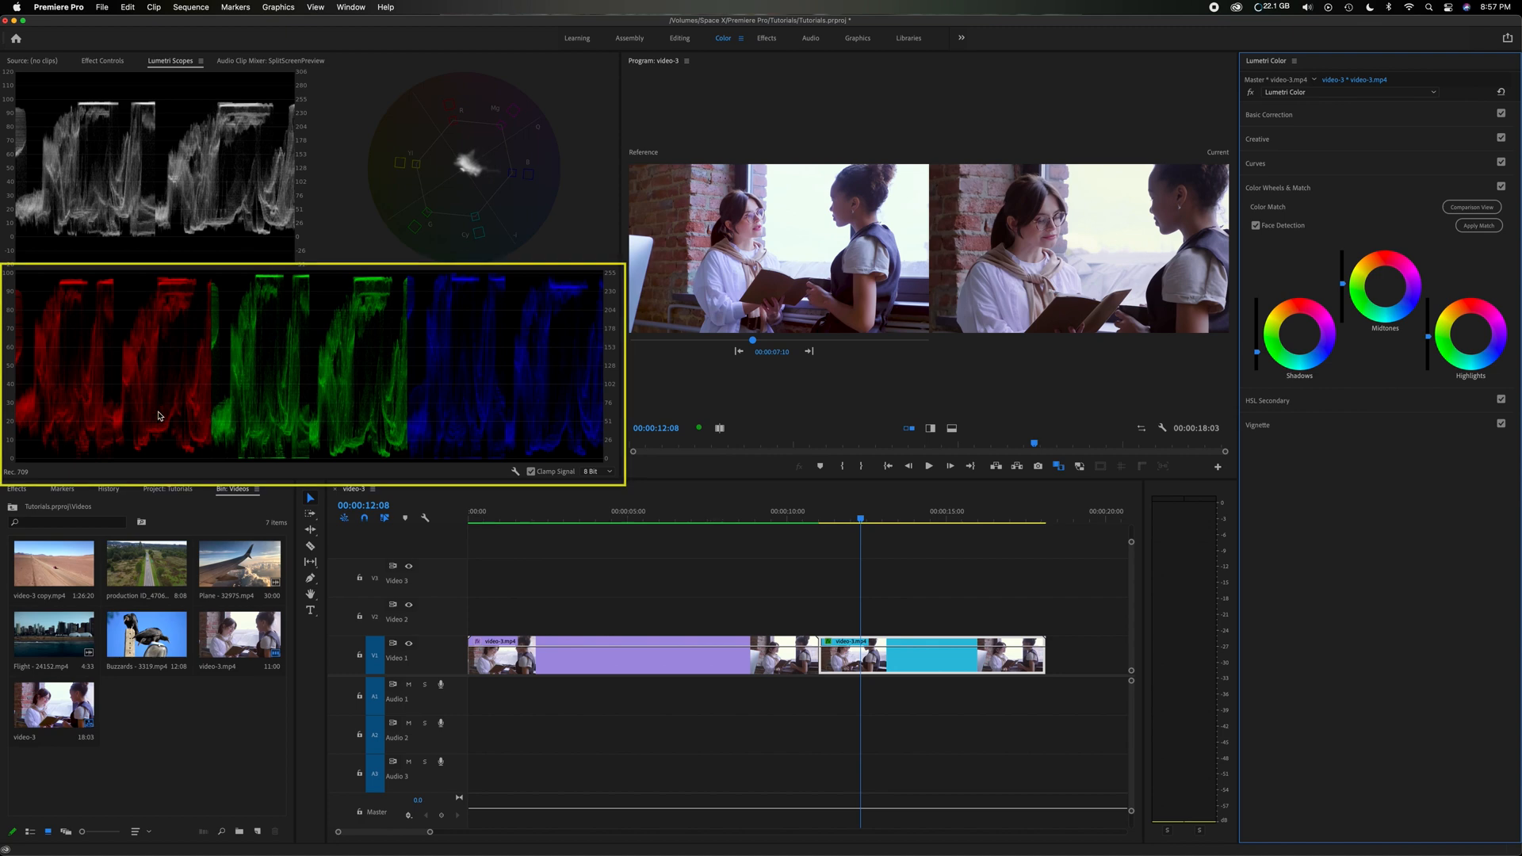
mouse_move(162, 348)
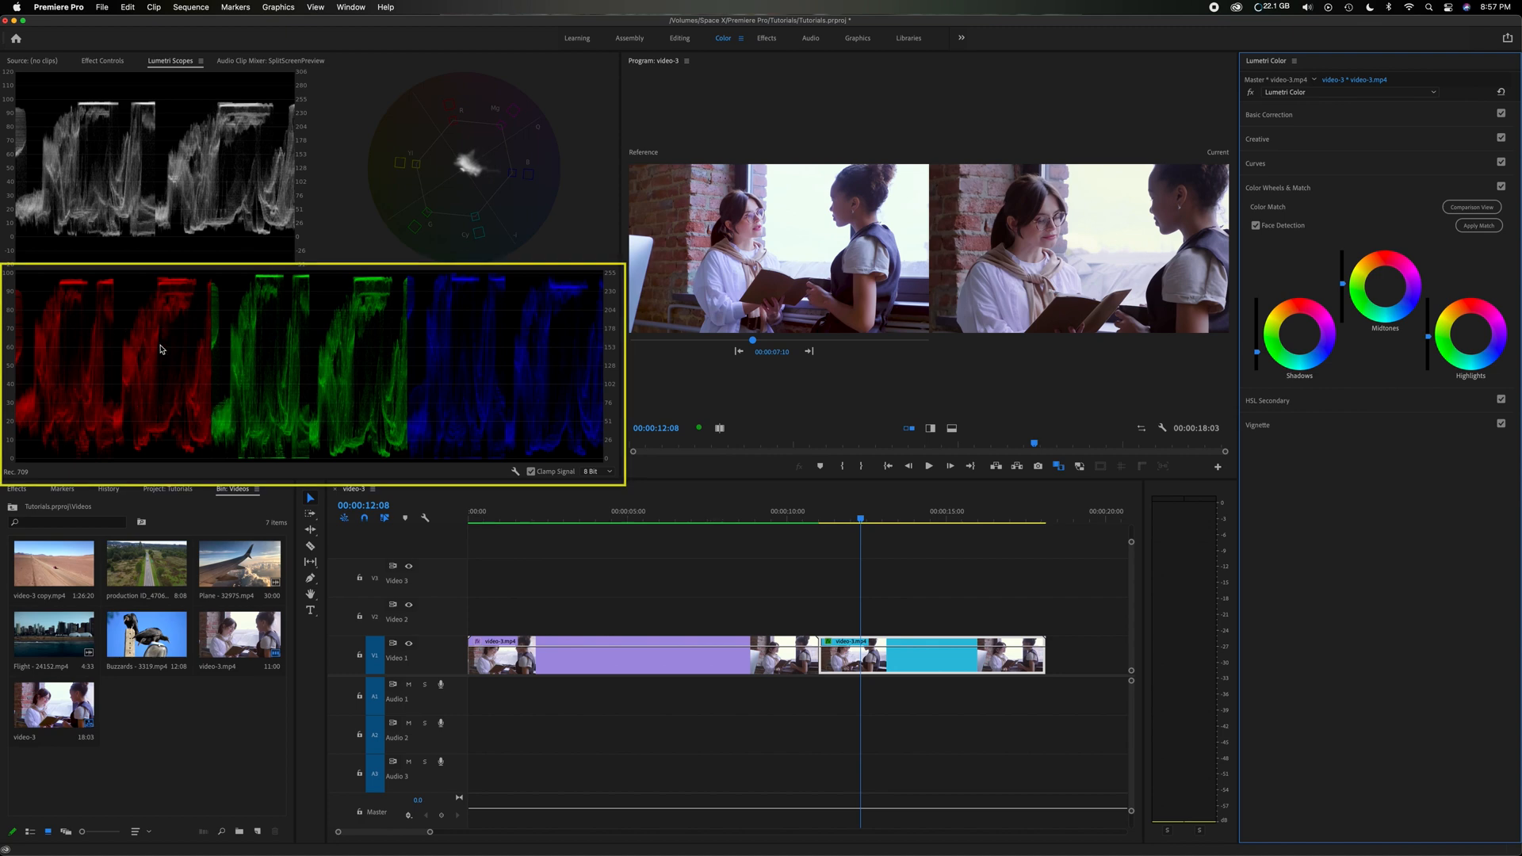
mouse_move(497, 320)
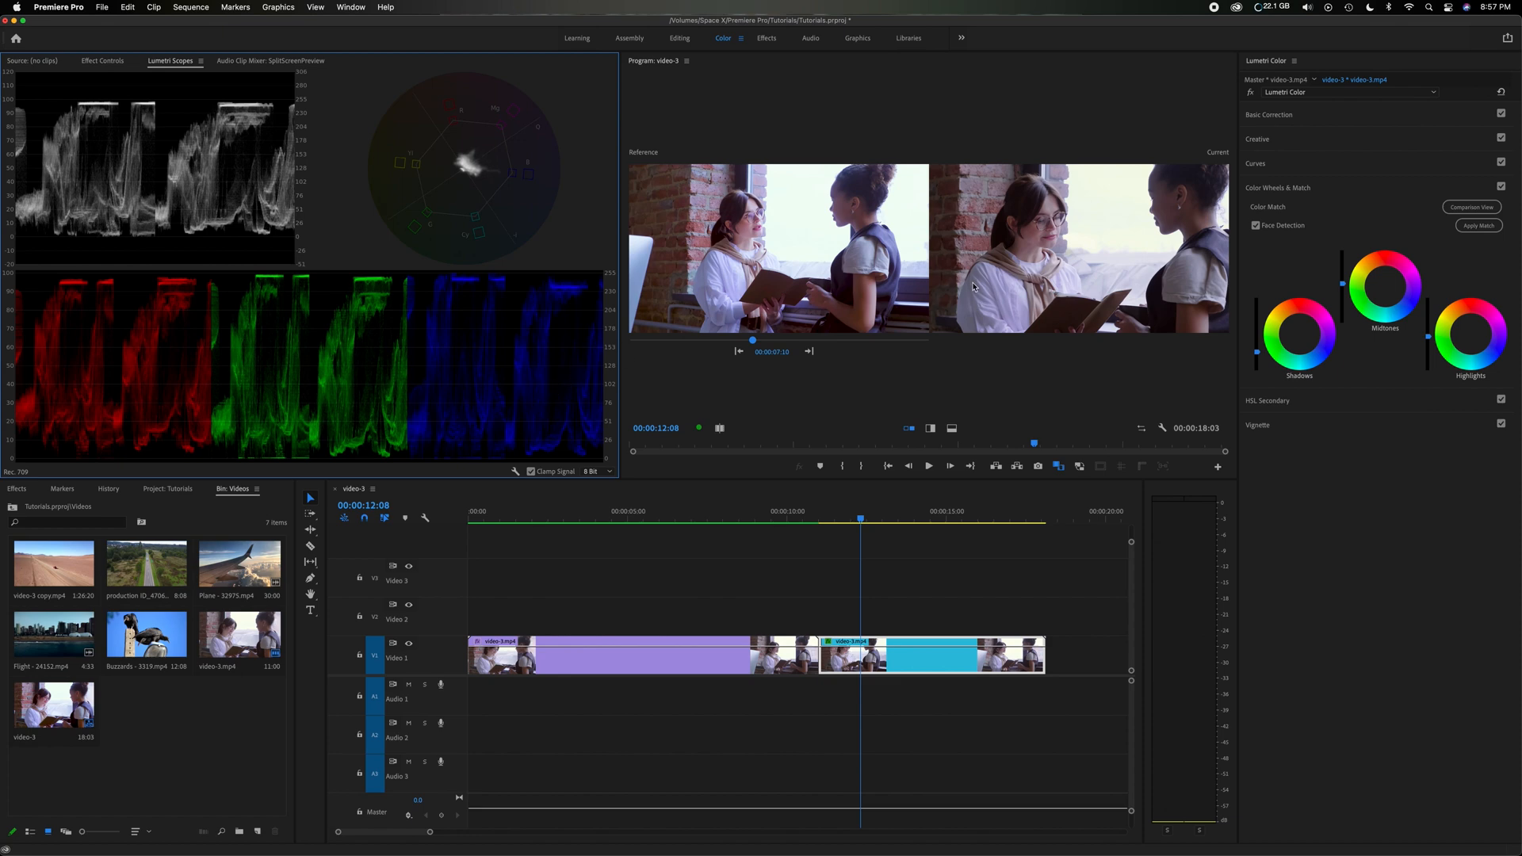
mouse_move(111, 308)
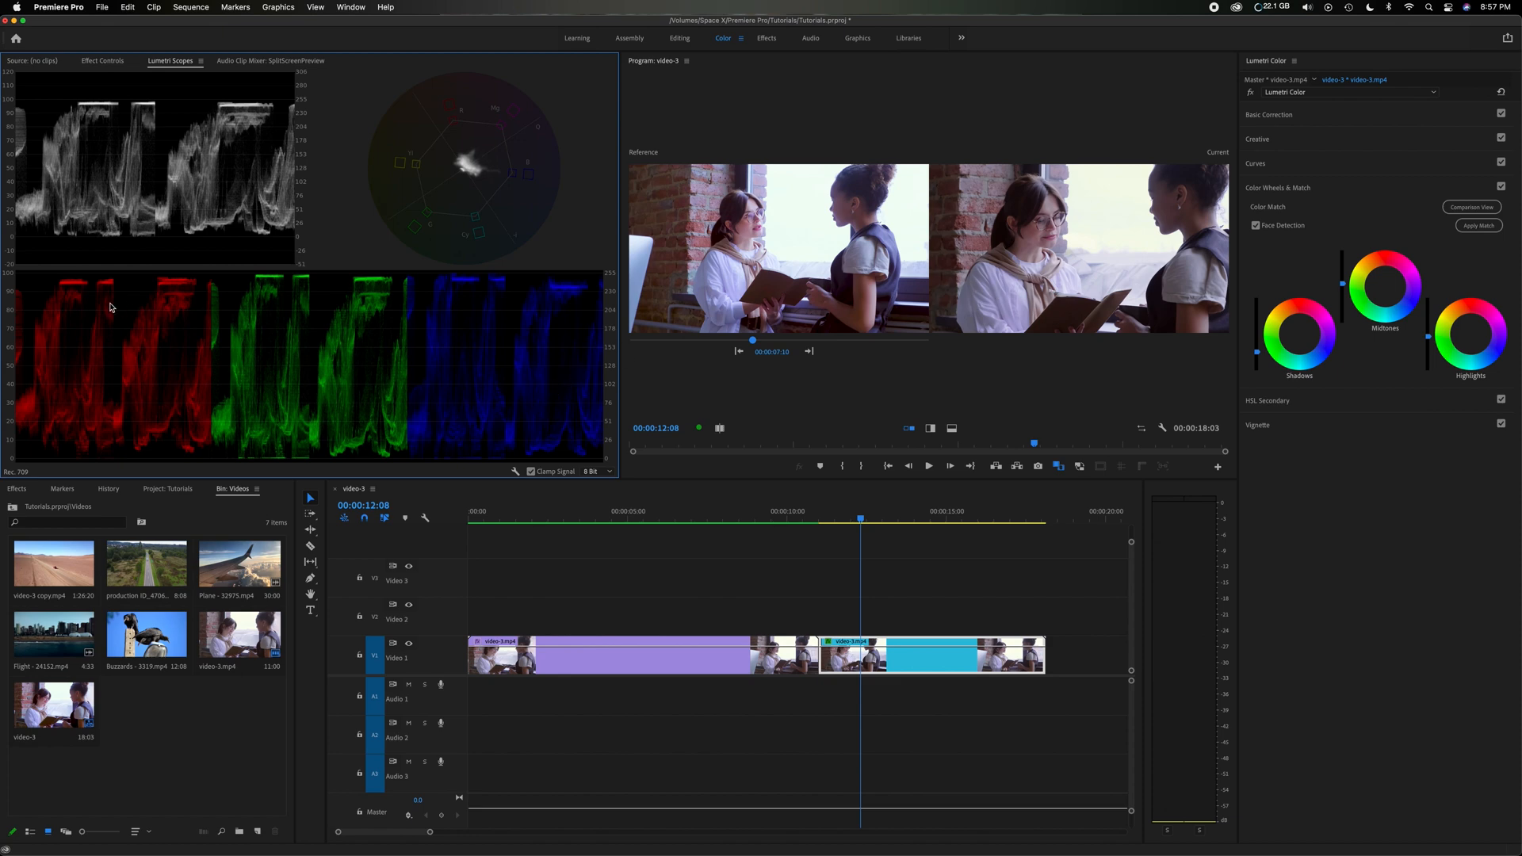
mouse_move(178, 446)
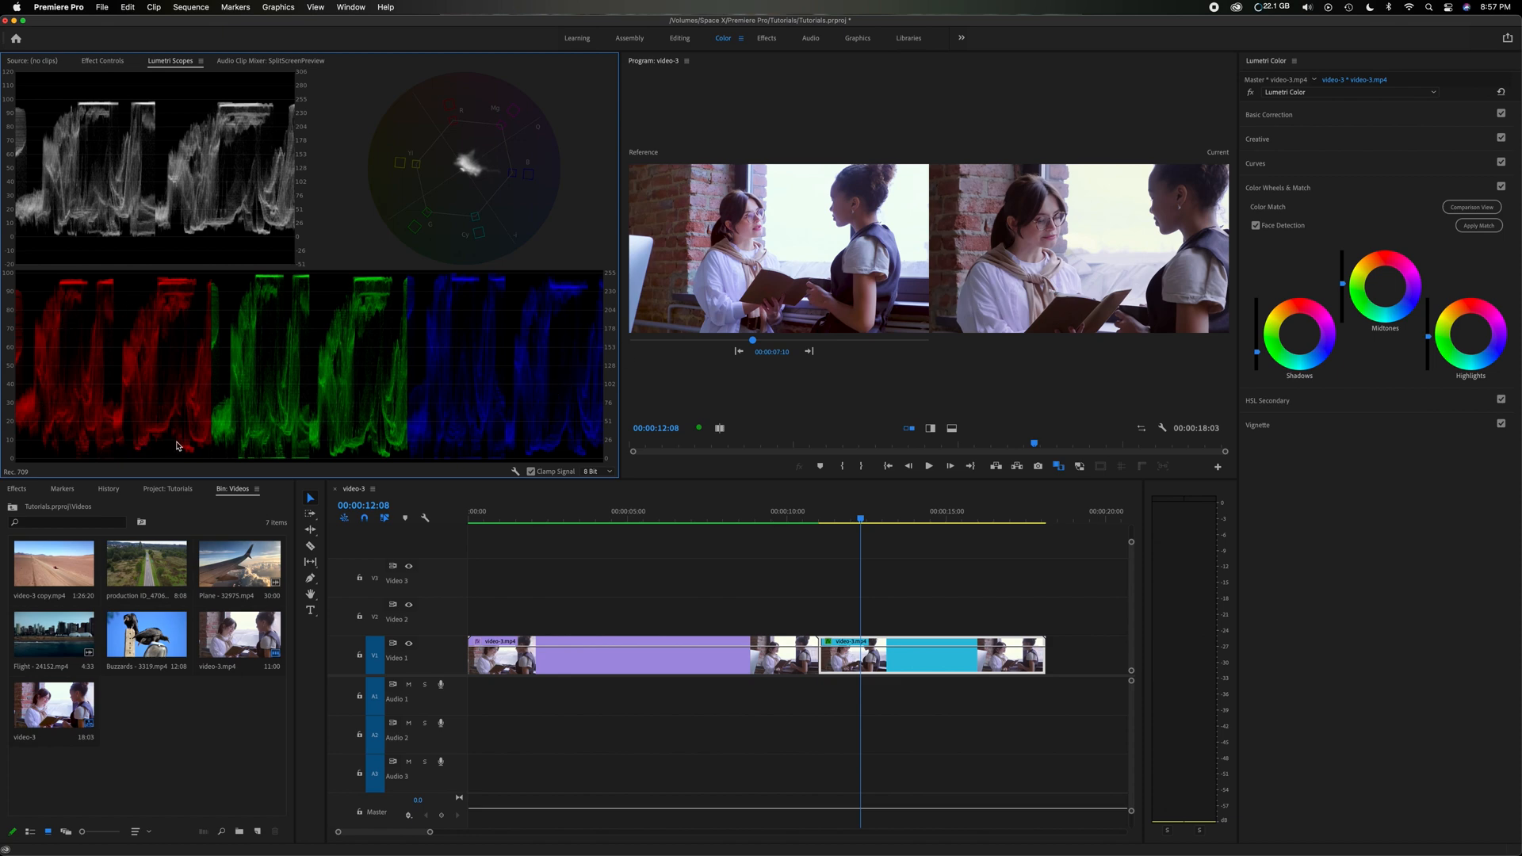
mouse_move(222, 374)
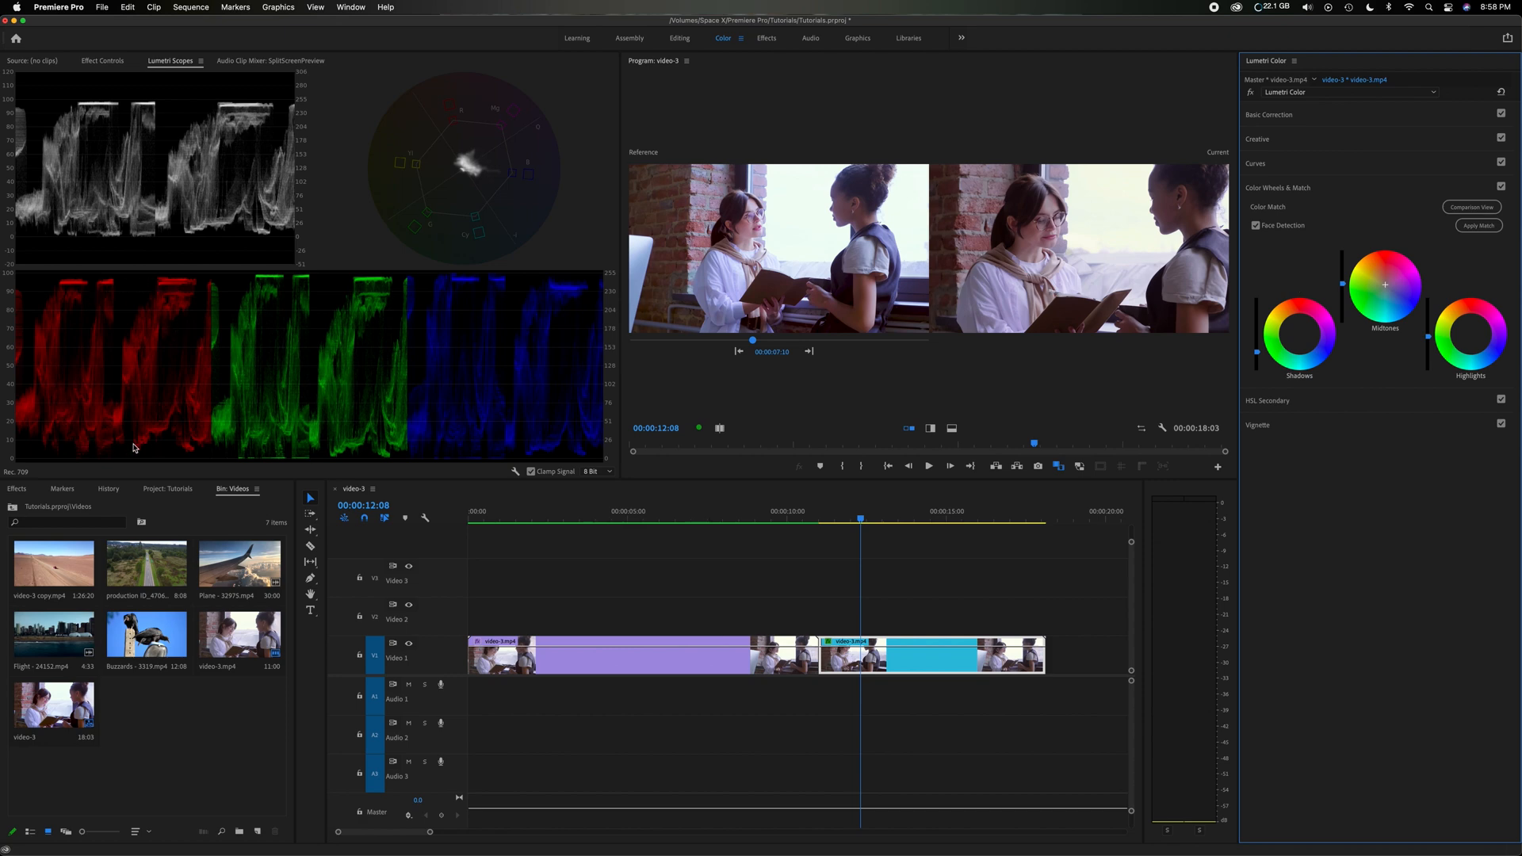
mouse_move(331, 319)
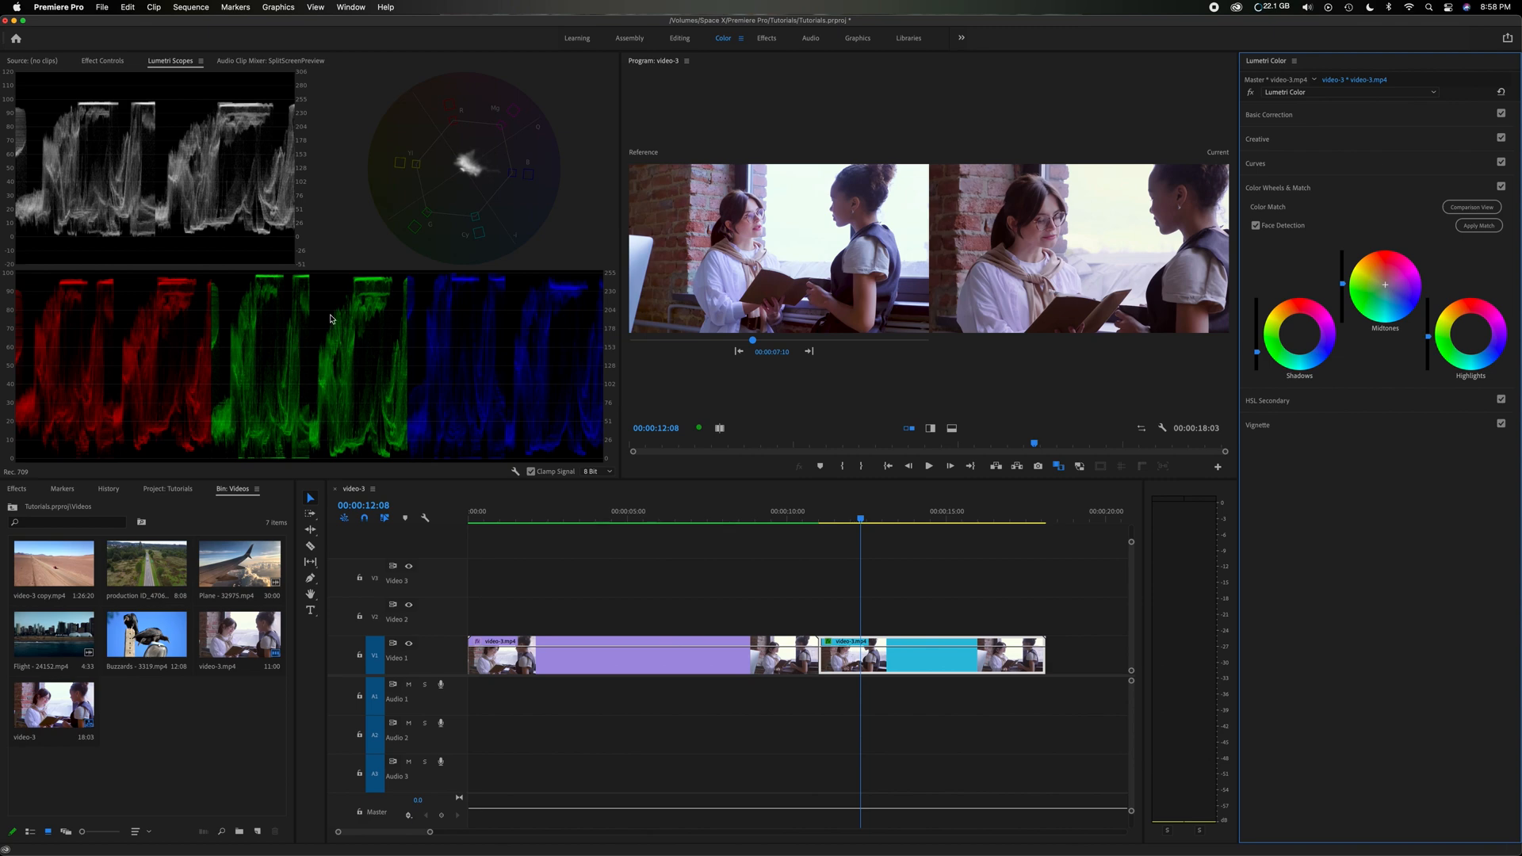
mouse_move(548, 301)
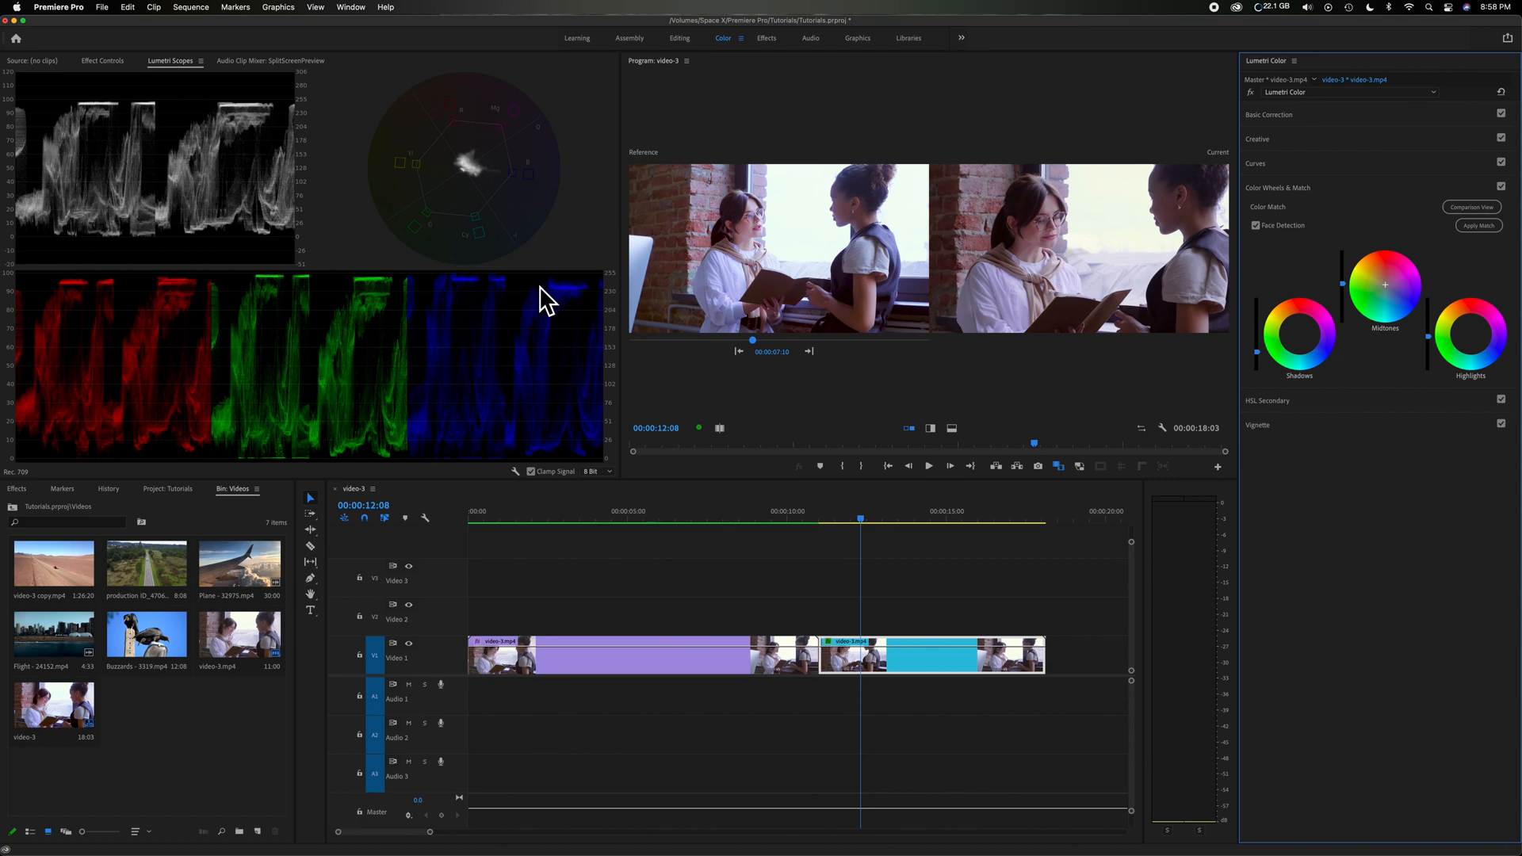
mouse_move(470, 282)
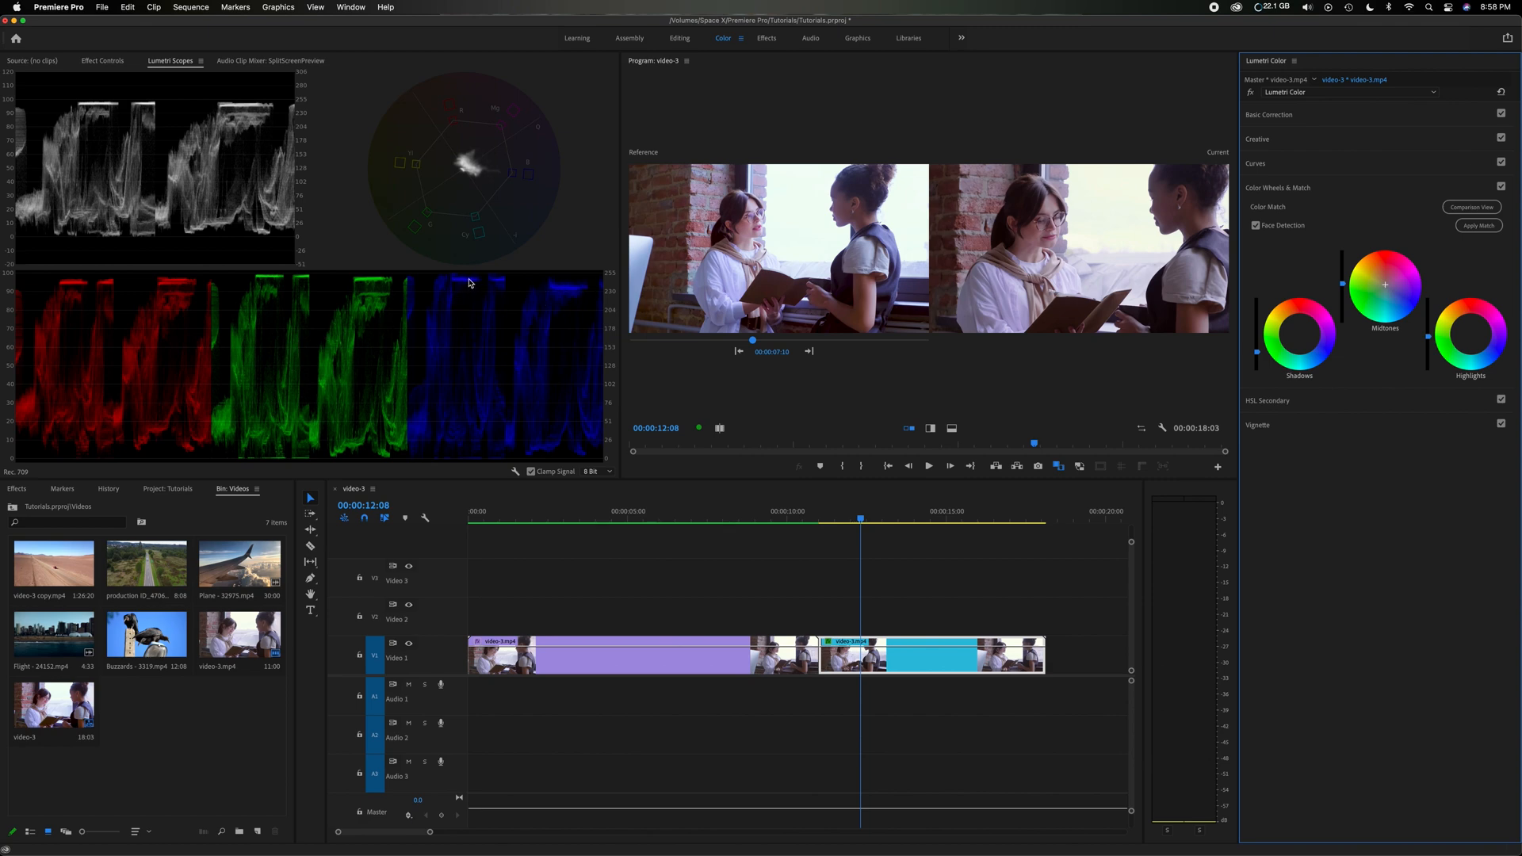
mouse_move(577, 288)
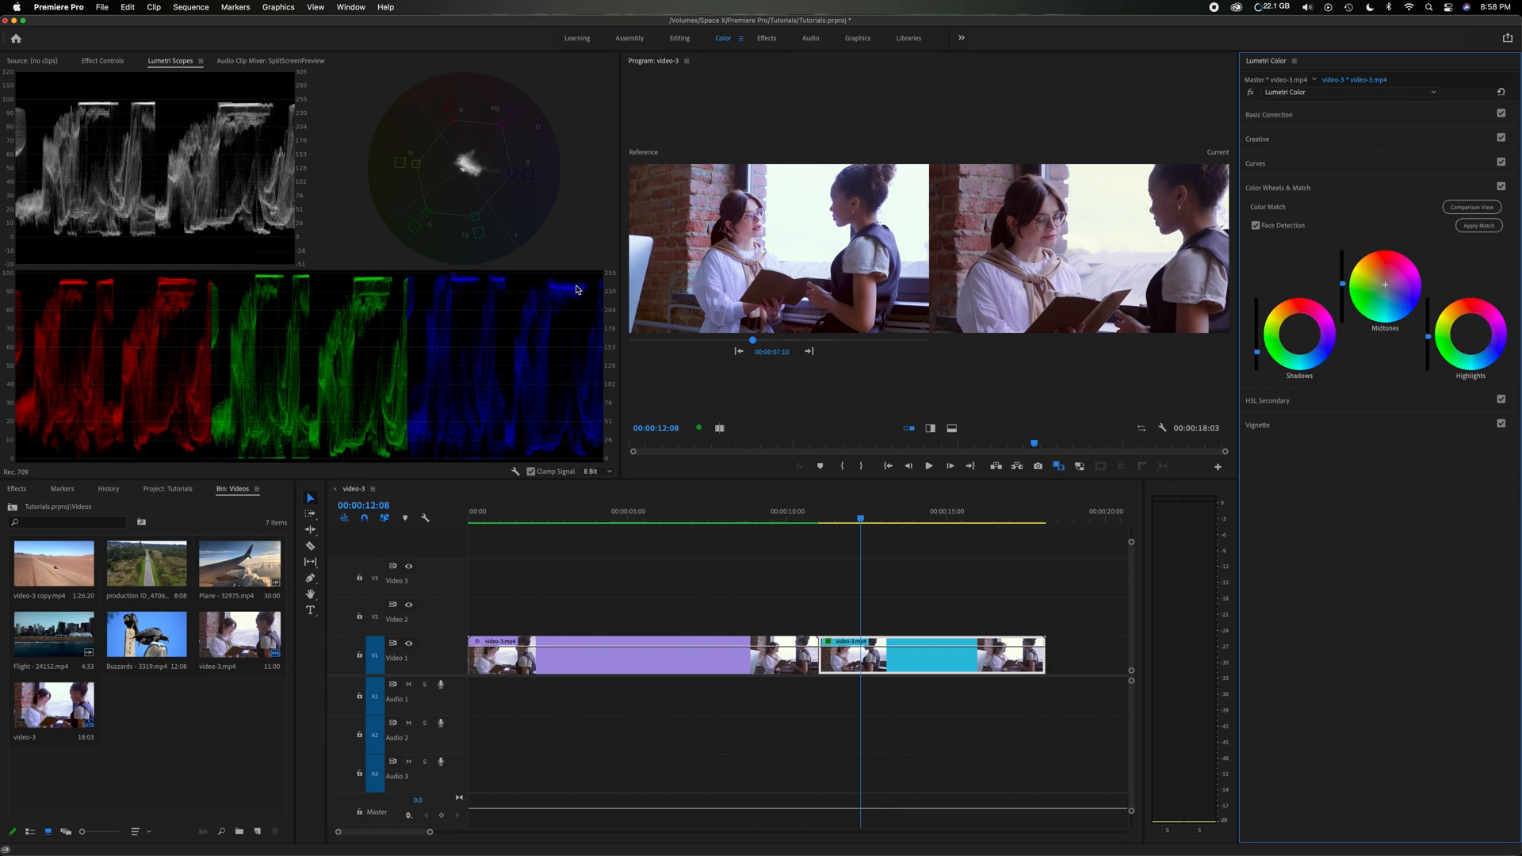
mouse_move(1472, 348)
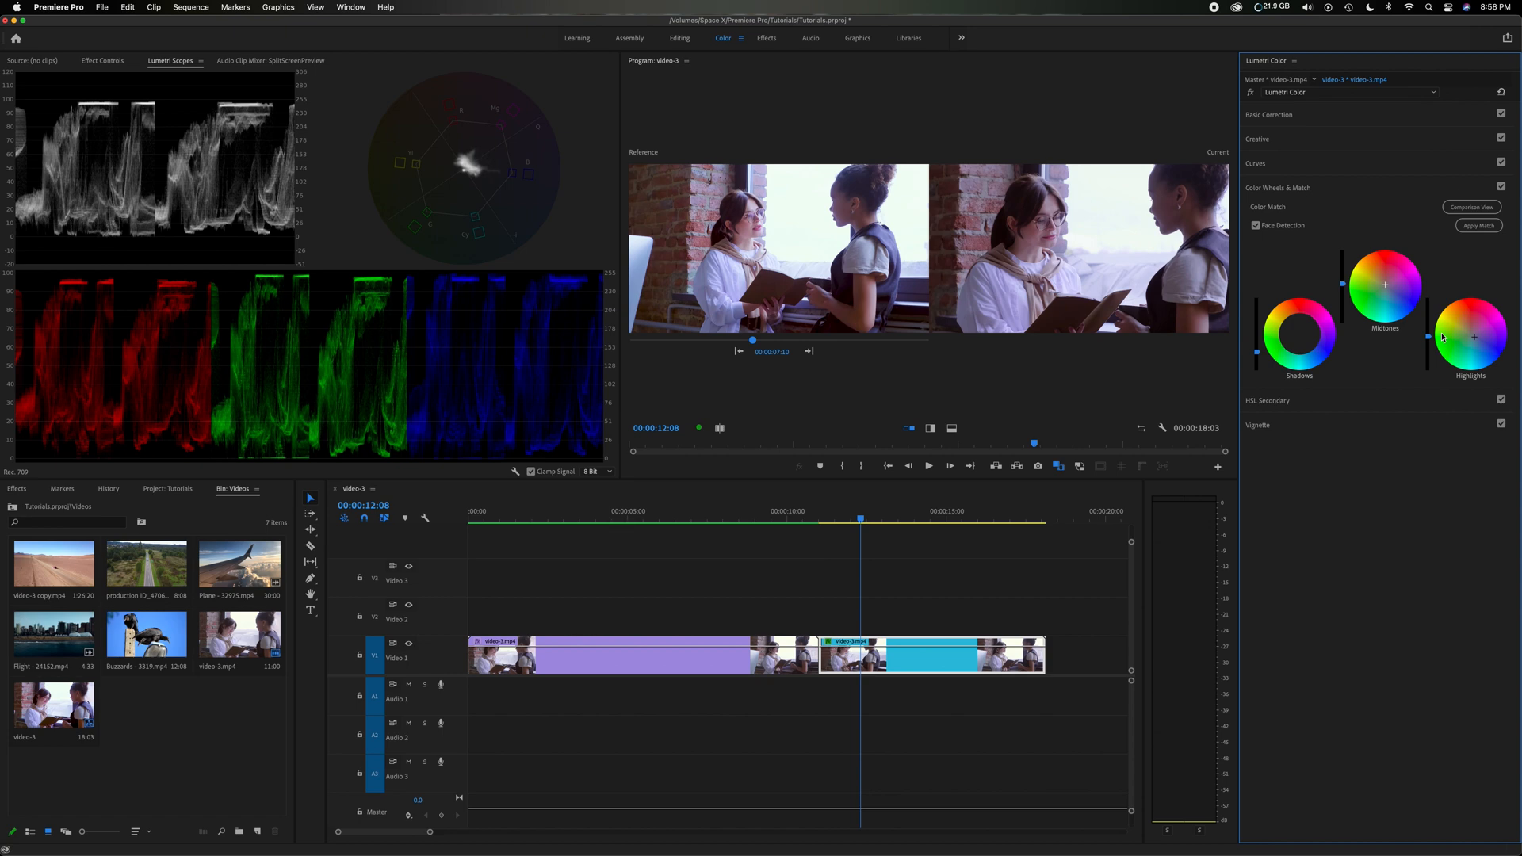
mouse_move(750, 335)
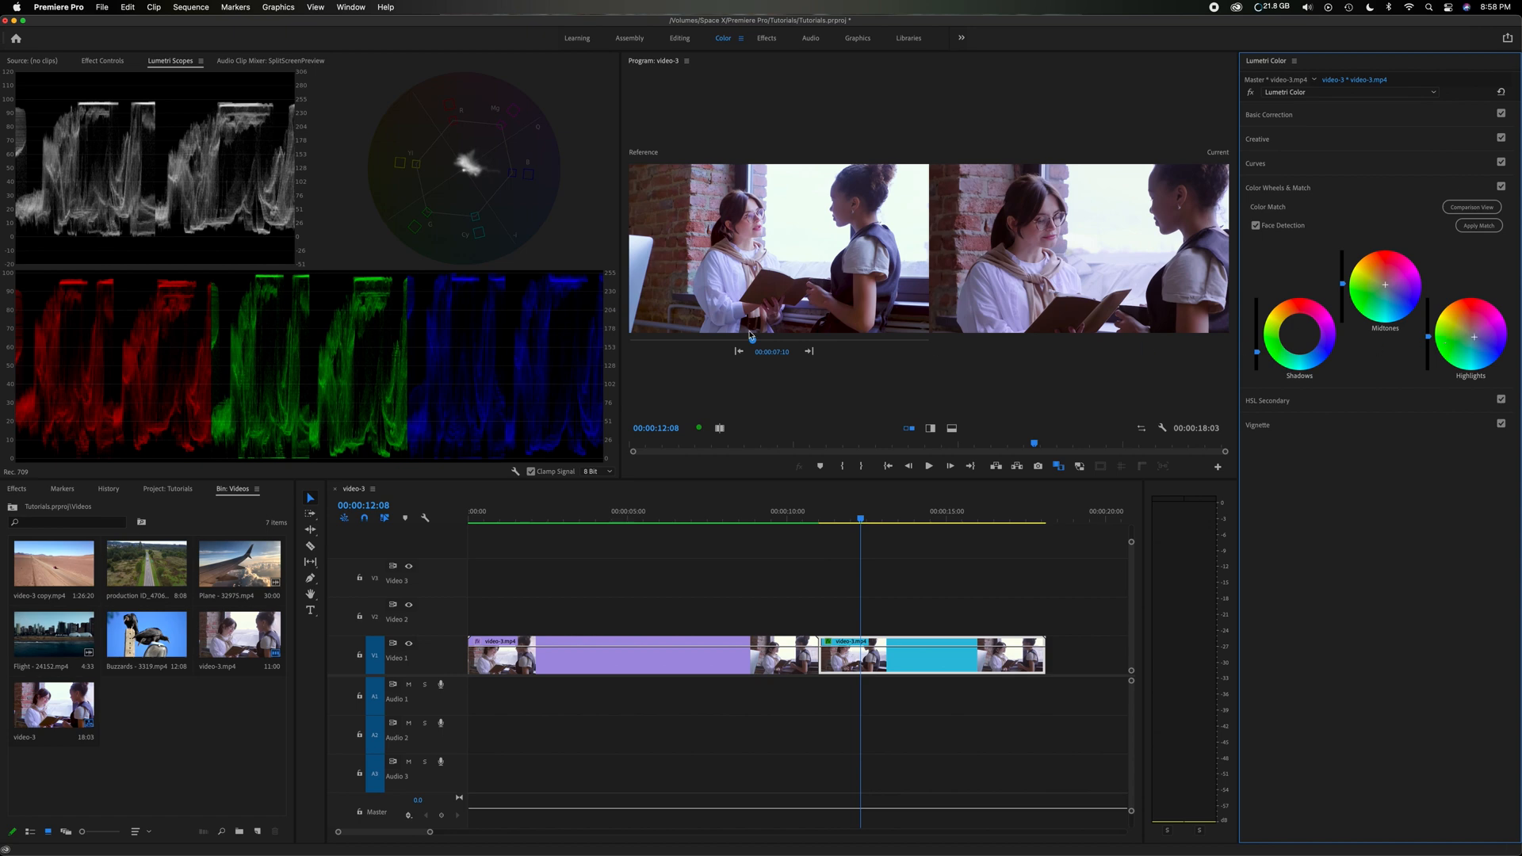
mouse_move(556, 287)
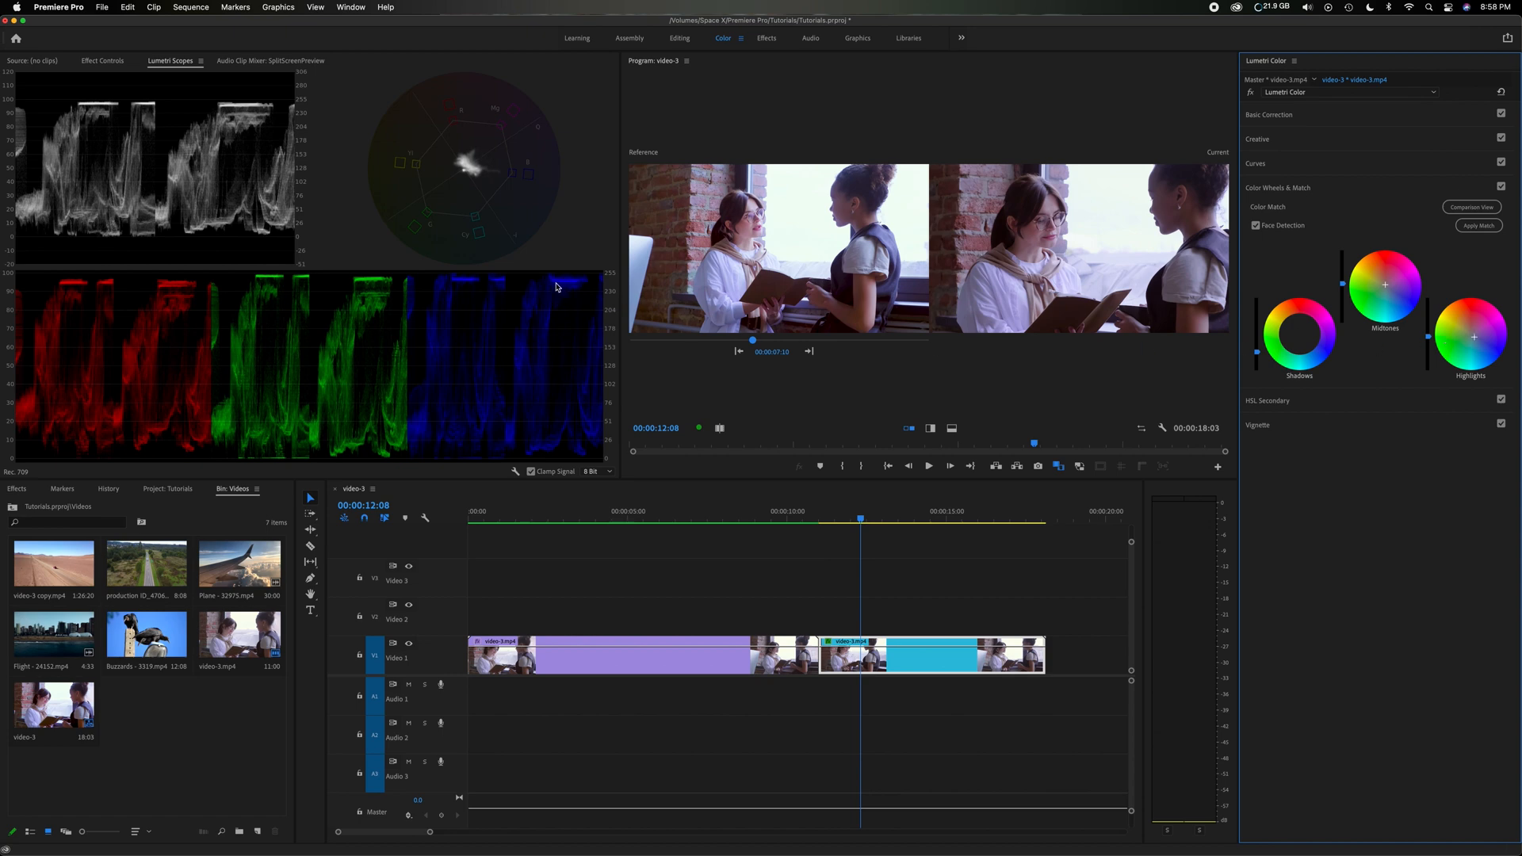
mouse_move(168, 401)
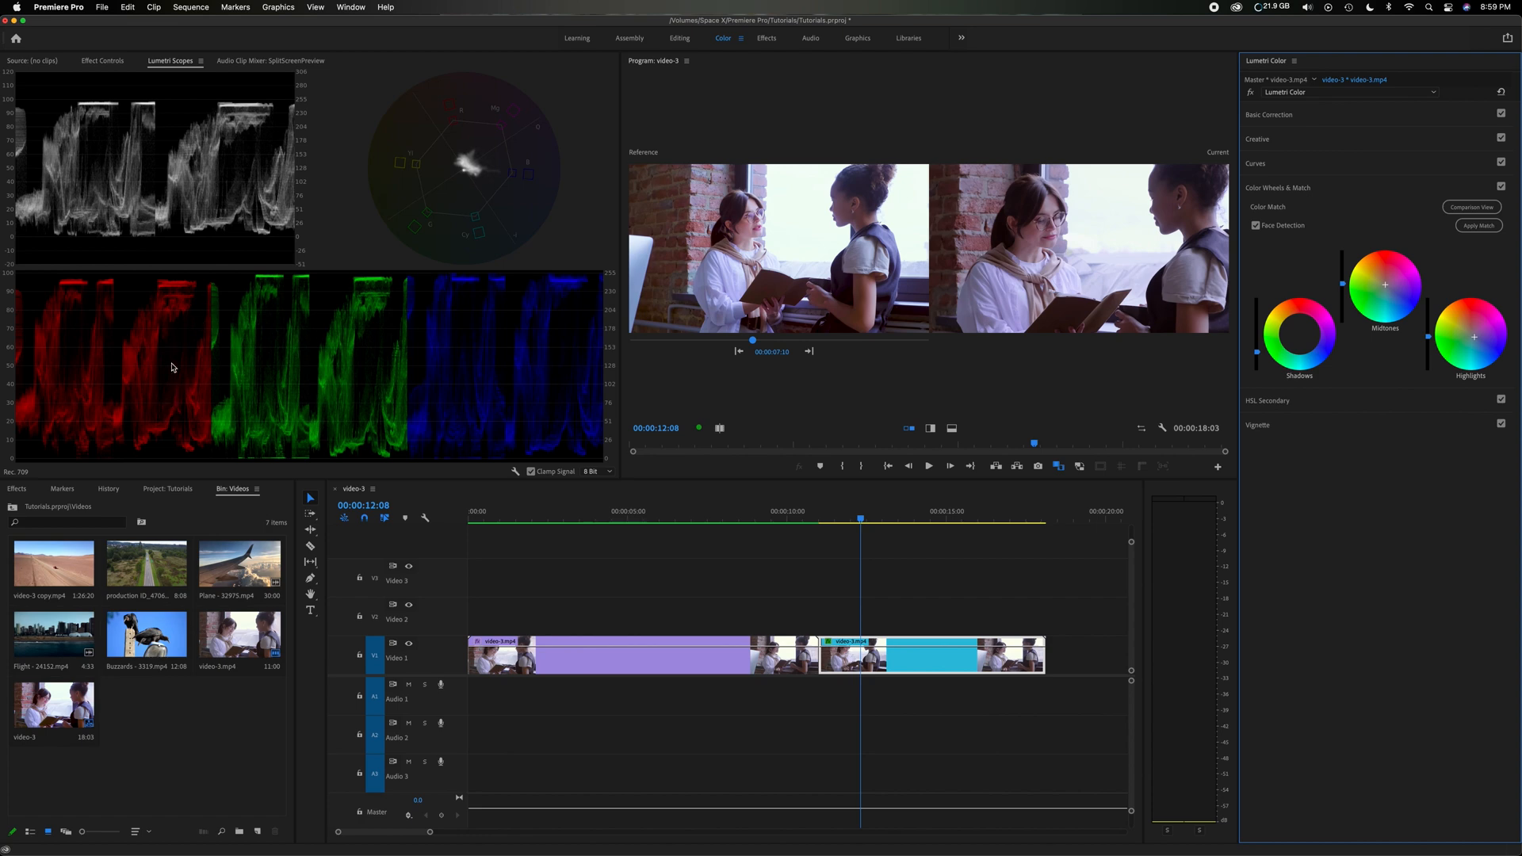
mouse_move(240, 107)
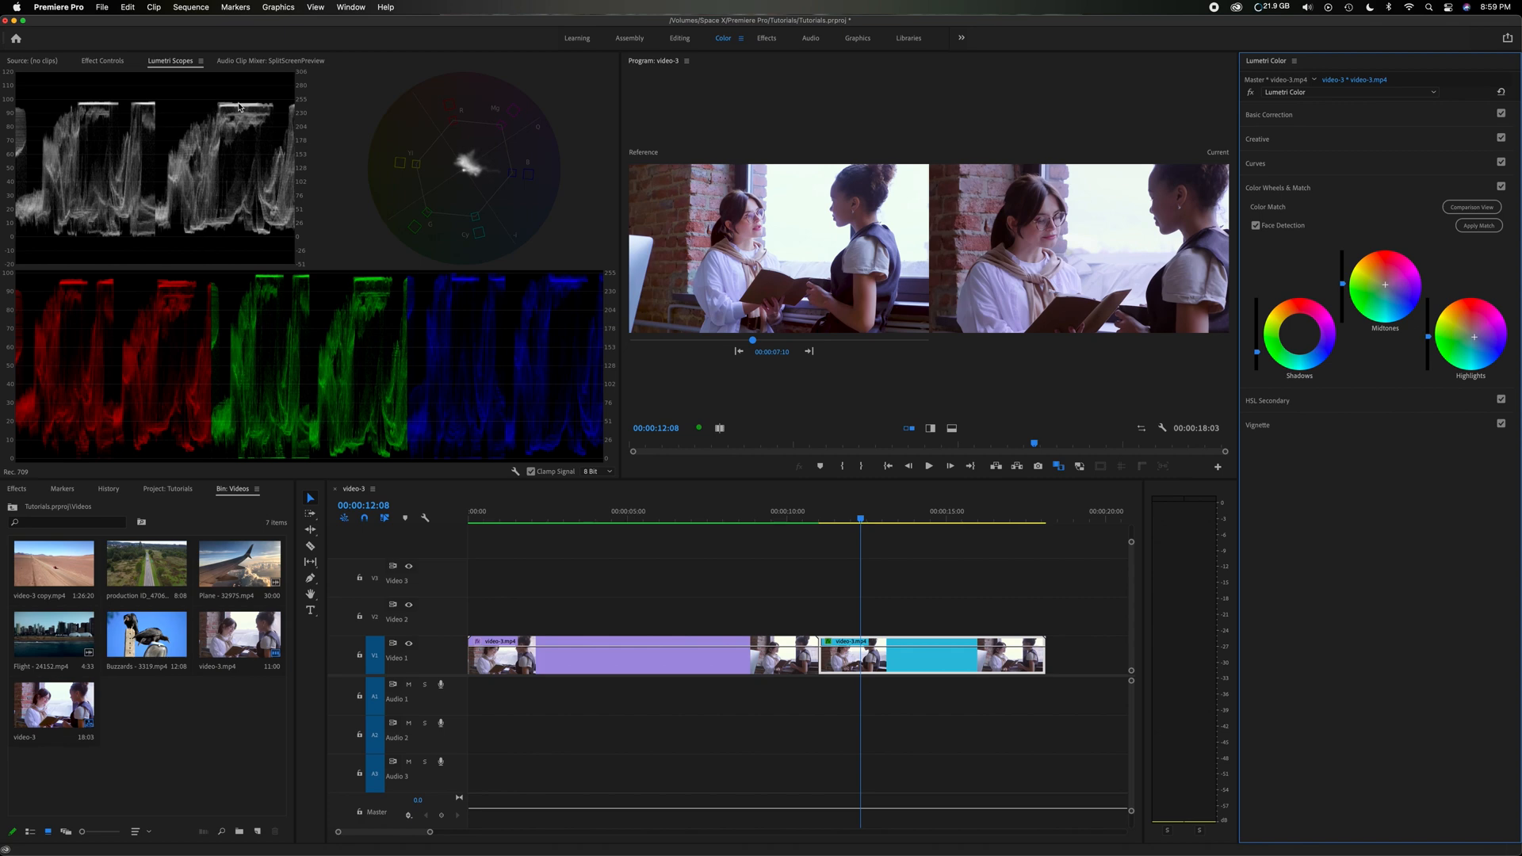
mouse_move(392, 312)
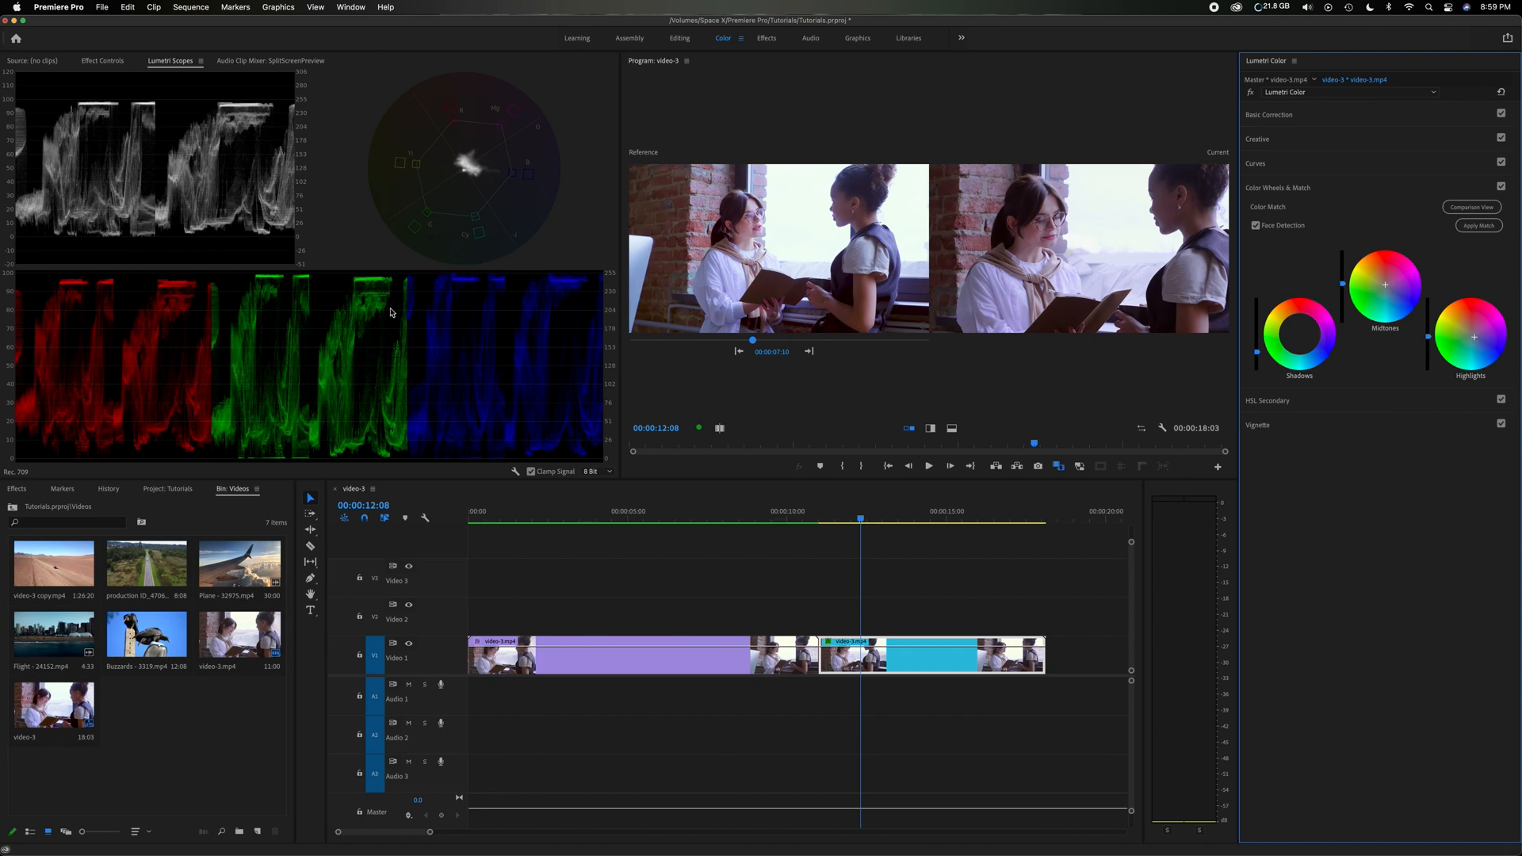
click(1502, 188)
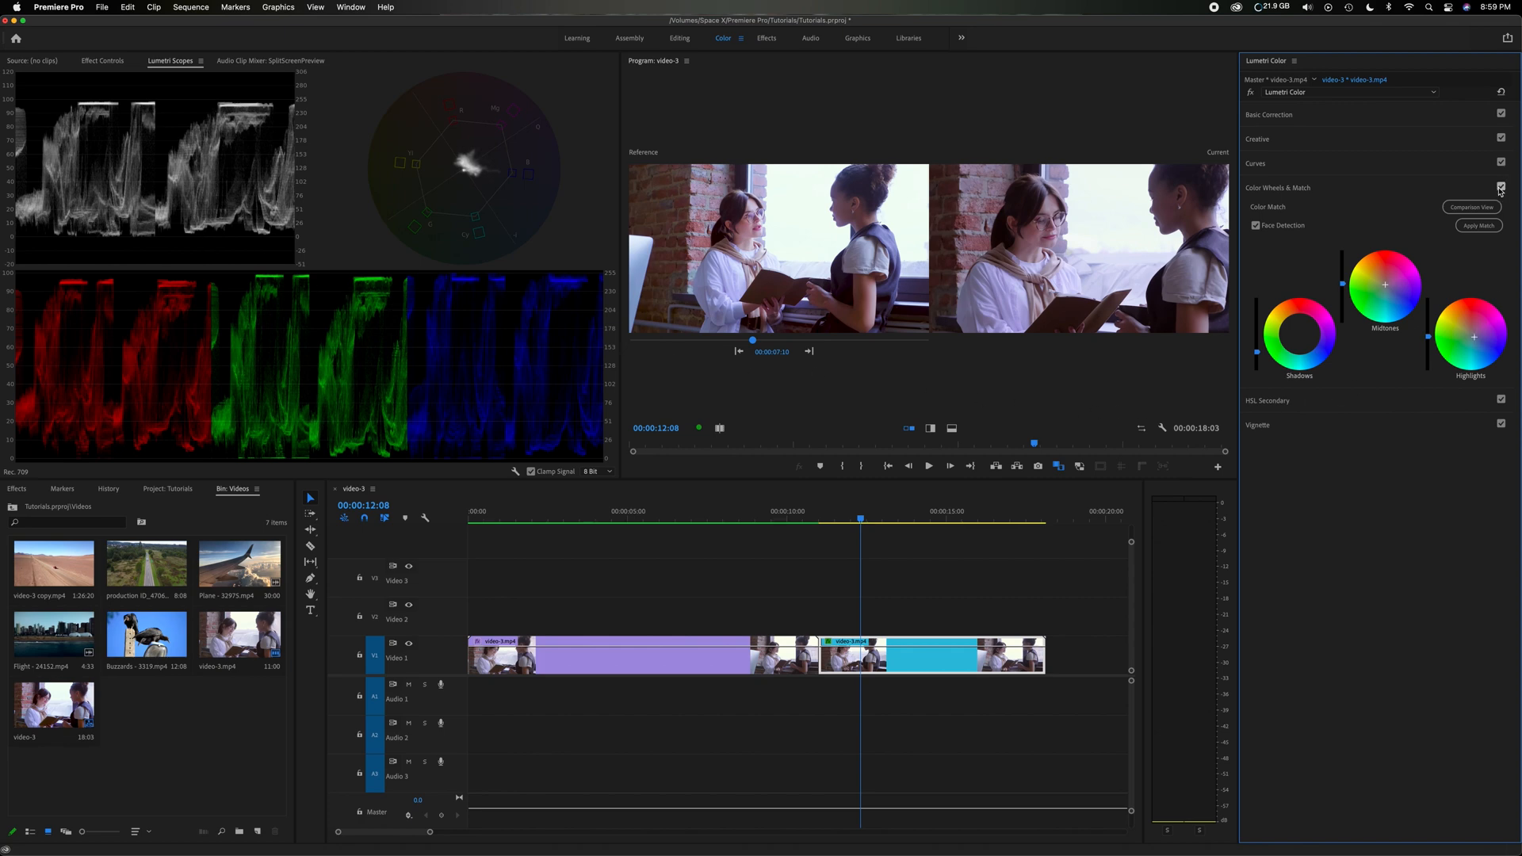
click(1502, 187)
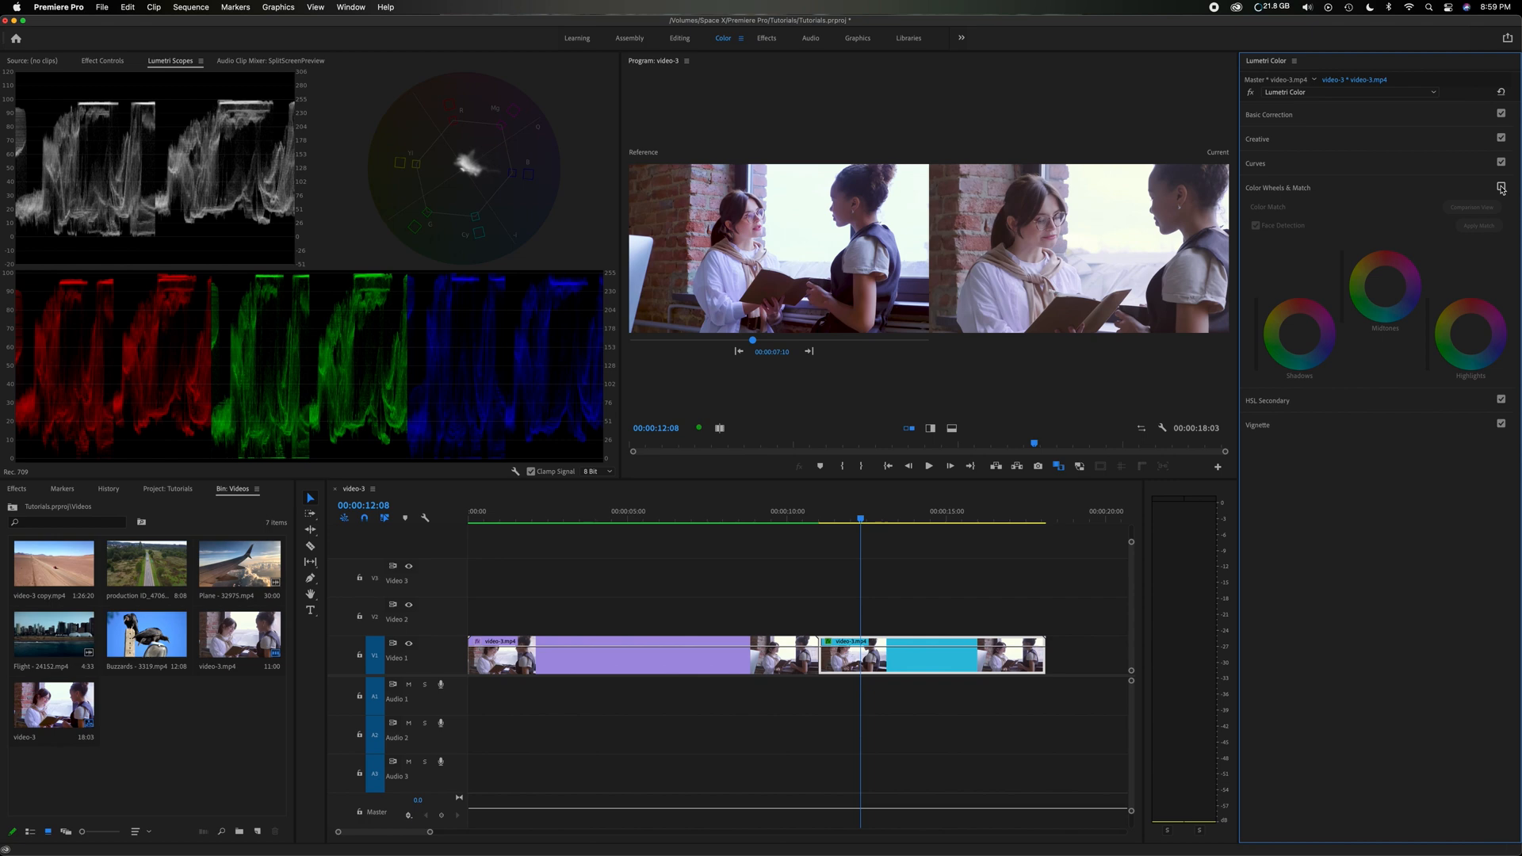
click(1501, 187)
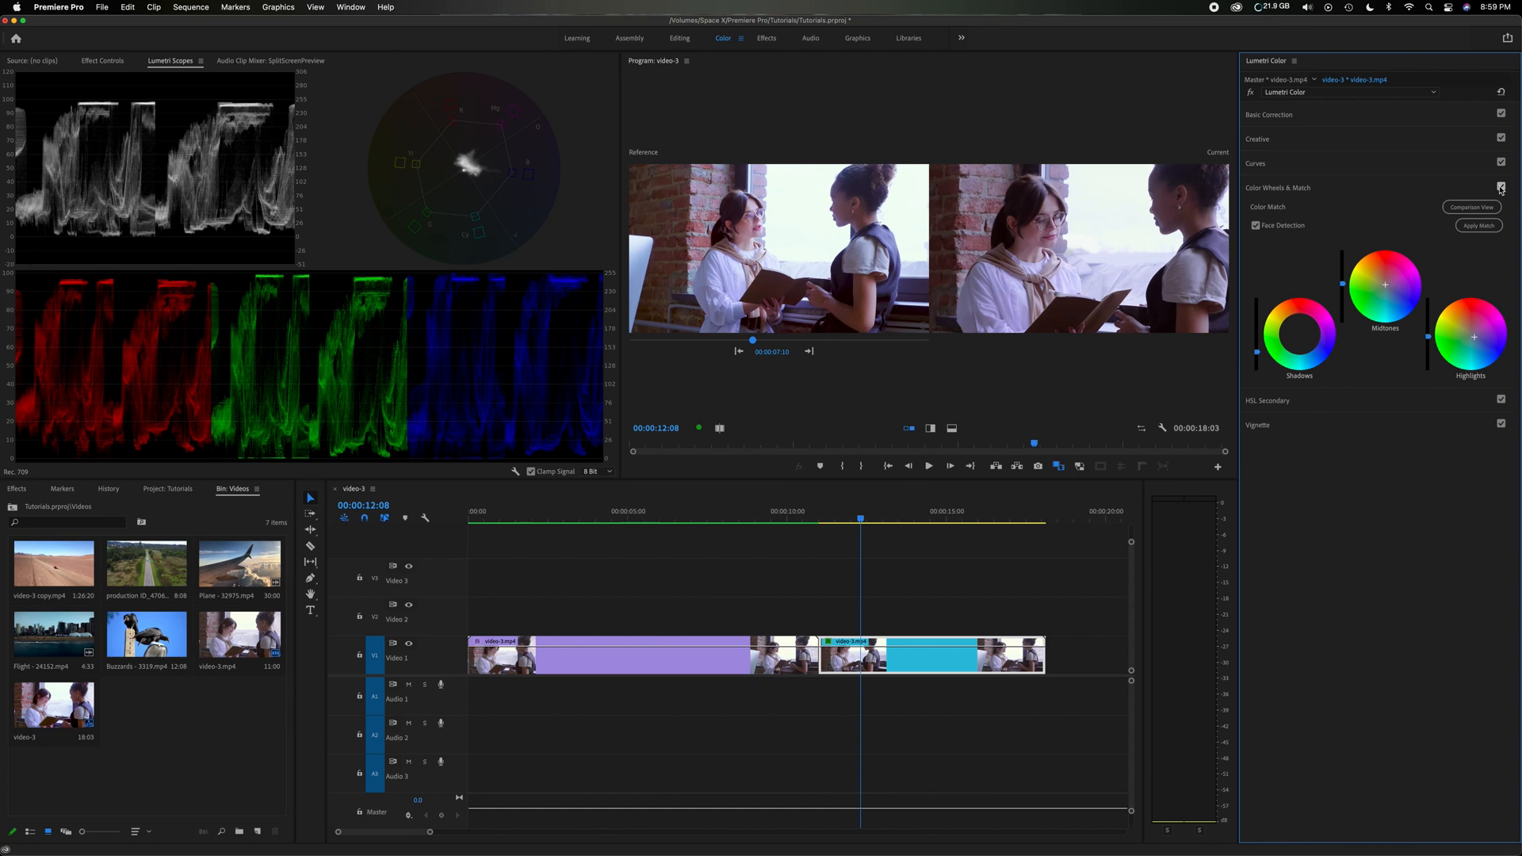
click(1500, 187)
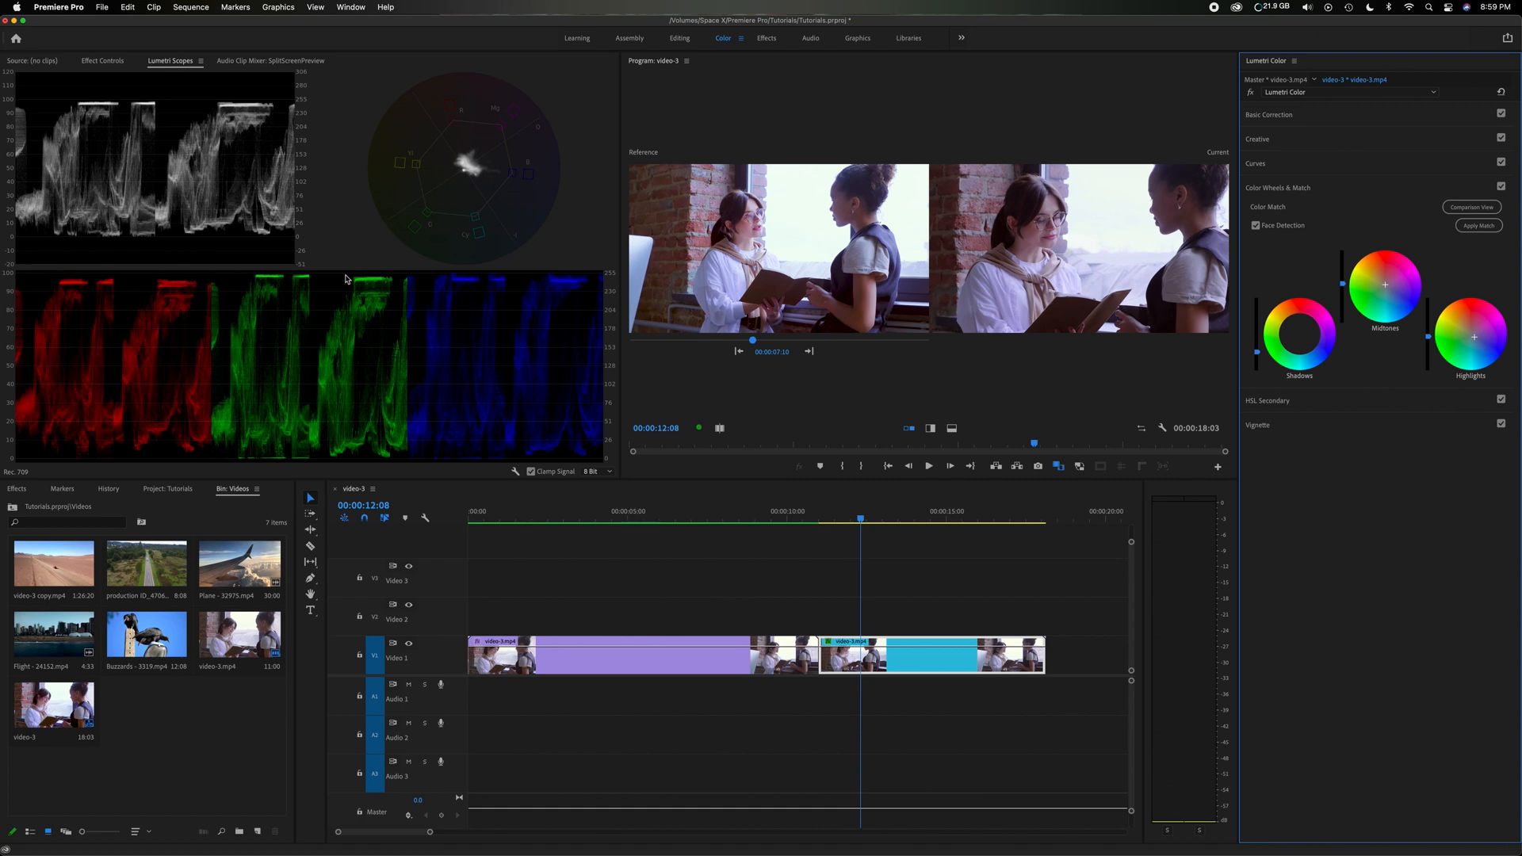
mouse_move(347, 253)
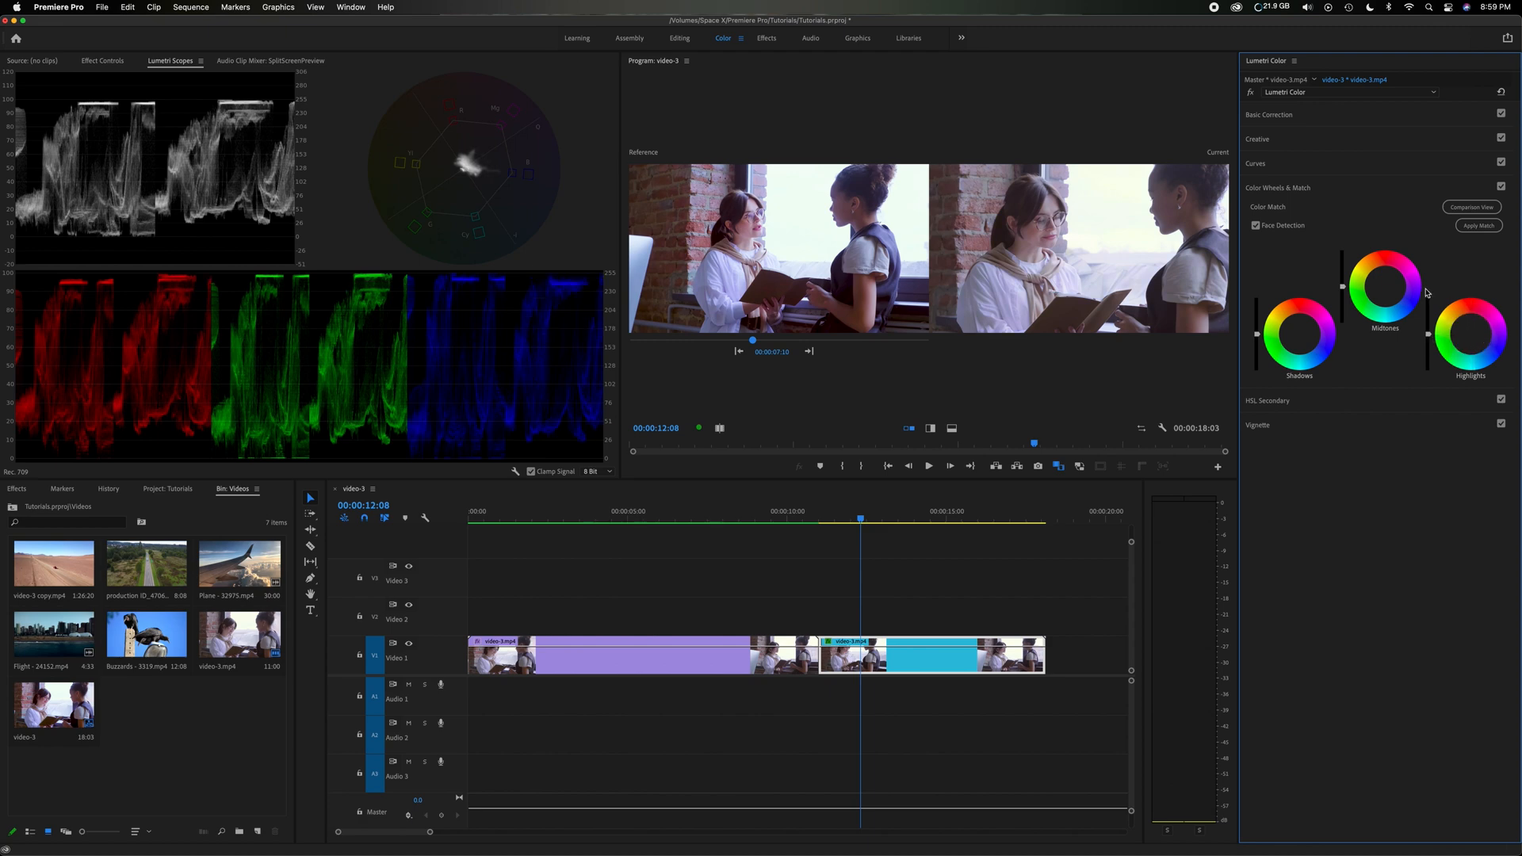
mouse_move(1411, 375)
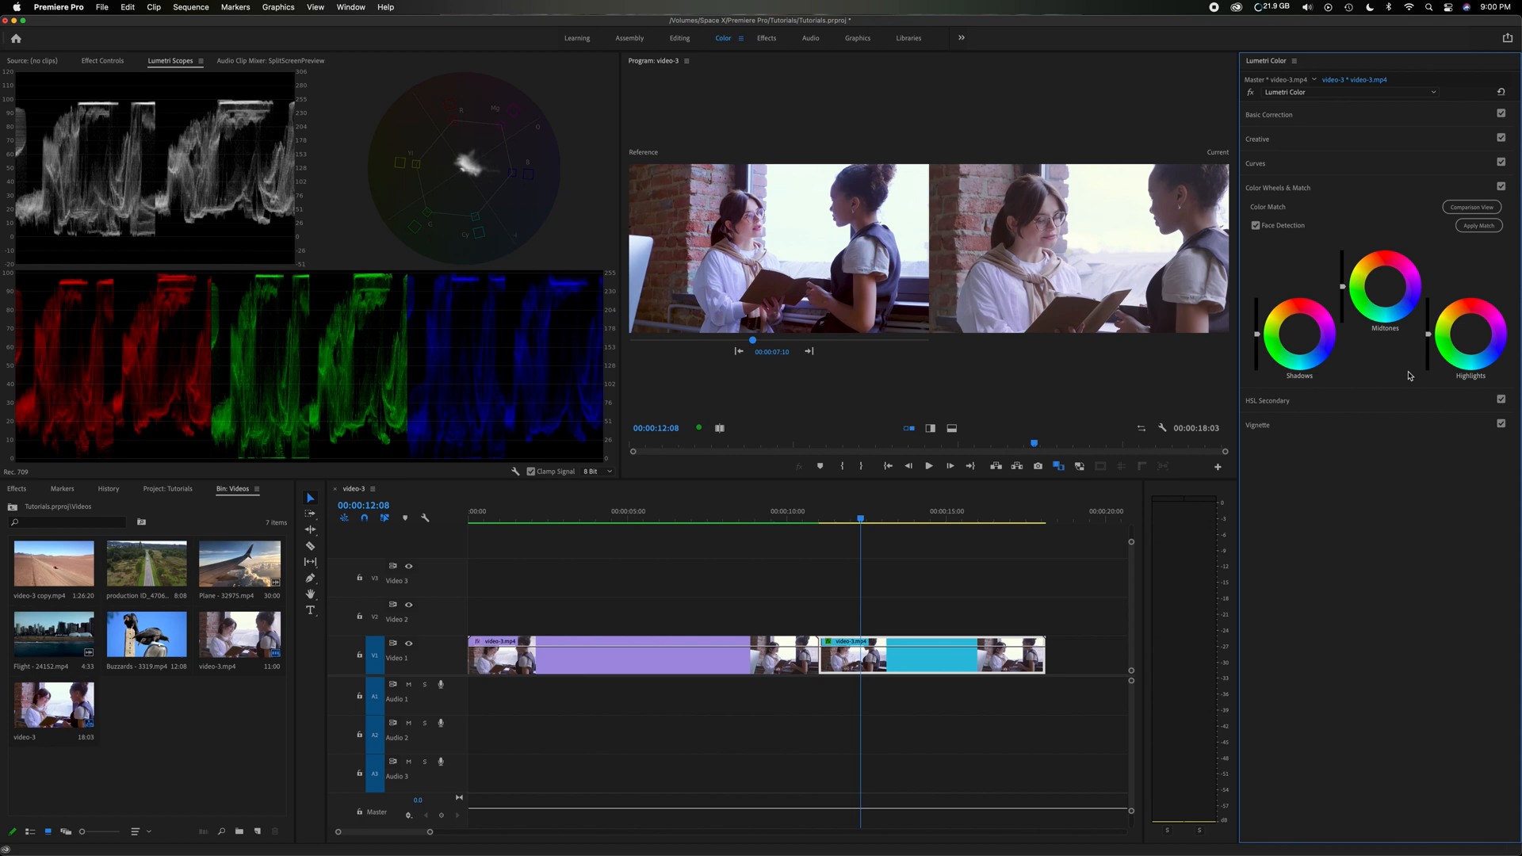
mouse_move(1266, 238)
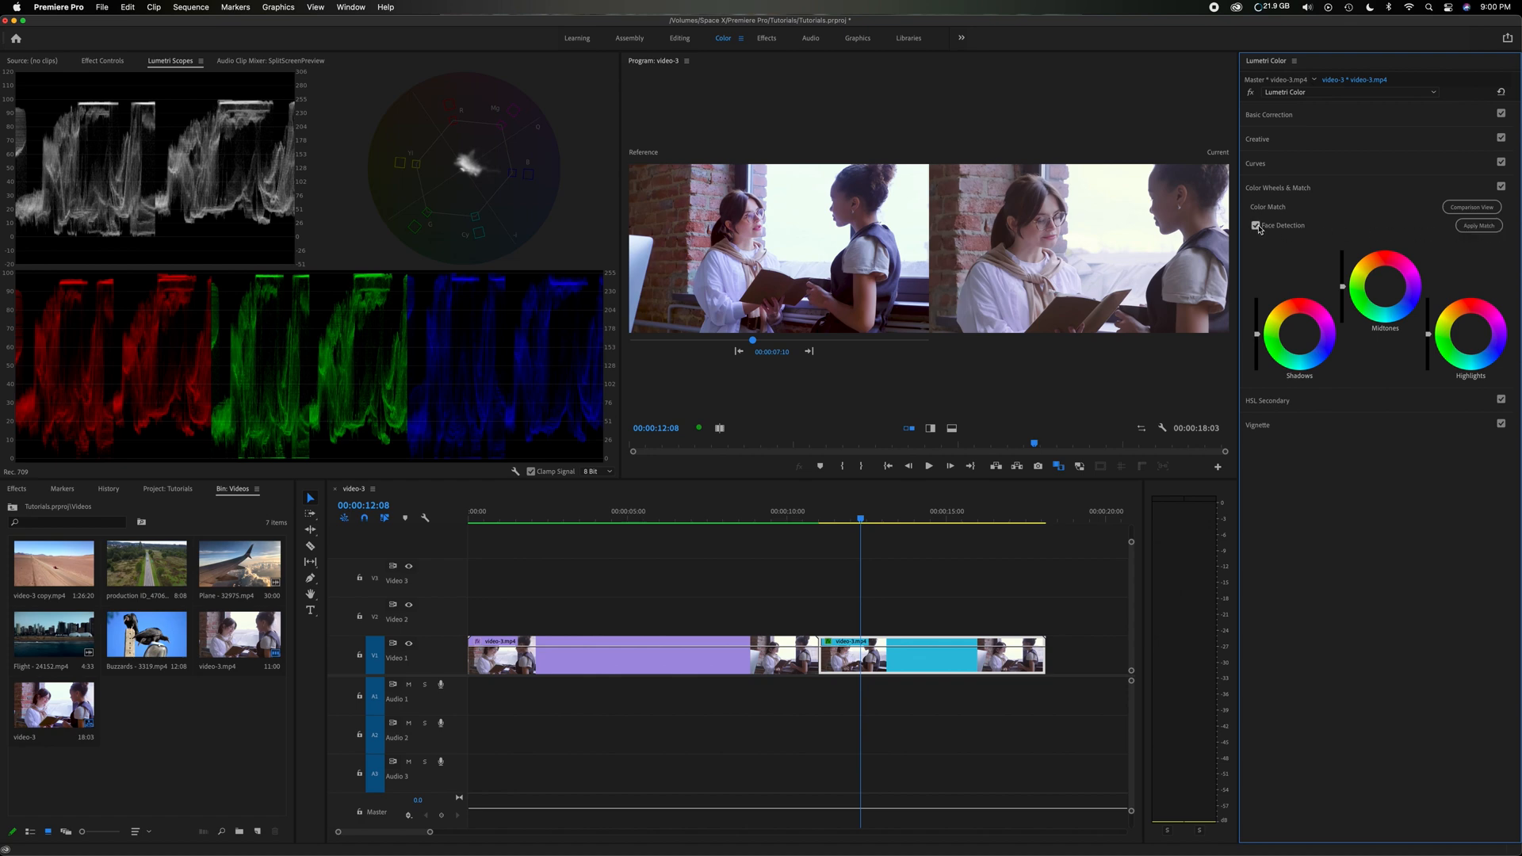
With Face Detection enabled, Apply Match to match the close-up to the reference shot.
click(1256, 225)
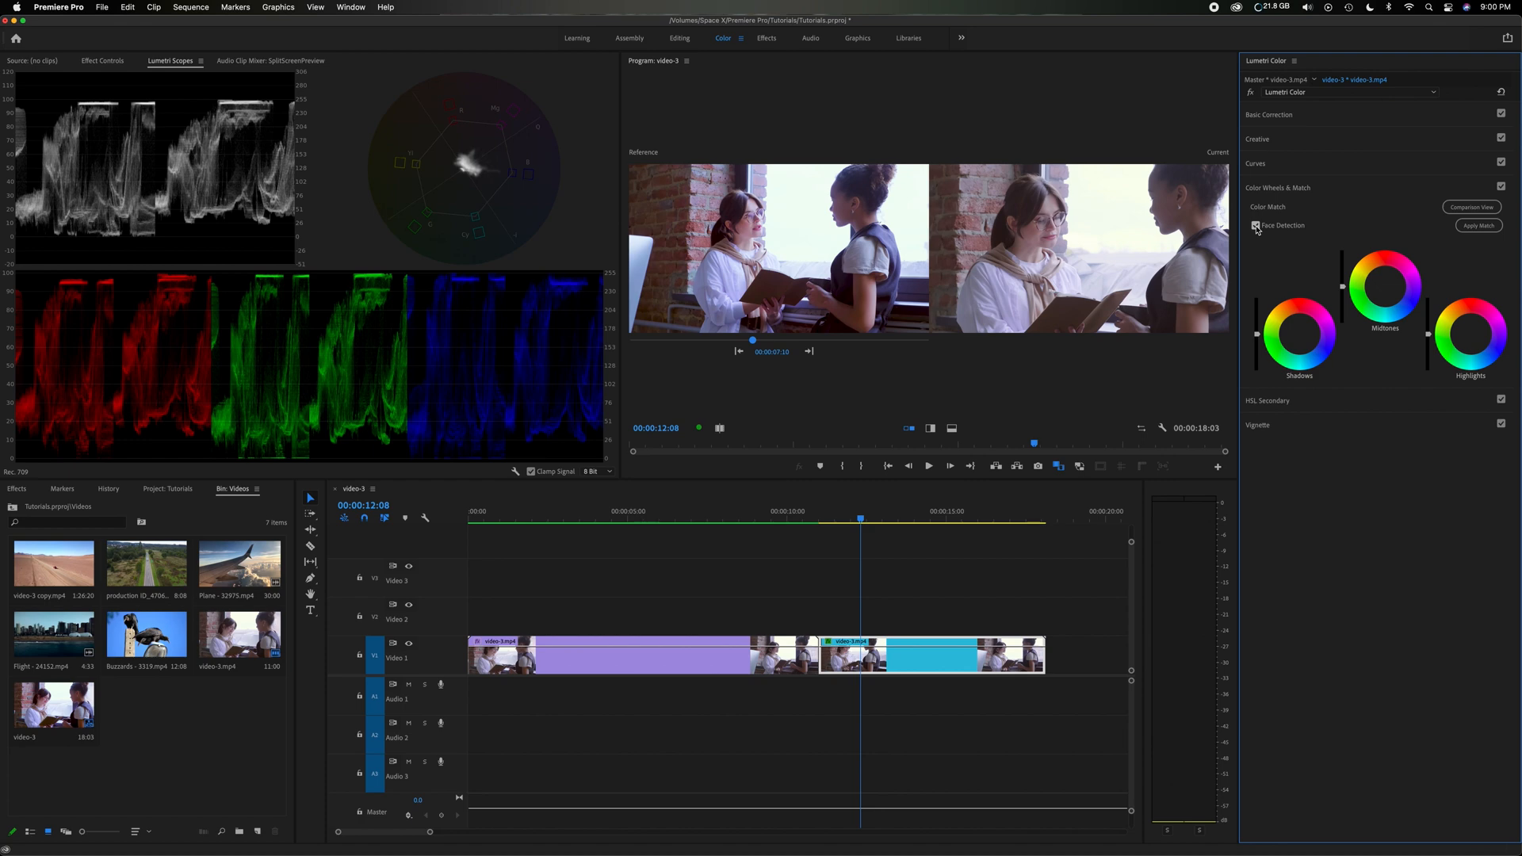
click(1256, 226)
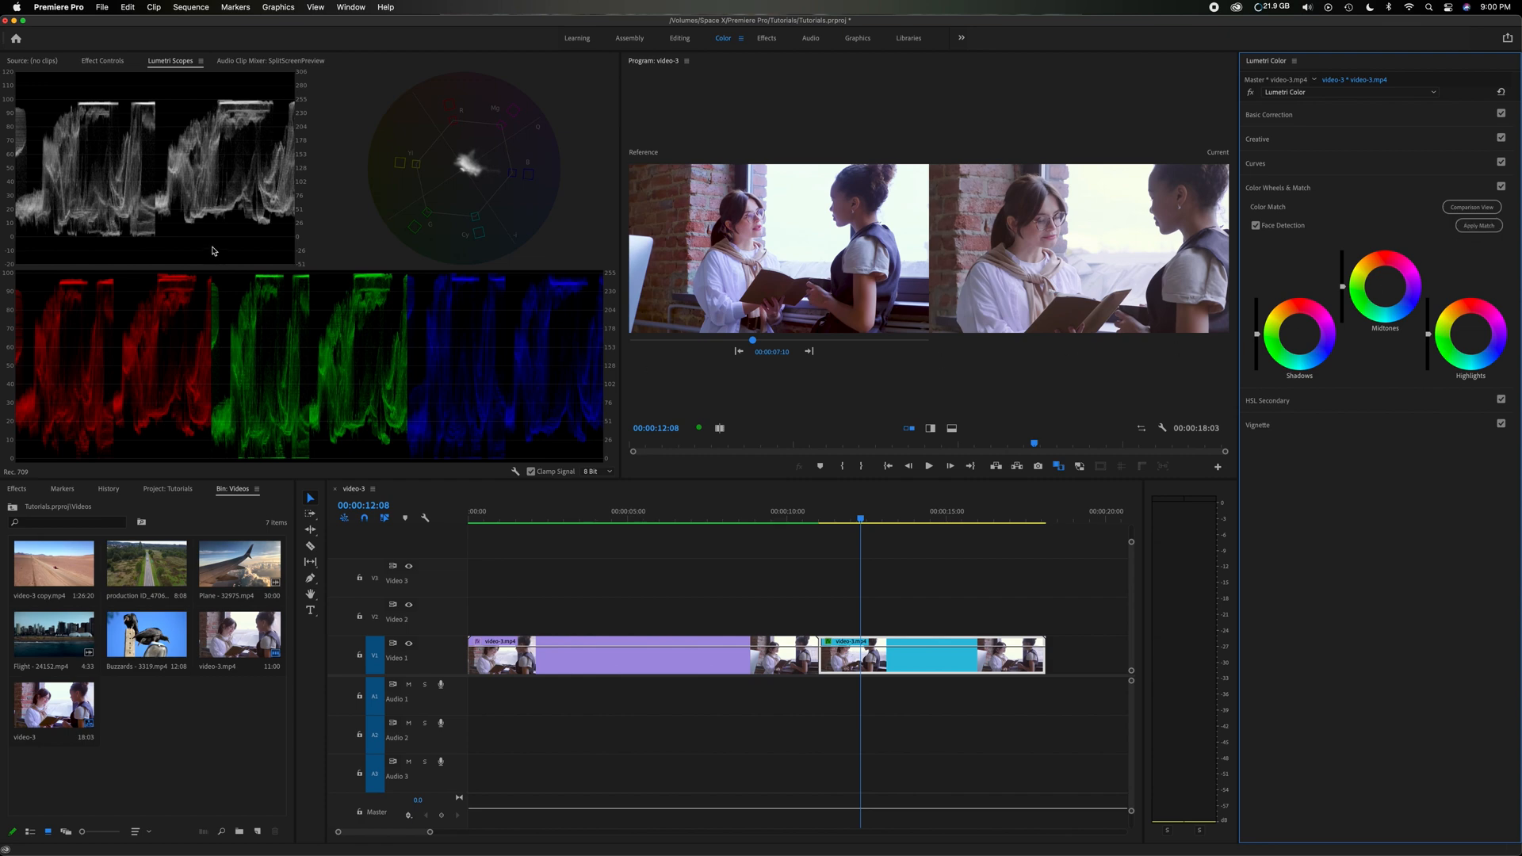
mouse_move(209, 249)
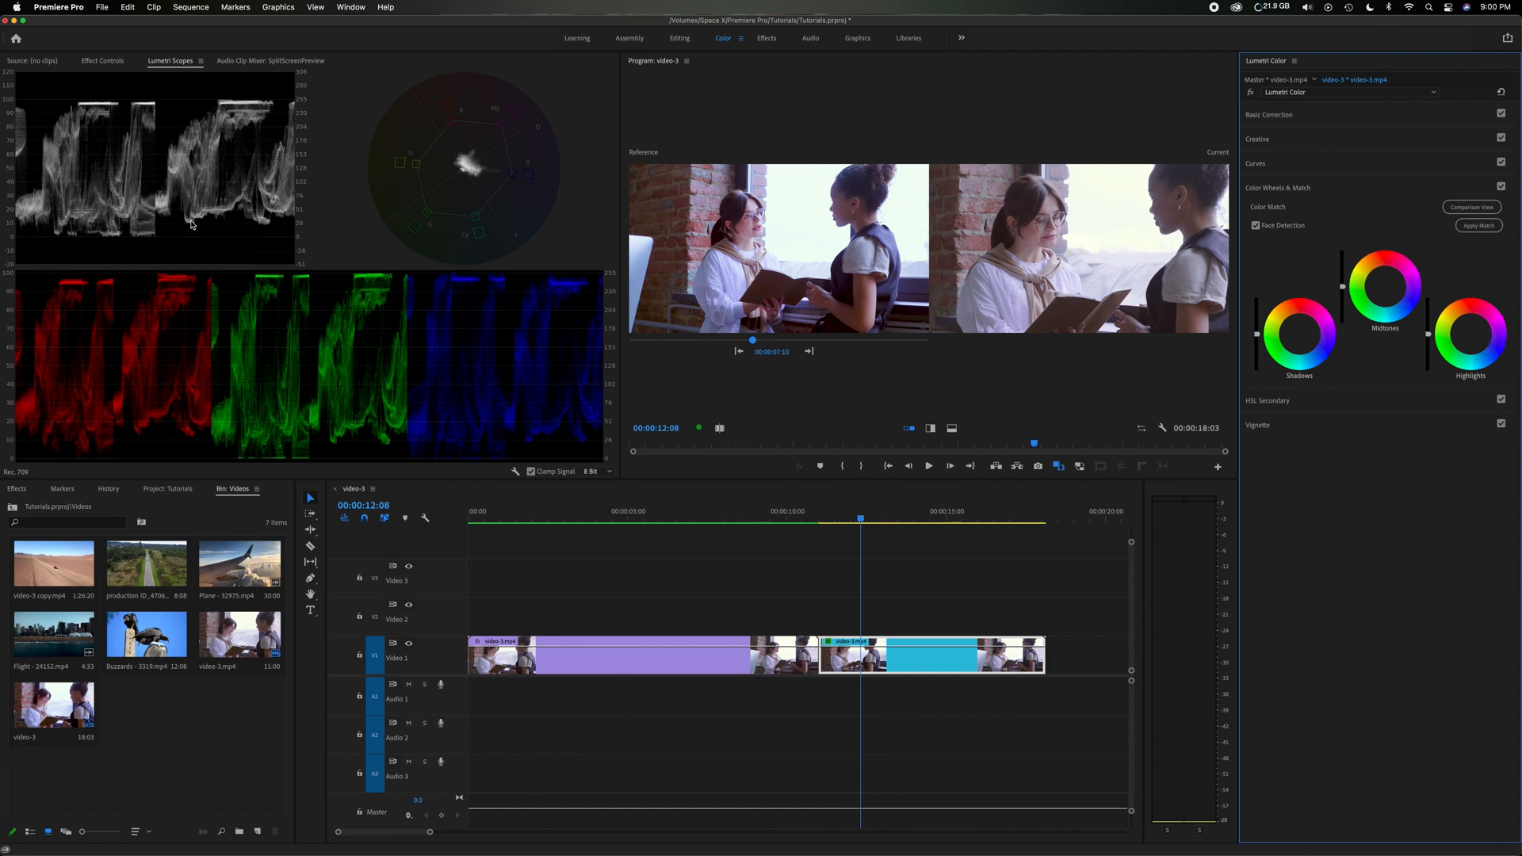
mouse_move(179, 295)
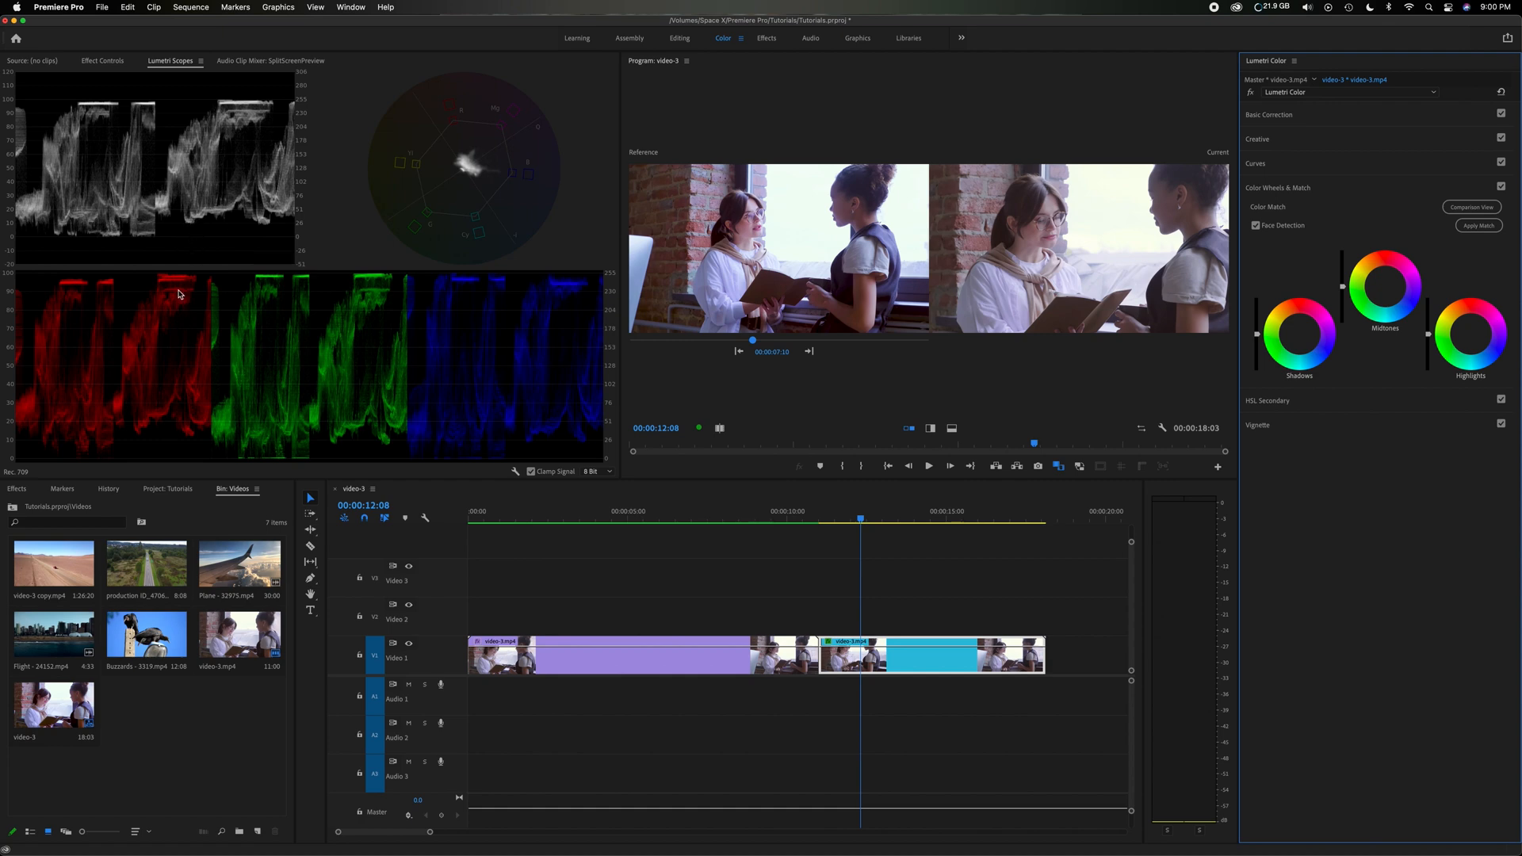
mouse_move(567, 455)
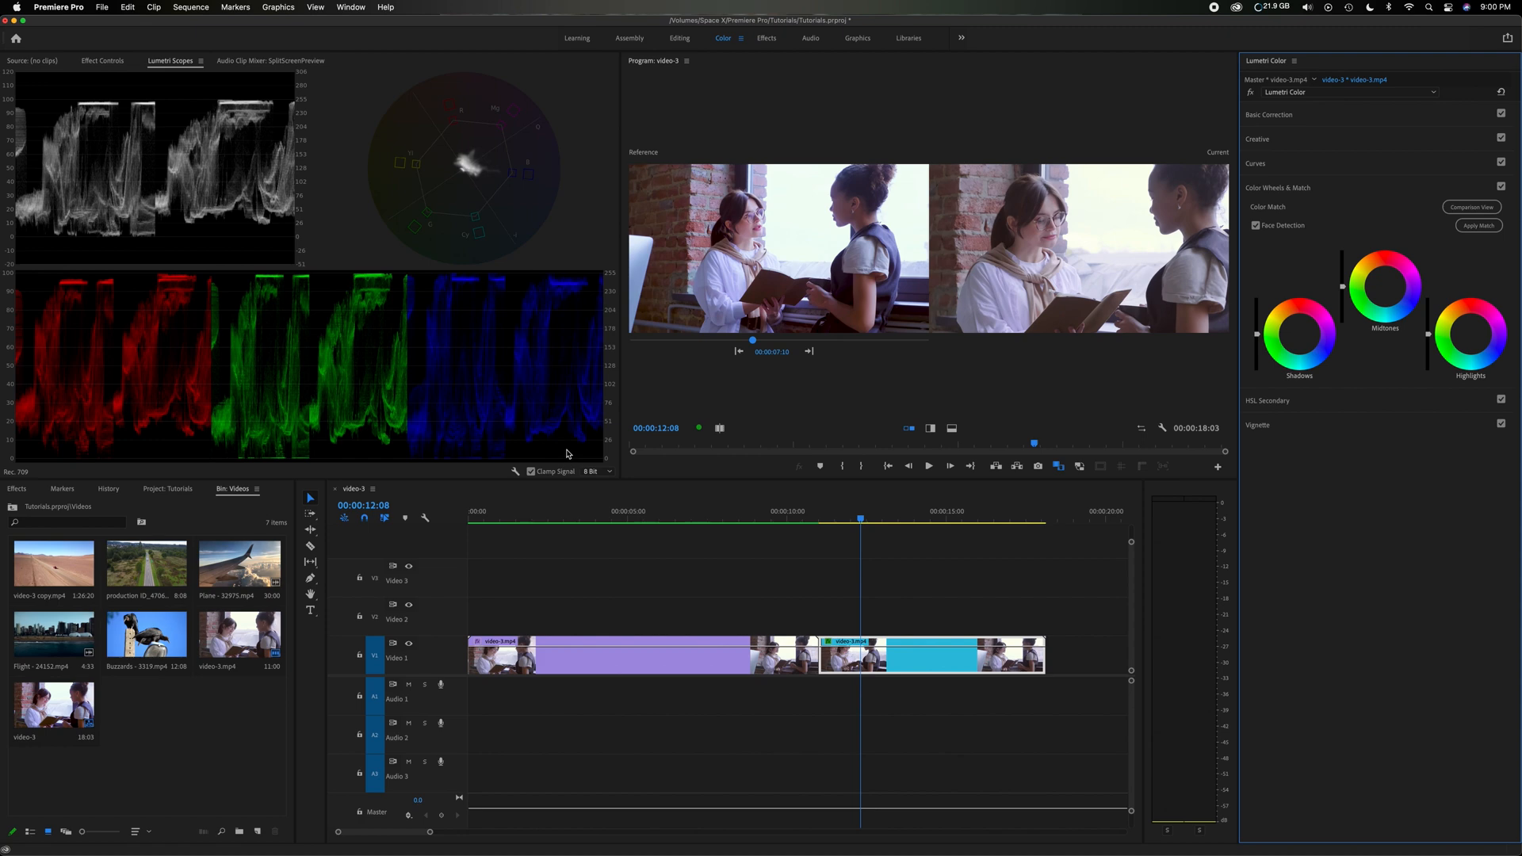
mouse_move(567, 293)
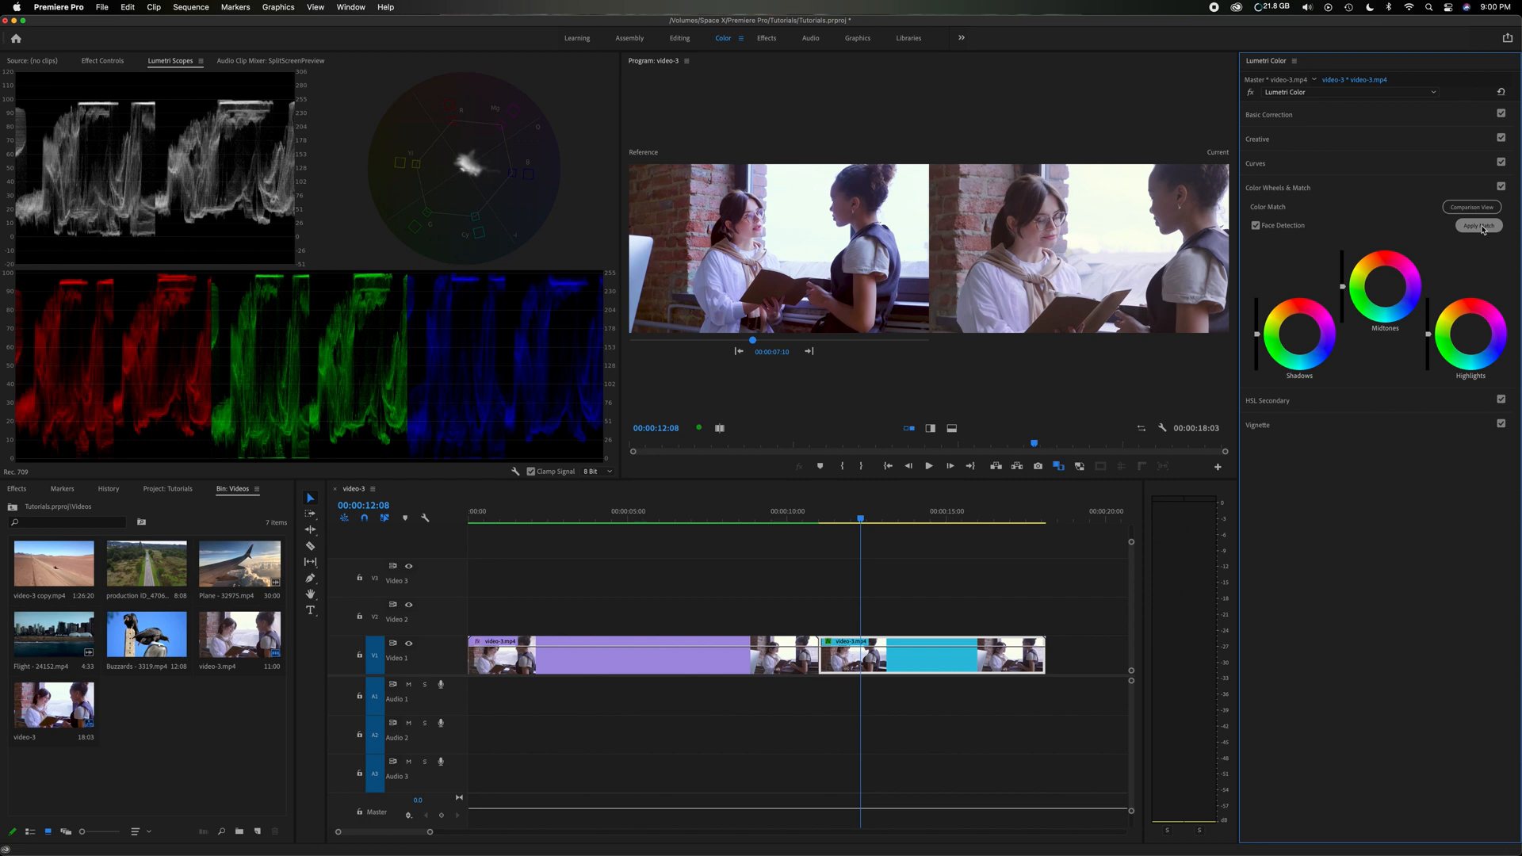
click(1478, 225)
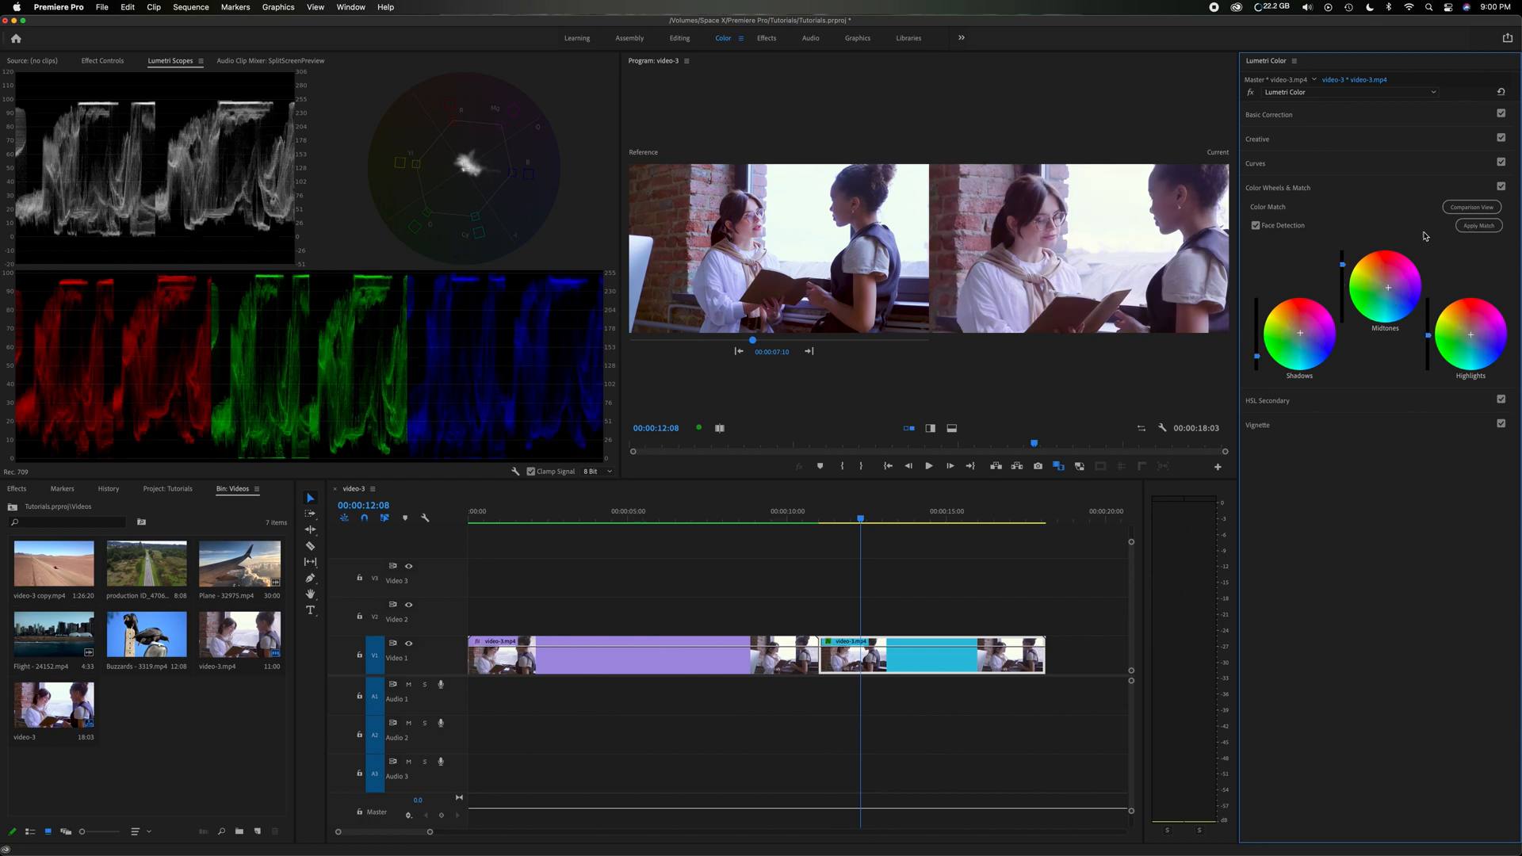
mouse_move(243, 247)
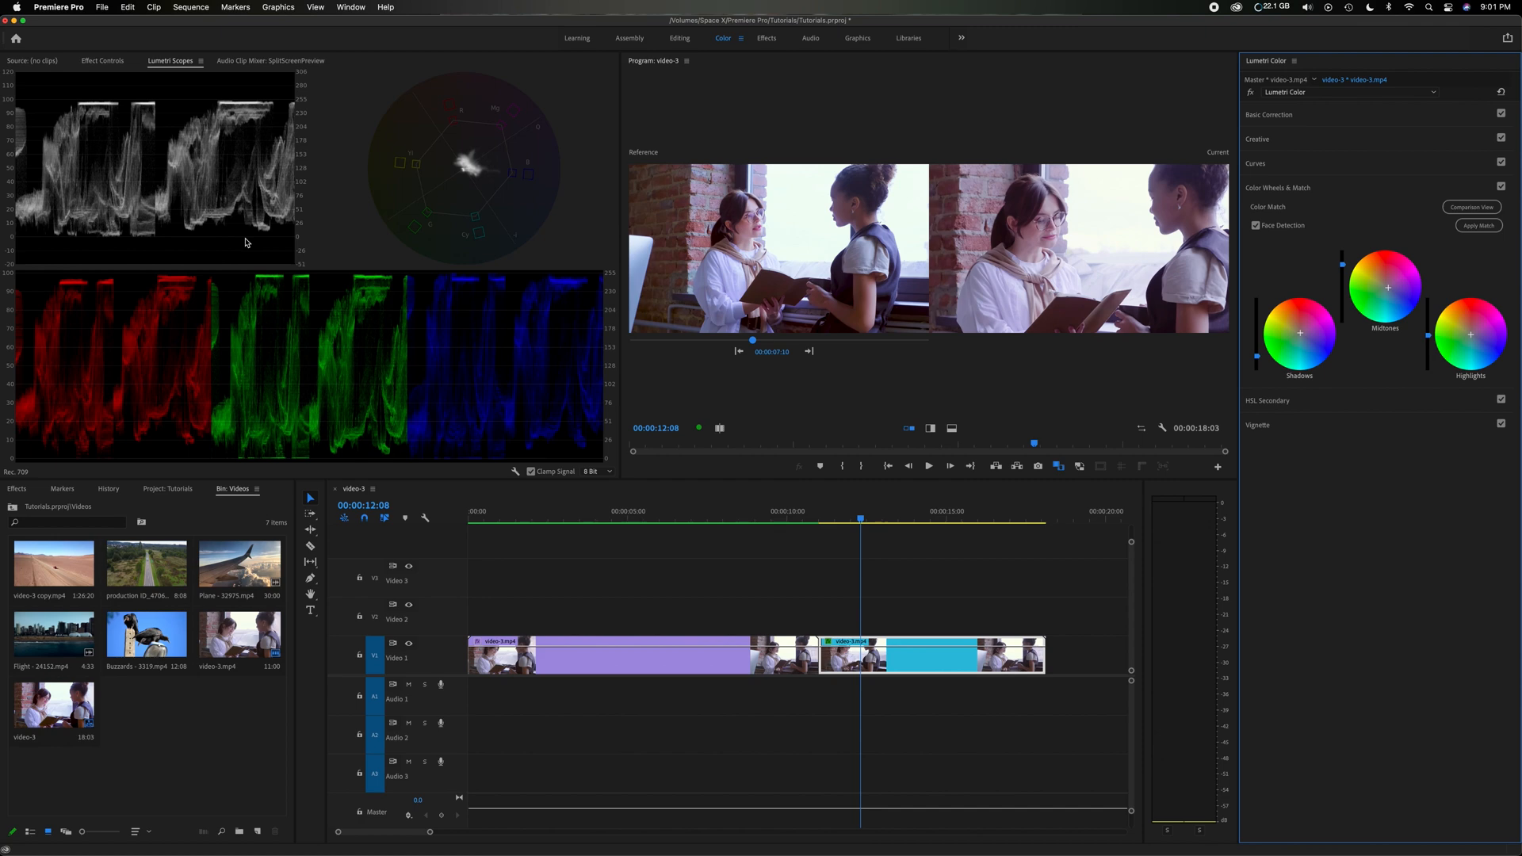
mouse_move(227, 228)
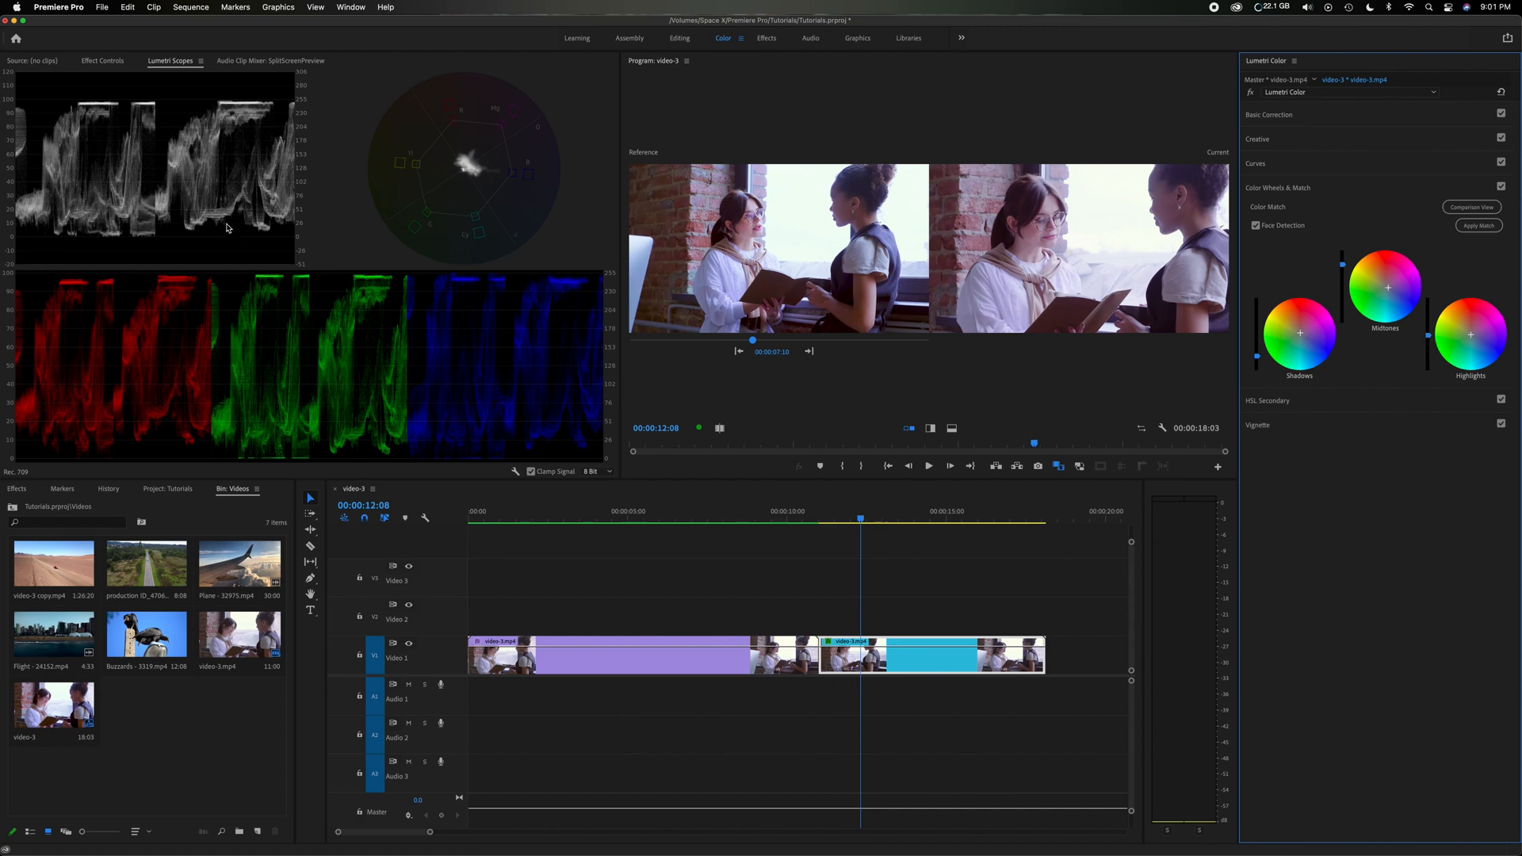